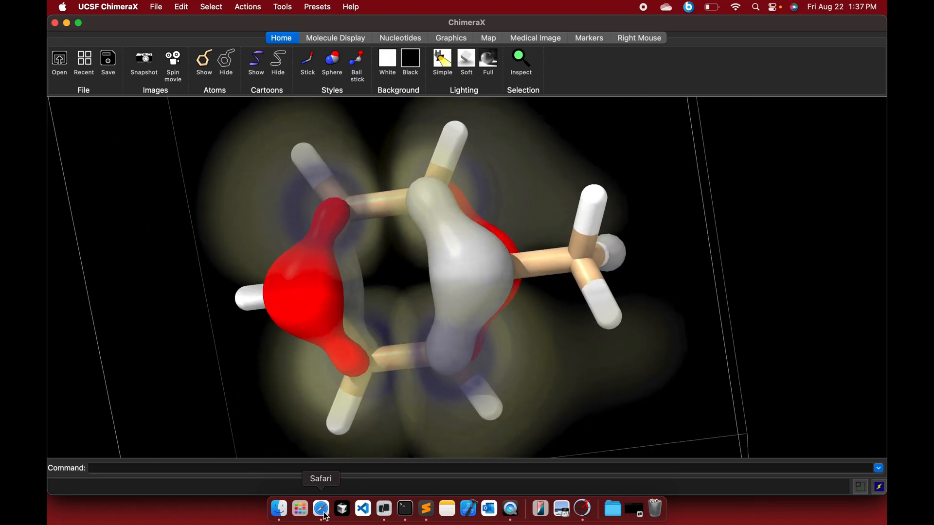
Step: Switch from ChimeraX to the HOMO-LUMO presentation's title slide in Safari
click(321, 508)
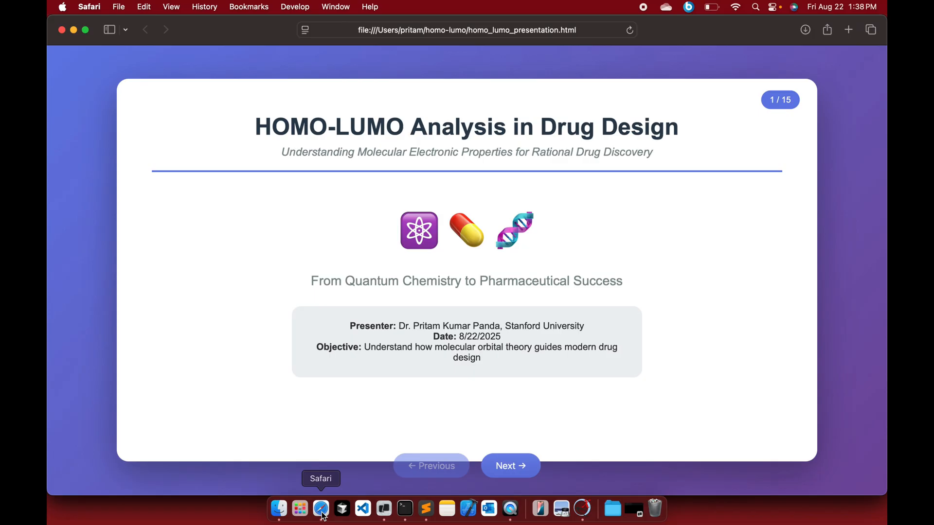
mouse_move(278, 509)
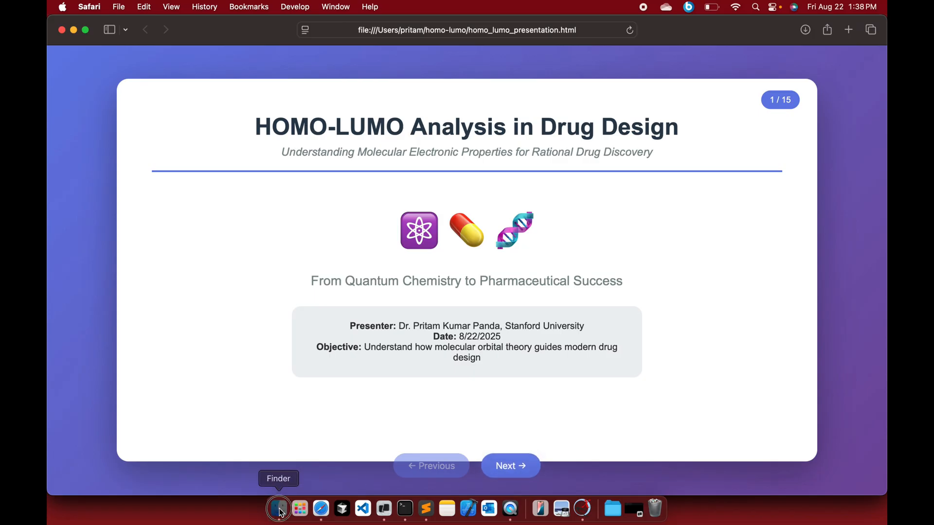
click(278, 509)
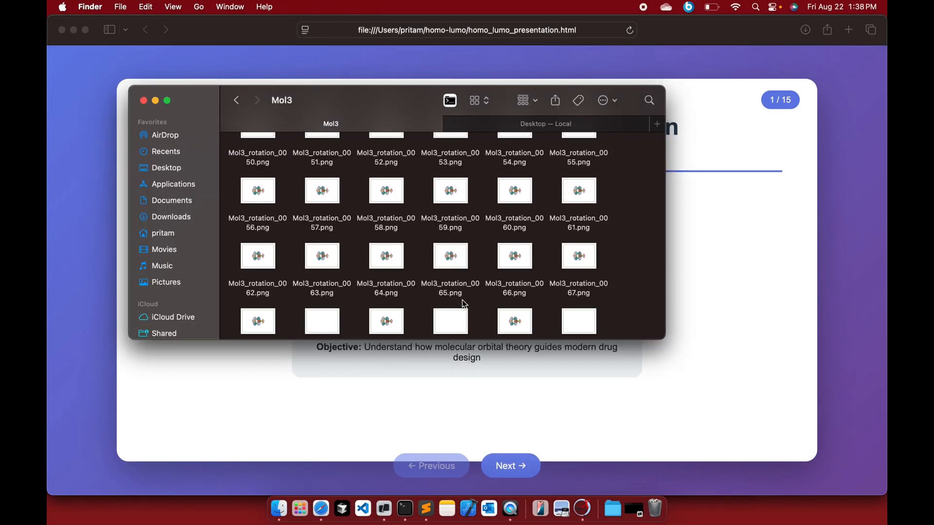
double_click(451, 256)
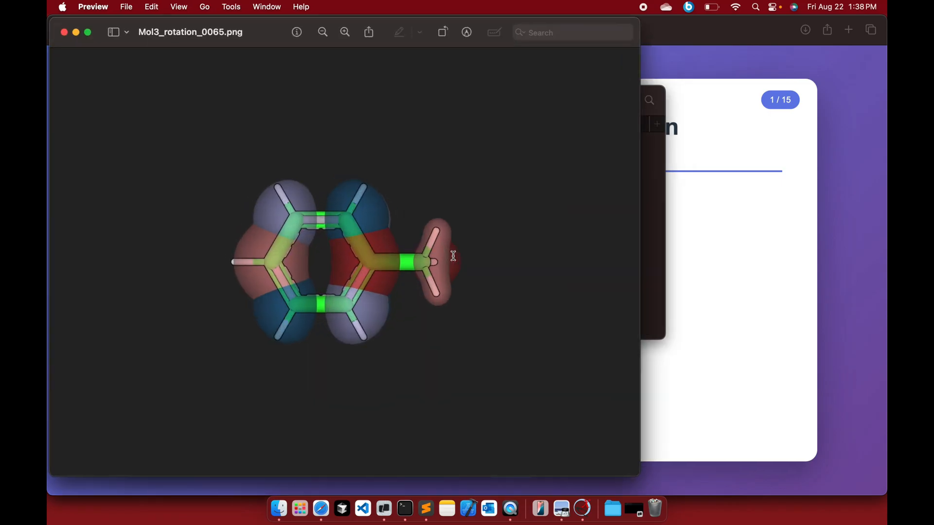
mouse_move(243, 325)
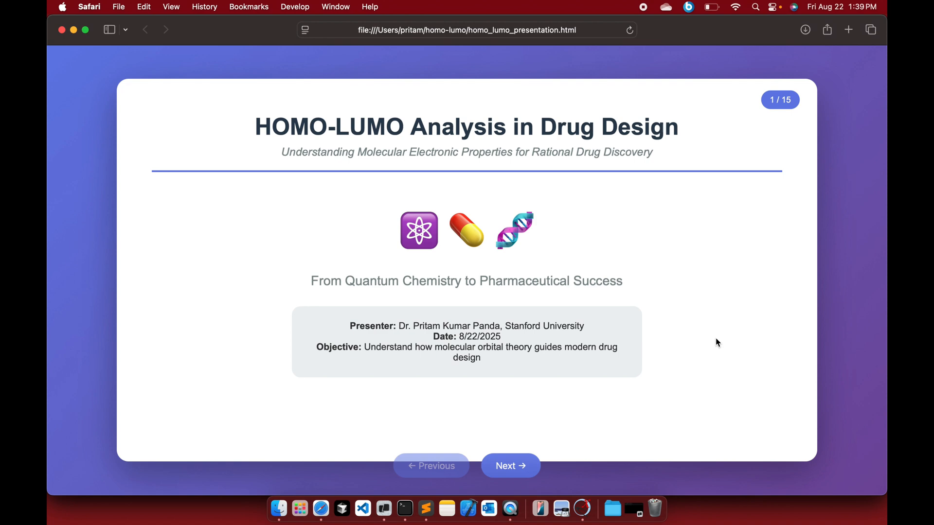
Step: Advance to slide 2, the Presentation Overview with learning objectives and agenda
click(509, 465)
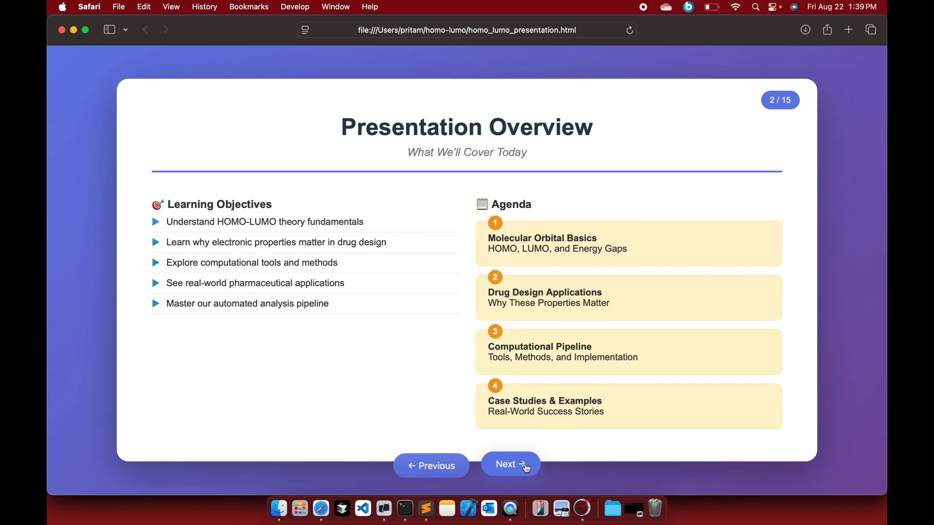
Step: Step through the molecular orbital concepts slide onto Why HOMO-LUMO Matters in Drug Design
click(510, 465)
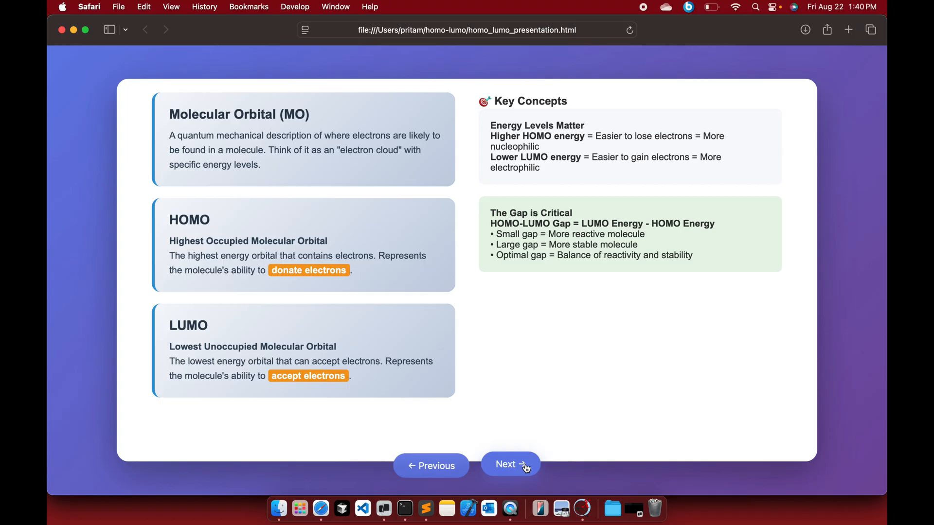
click(509, 465)
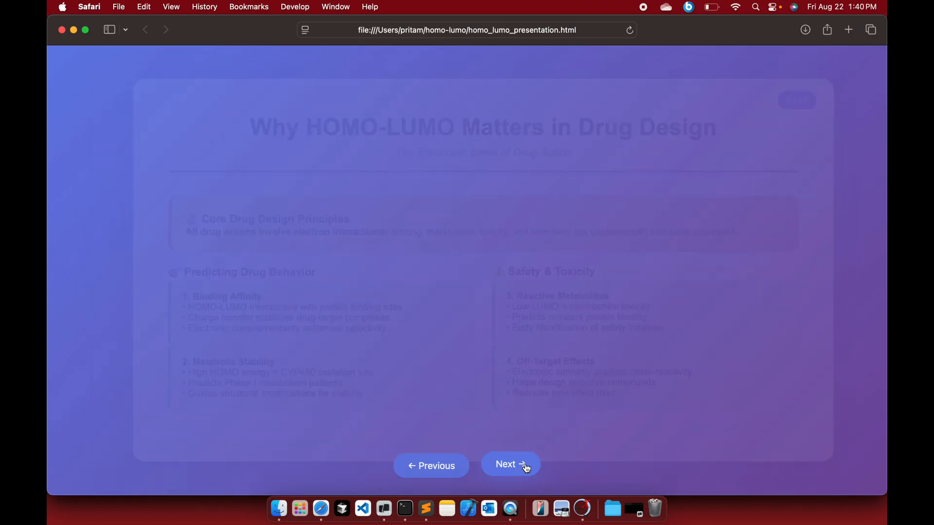
click(509, 465)
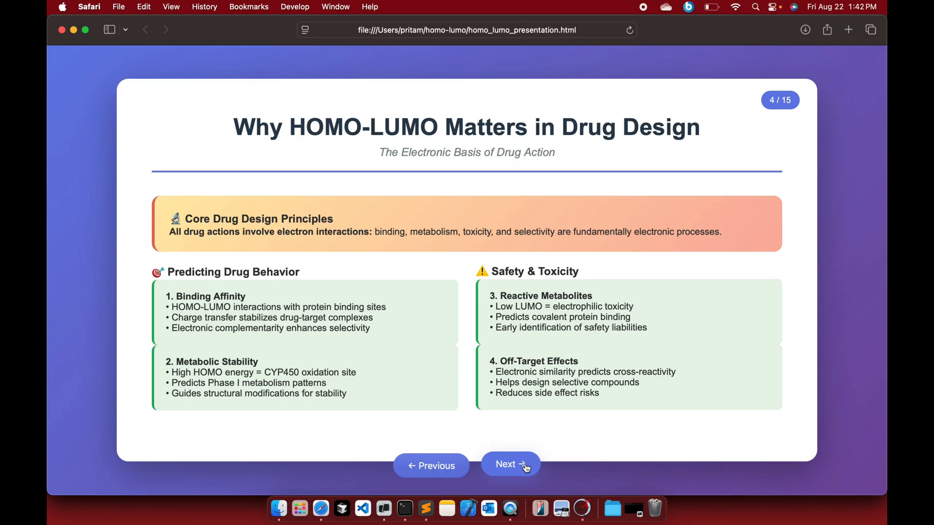
Step: Step through the computational methods slides to slide 6, Key Molecular Properties We Calculate
click(510, 464)
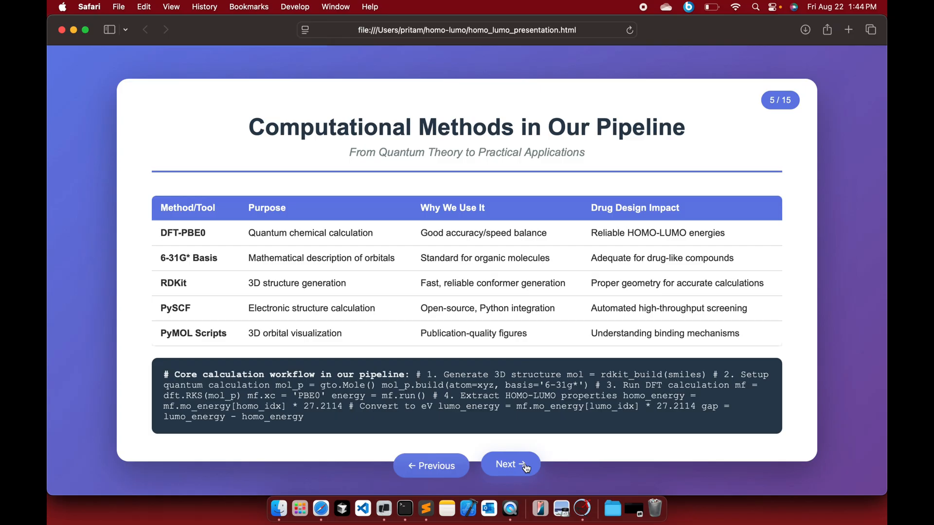
mouse_move(342, 495)
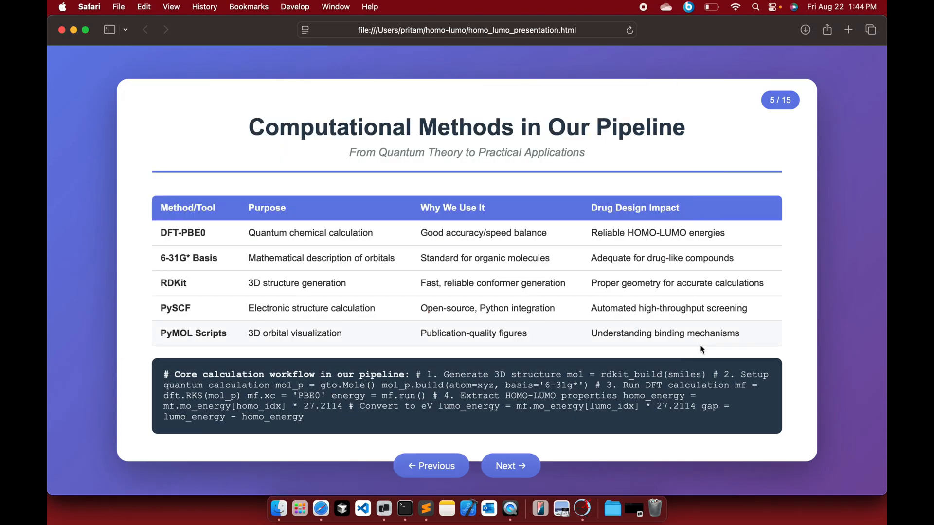
click(510, 466)
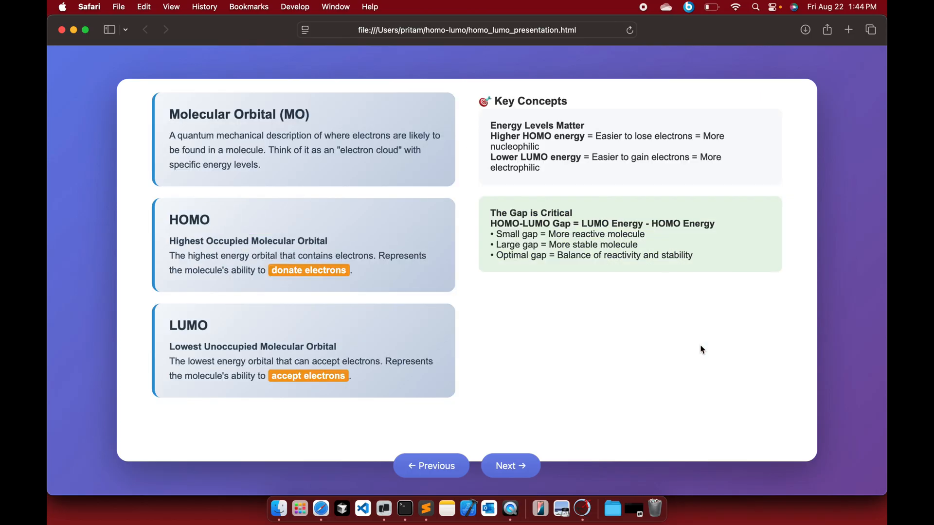
click(509, 466)
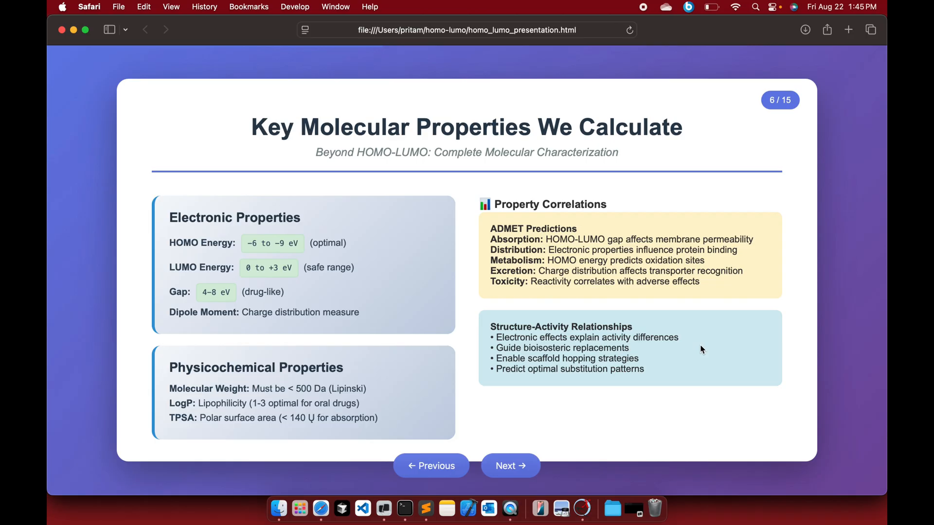
Step: Advance through slide 7, Our Automated Pipeline Workflow, and on to the next slide
click(509, 466)
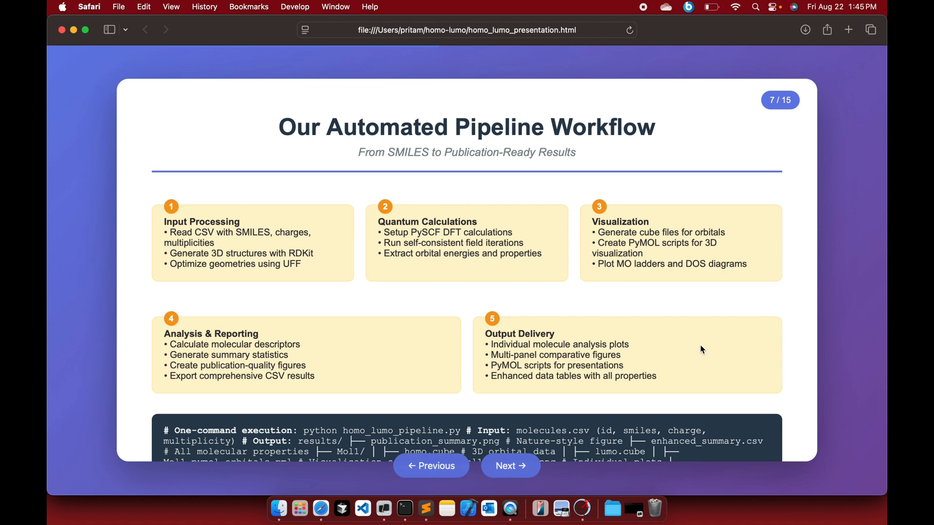
click(509, 466)
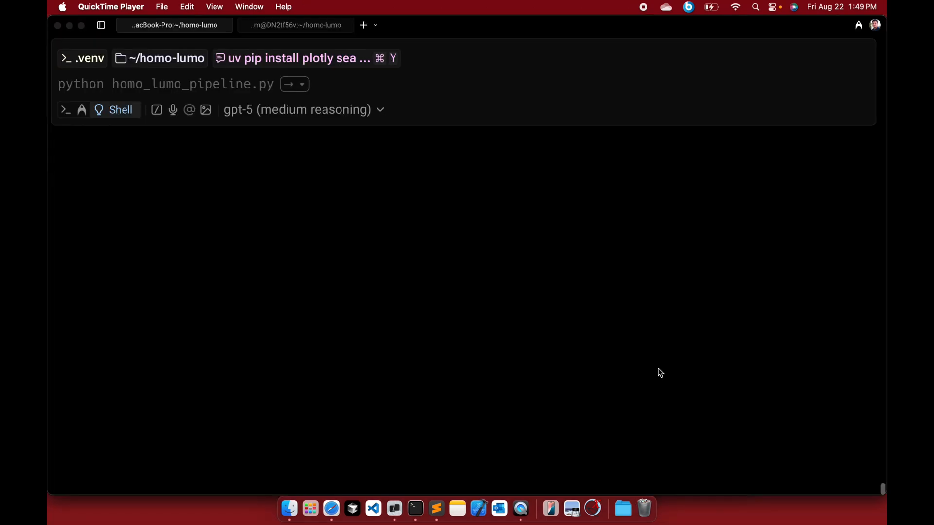
Step: Open homo_lumo_nature.py from the homo-lumo folder in Sublime Text and scroll through the script
click(319, 393)
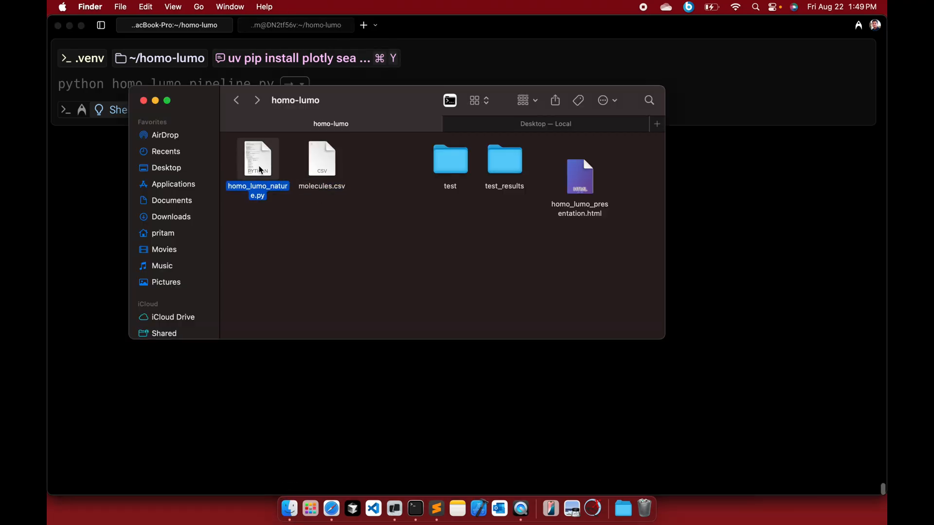
double_click(257, 159)
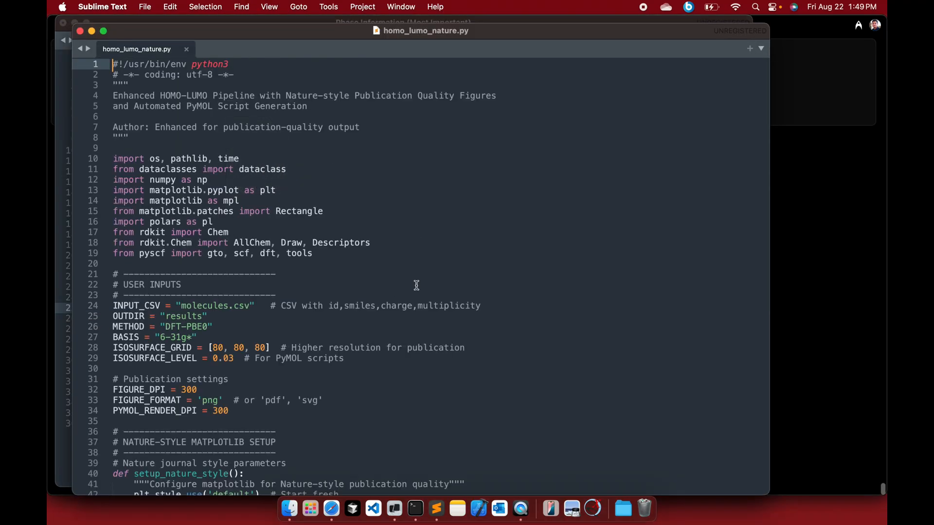
scroll(down, 3)
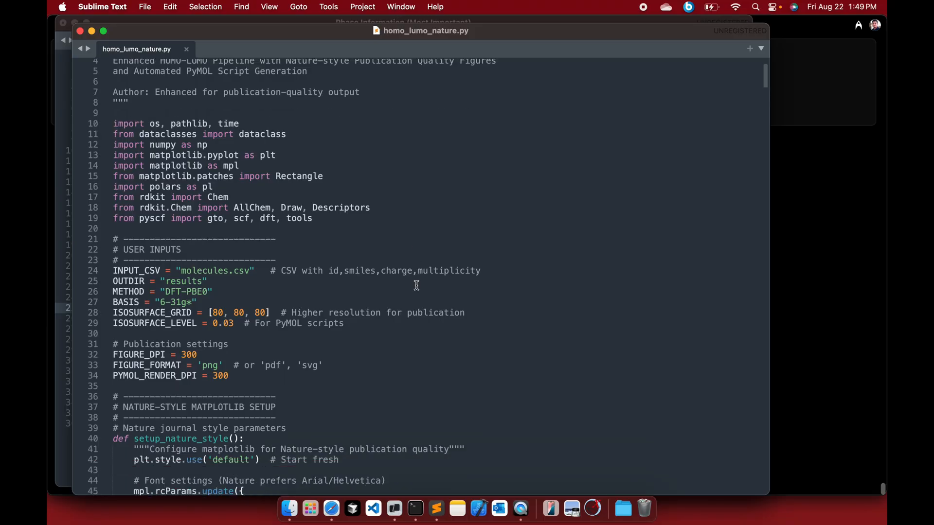
scroll(down, 3)
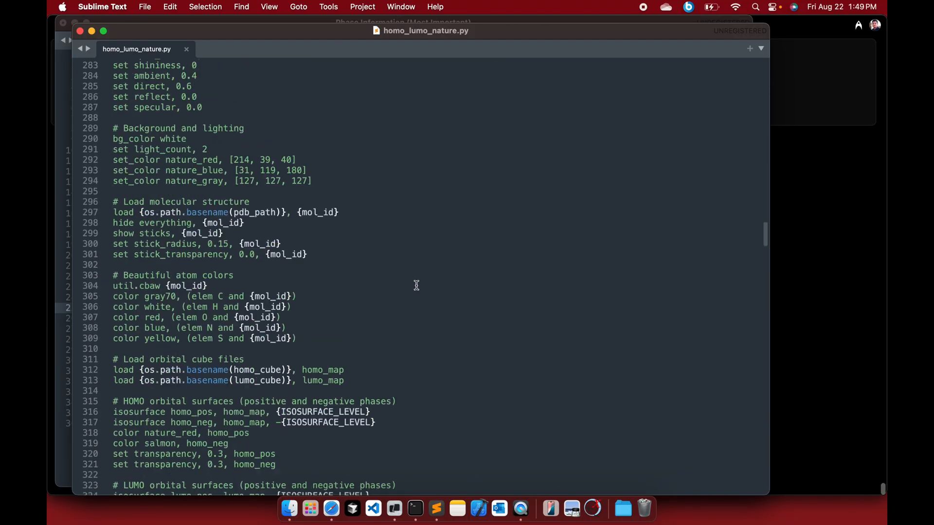
scroll(down, 3)
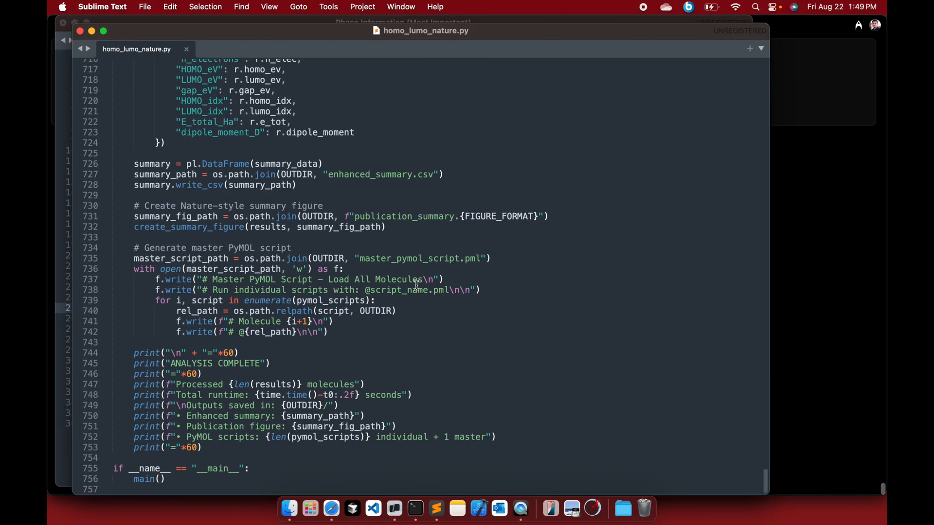
scroll(up, 3)
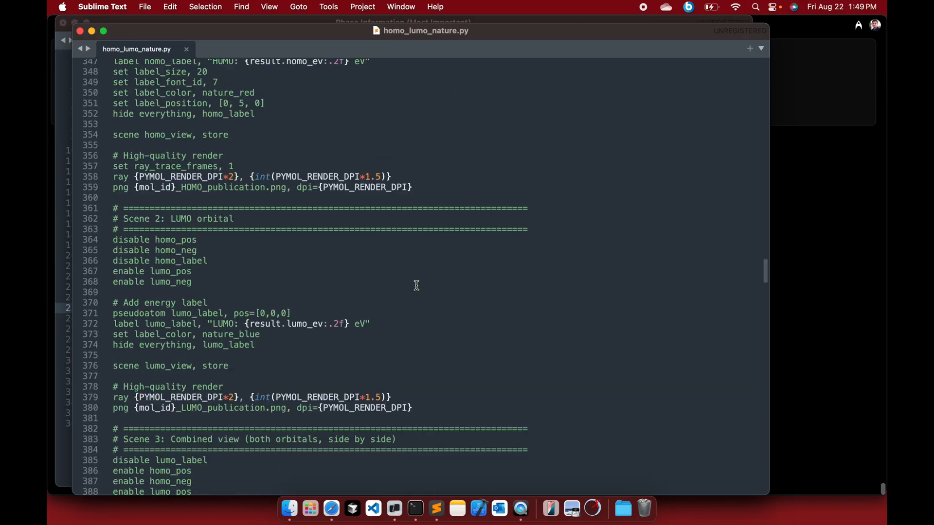
scroll(up, 3)
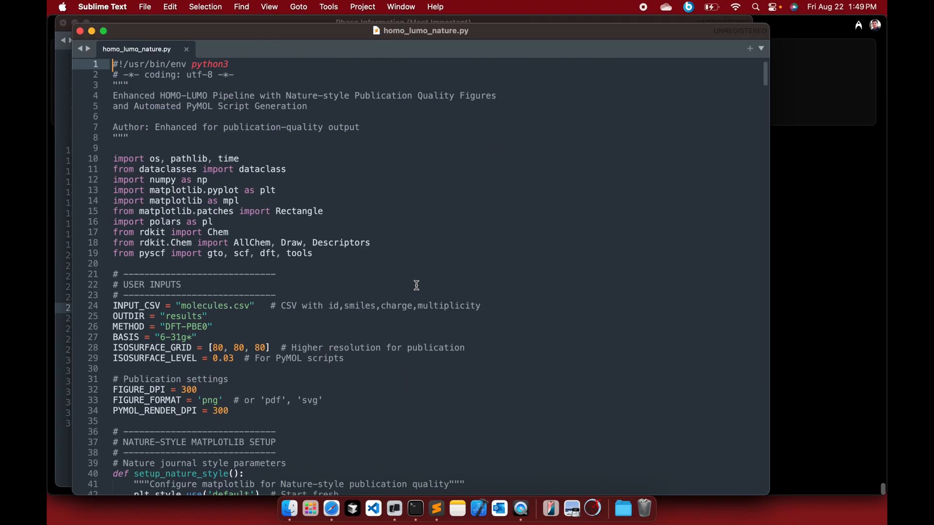
mouse_move(161, 192)
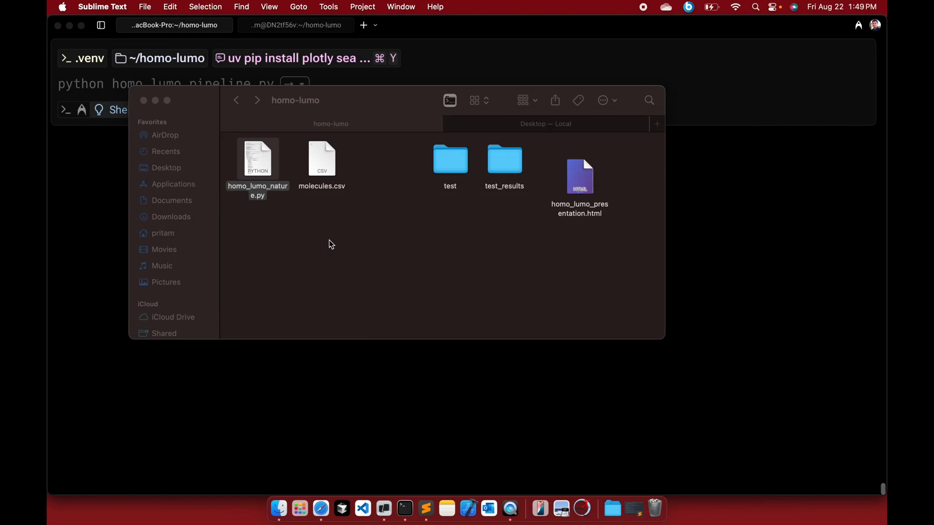
Step: Open molecules.csv in Numbers to review the Mol1–Mol3 ids and SMILES strings
click(321, 159)
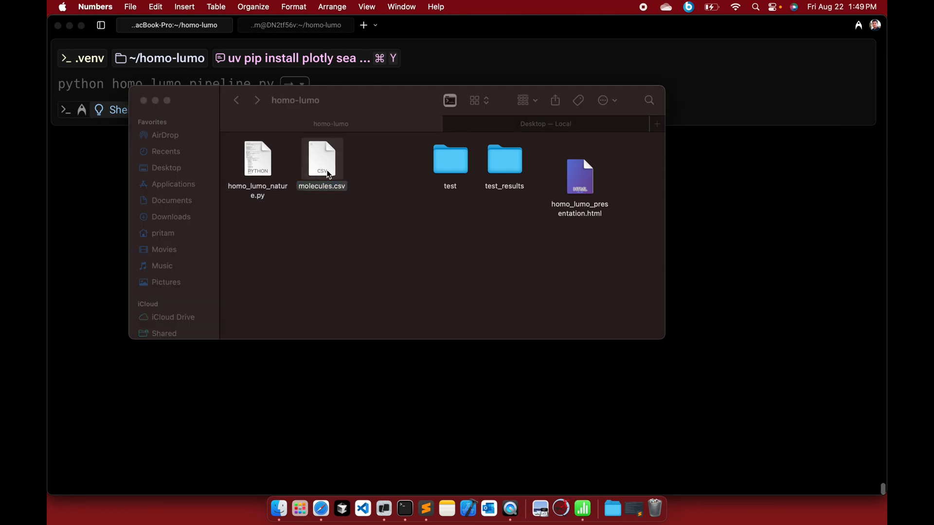
double_click(322, 160)
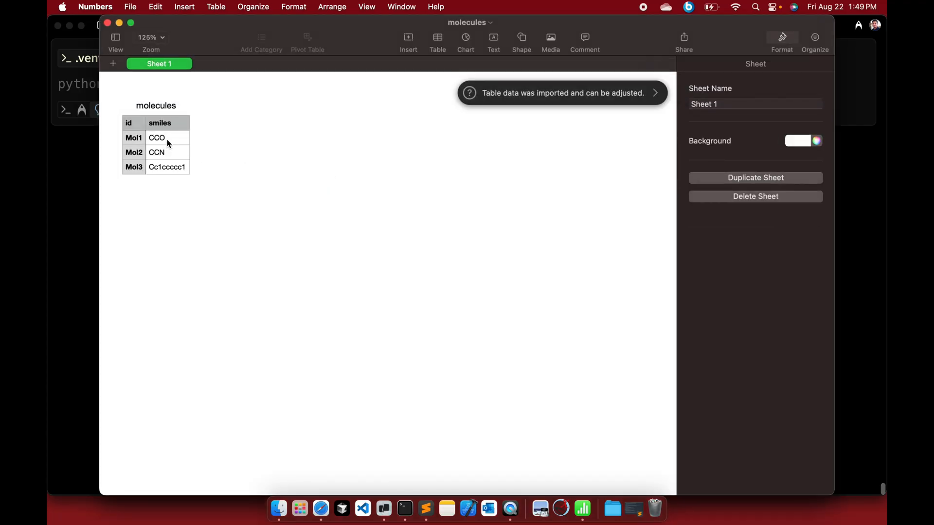
mouse_move(173, 184)
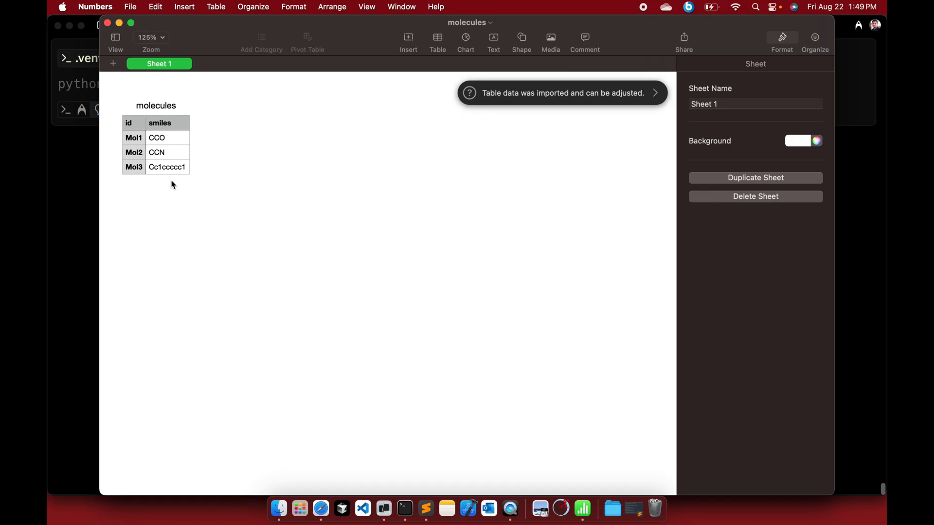
mouse_move(173, 131)
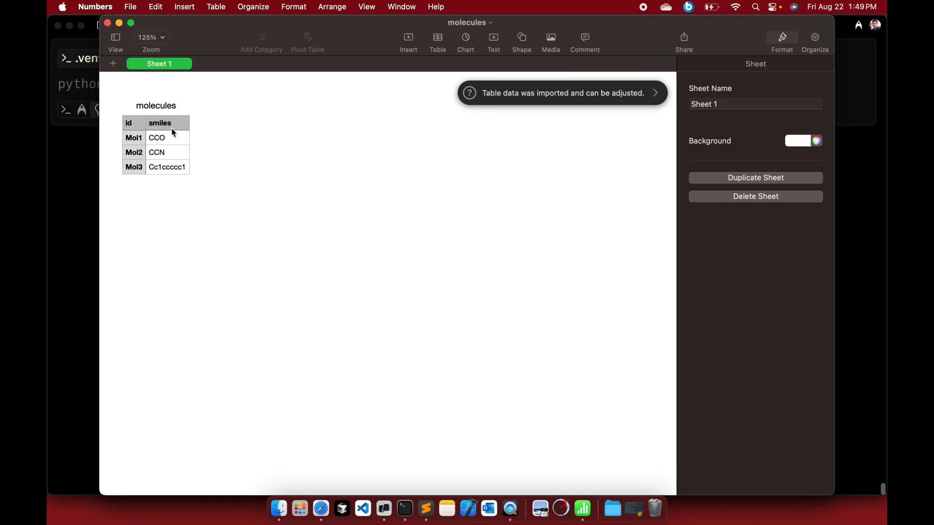
mouse_move(150, 186)
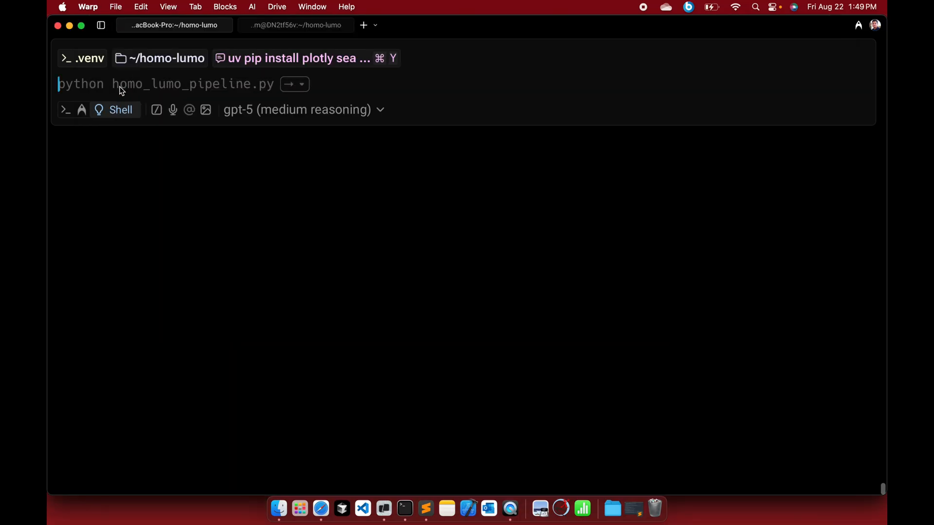
Step: Create the uv venv and install polars in the homo-lumo environment
text(uv venv)
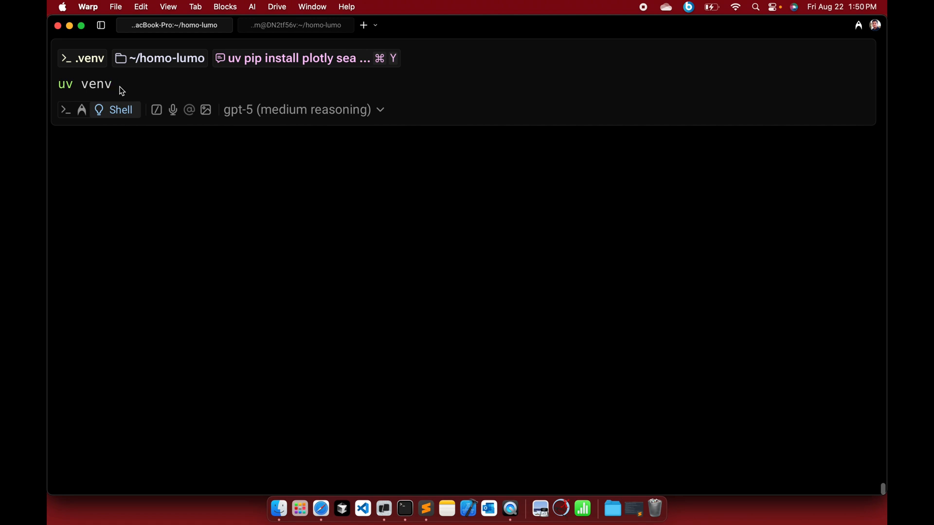
text(pip install polars)
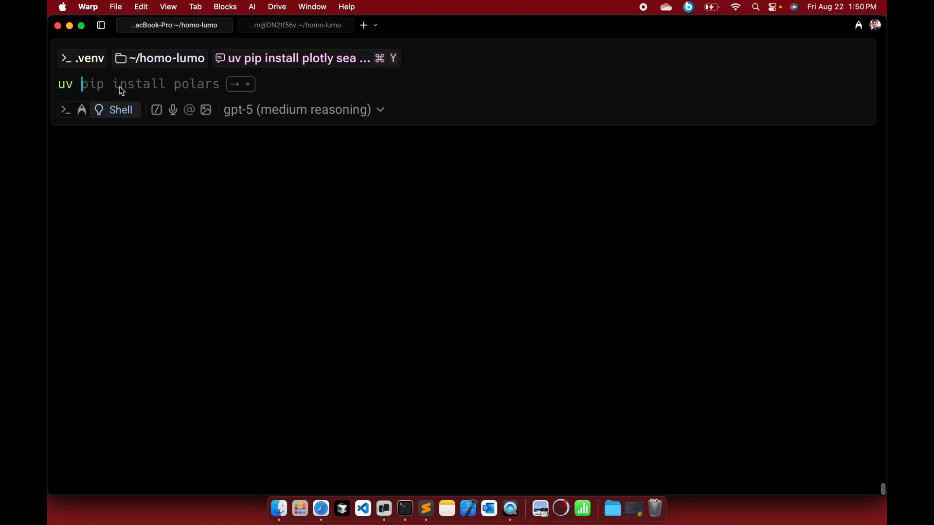
click(301, 57)
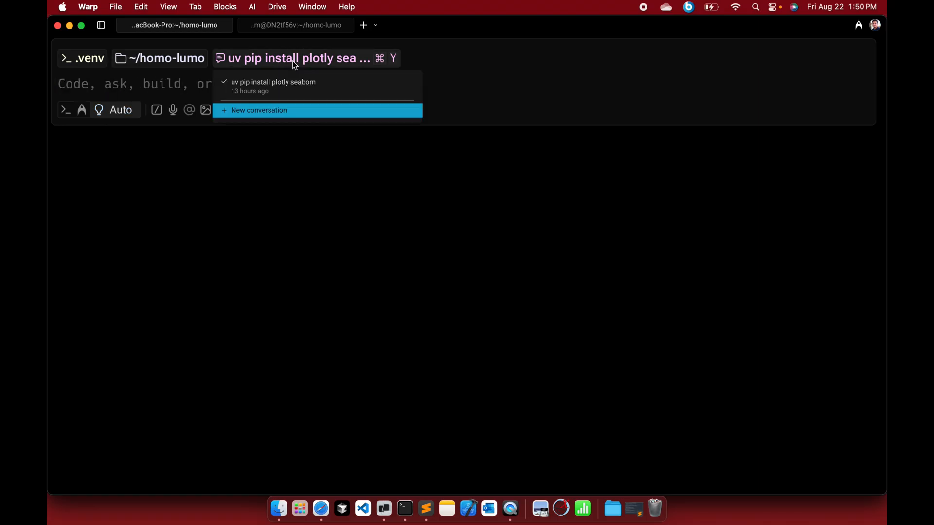
mouse_move(118, 84)
text(uv)
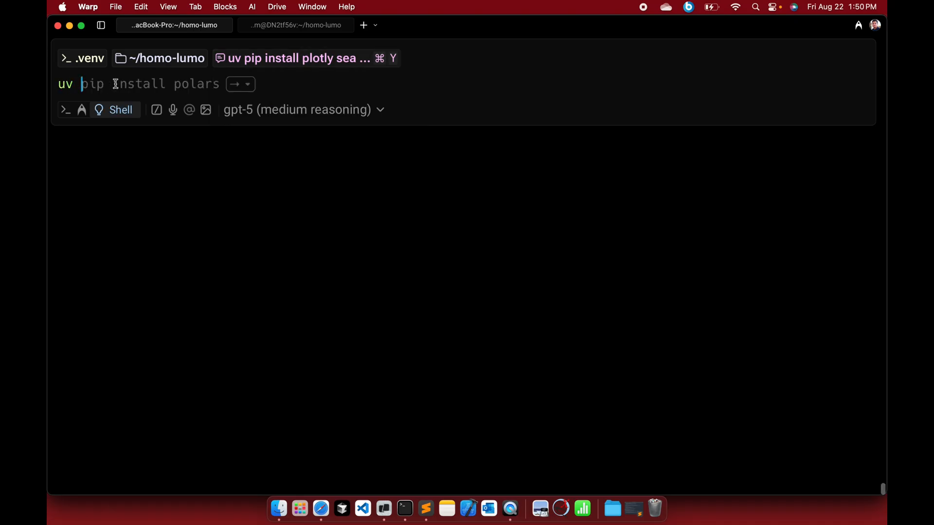
key(Return)
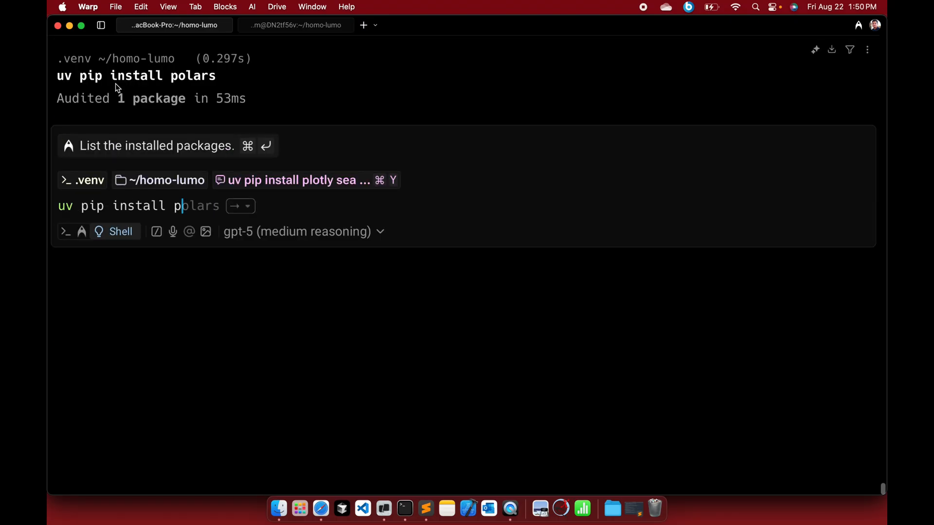
key(Return)
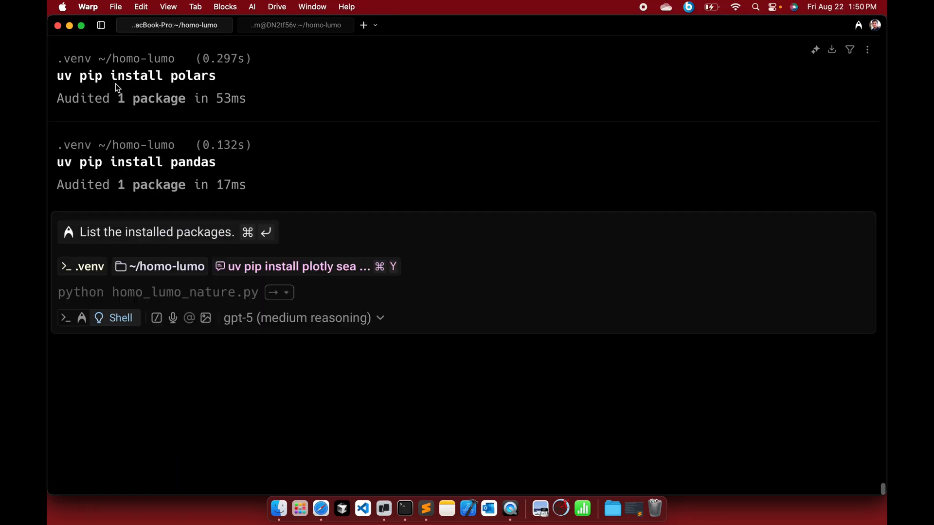
Step: Install pandas and matplotlib with uv pip, then bring the homo-lumo folder into view
text(uv pip install pandas)
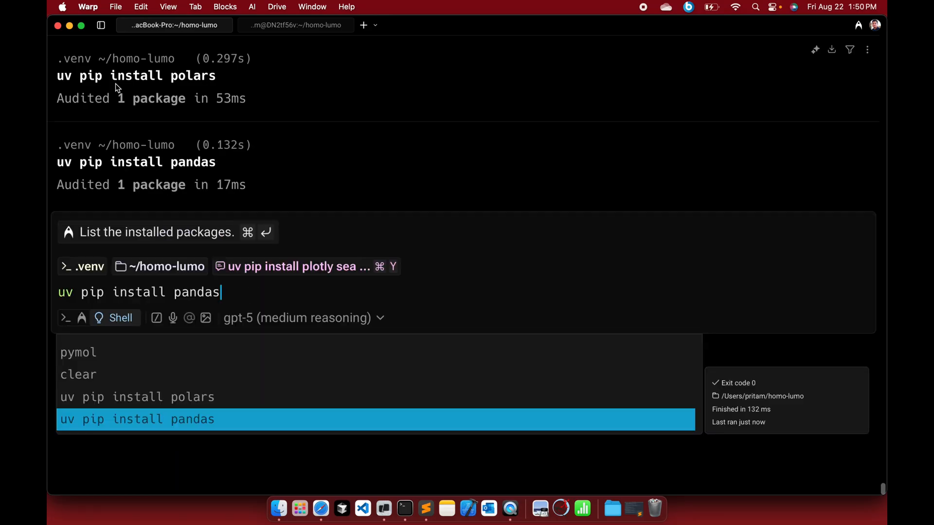
text(matplotlib)
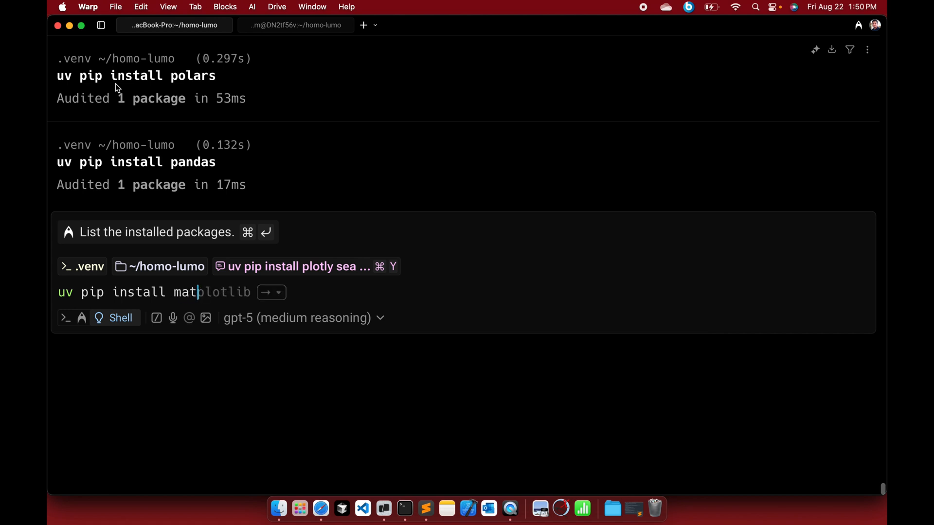
key(Return)
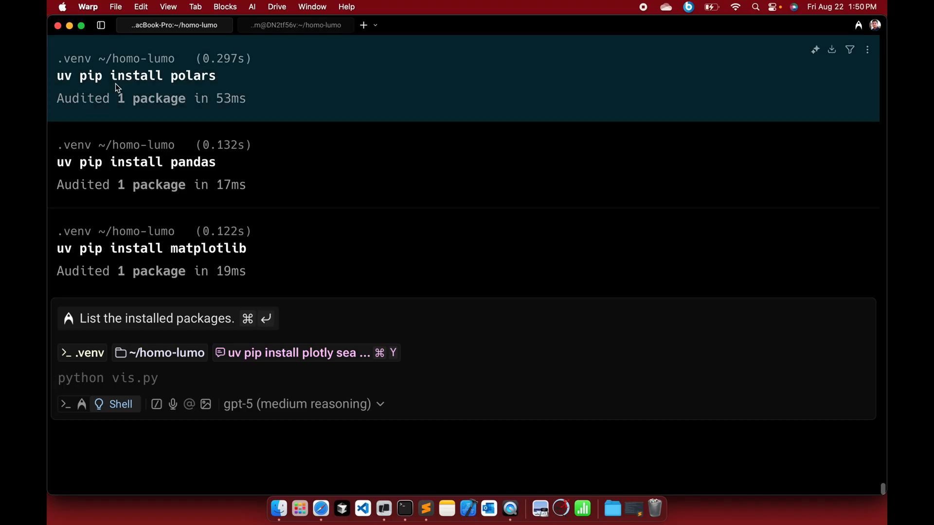
mouse_move(121, 125)
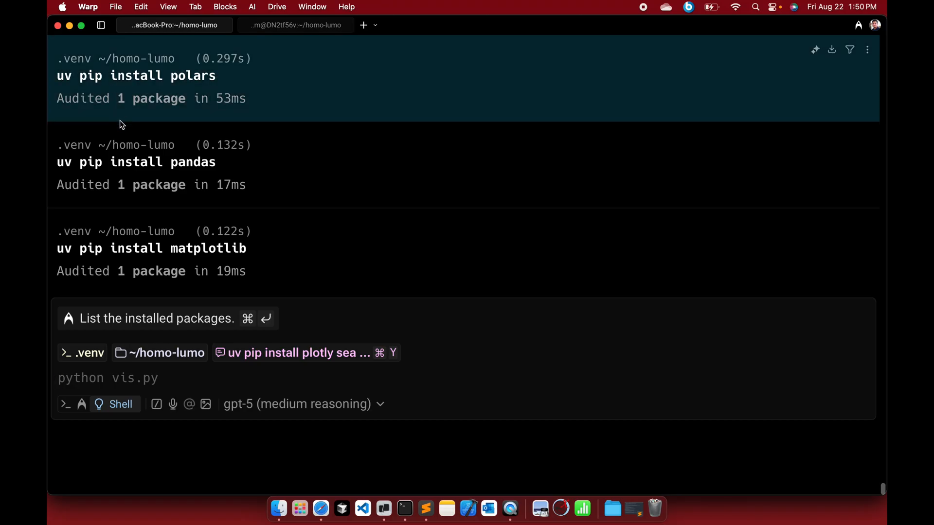
mouse_move(127, 378)
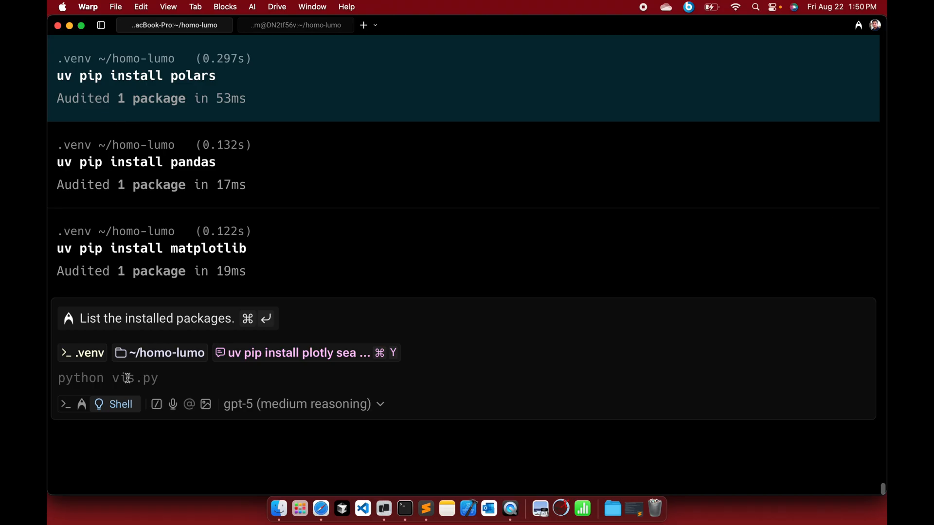
click(279, 509)
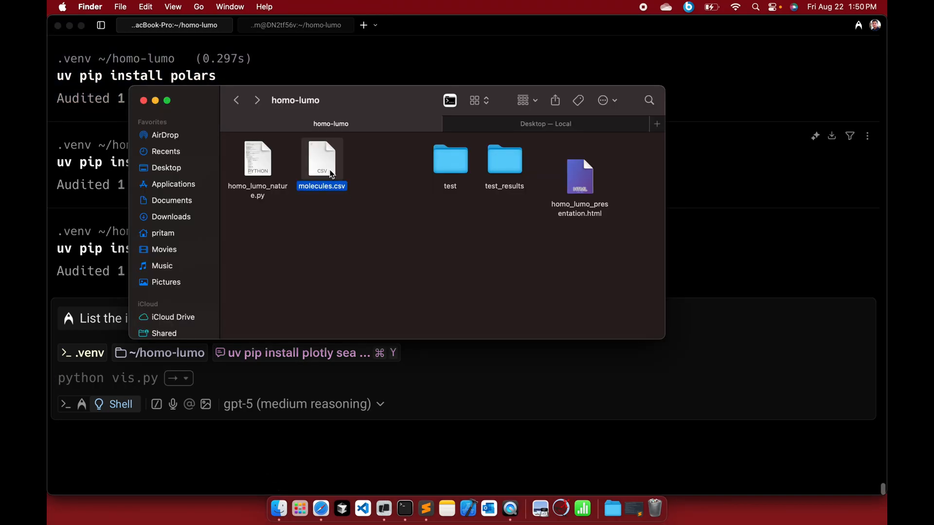
Step: Browse the earlier test_results/Mol3 output in Finder and return to the homo-lumo folder
click(257, 159)
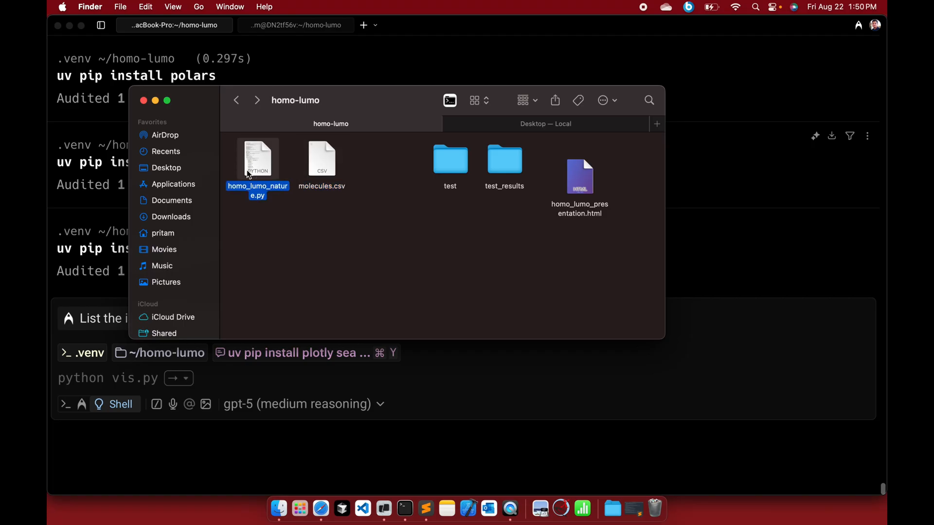
mouse_move(267, 179)
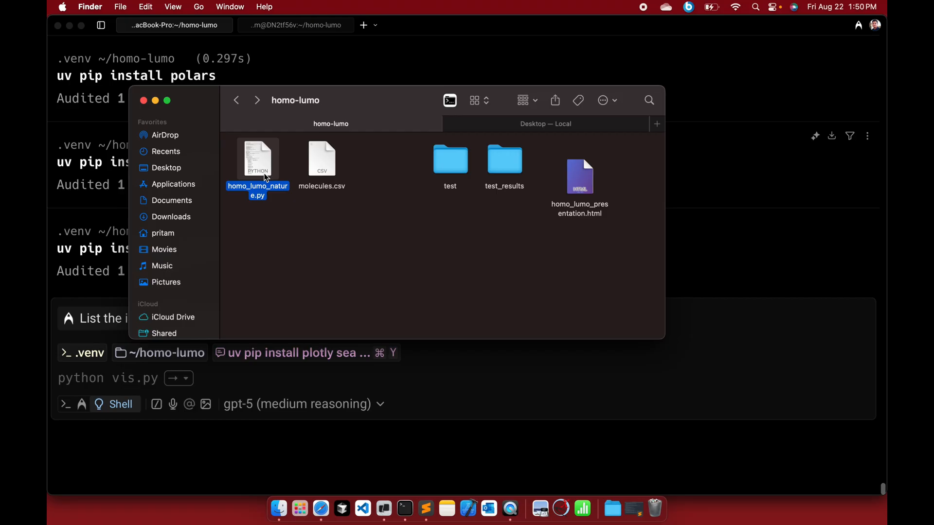
double_click(504, 160)
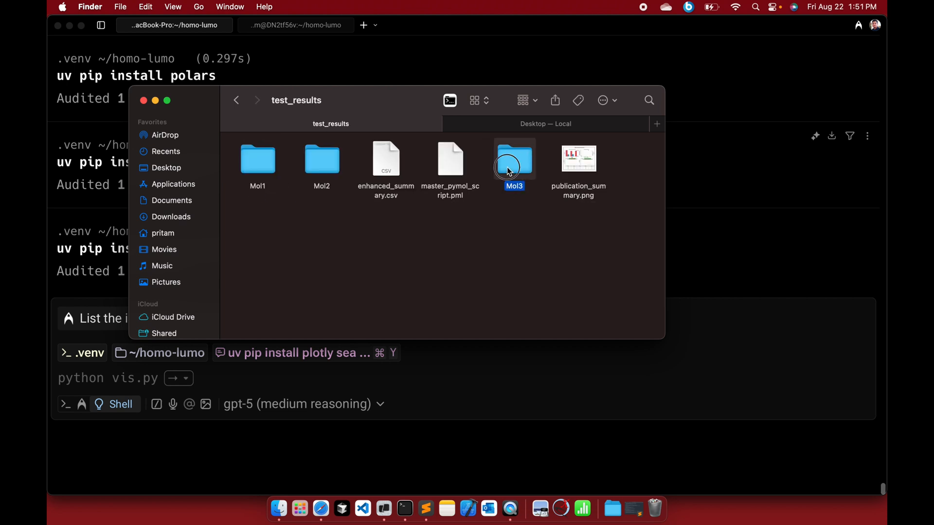
double_click(514, 158)
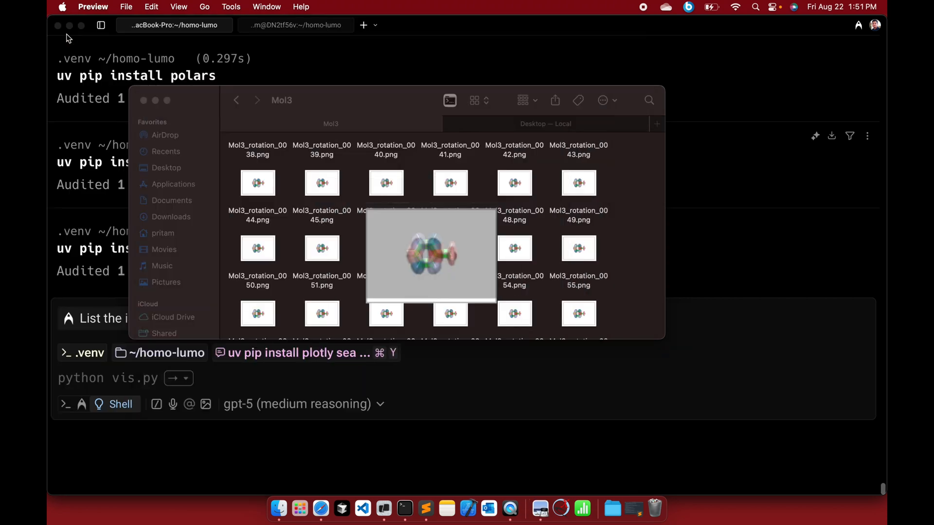
click(235, 100)
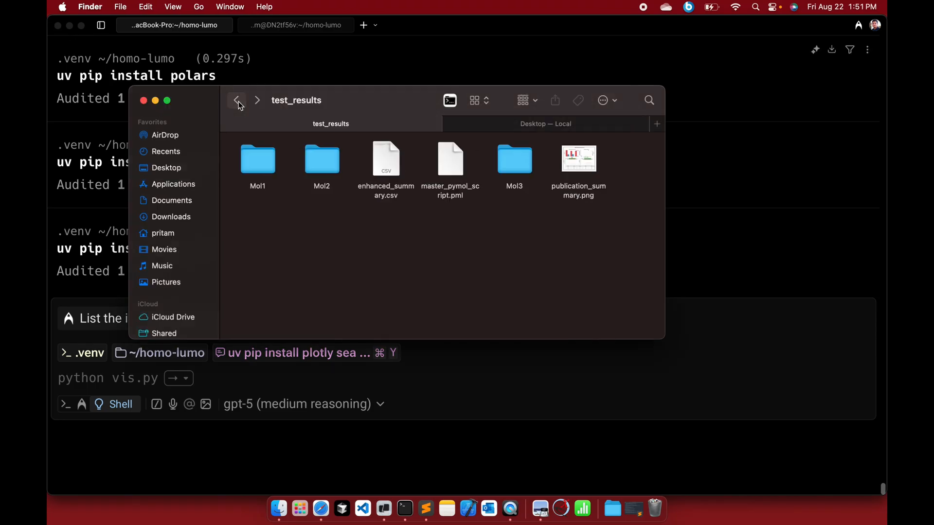
click(236, 100)
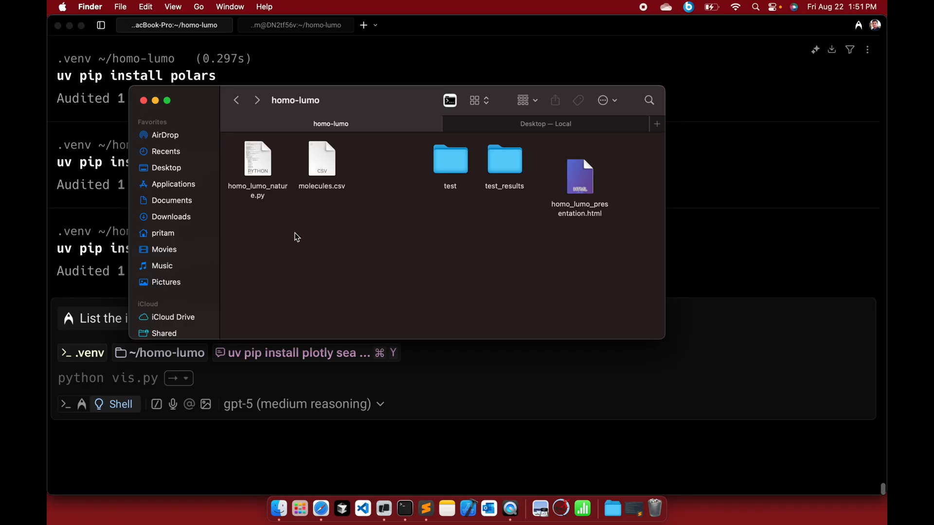
Step: Run python homo_lumo_nature.py in the terminal and bring the project folder back up
click(143, 101)
text(python homo_lumo_nature.py)
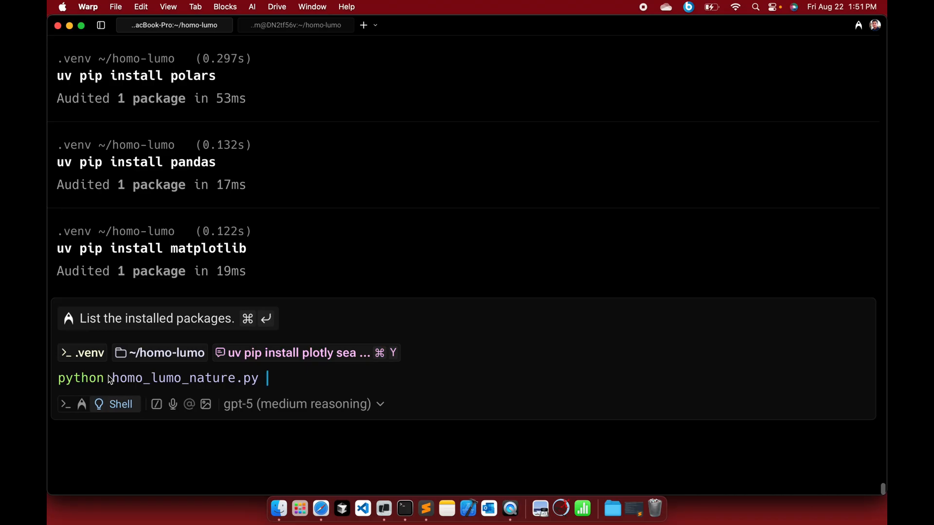
key(Return)
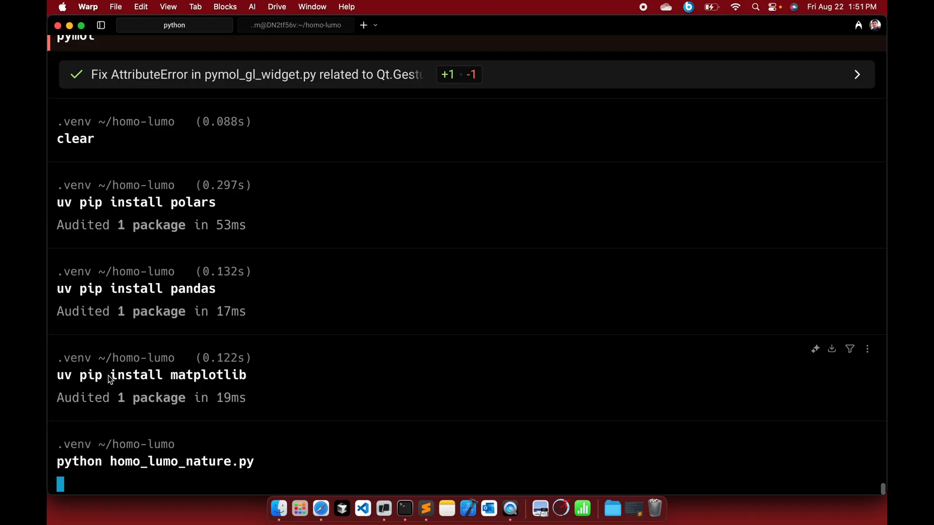
mouse_move(92, 506)
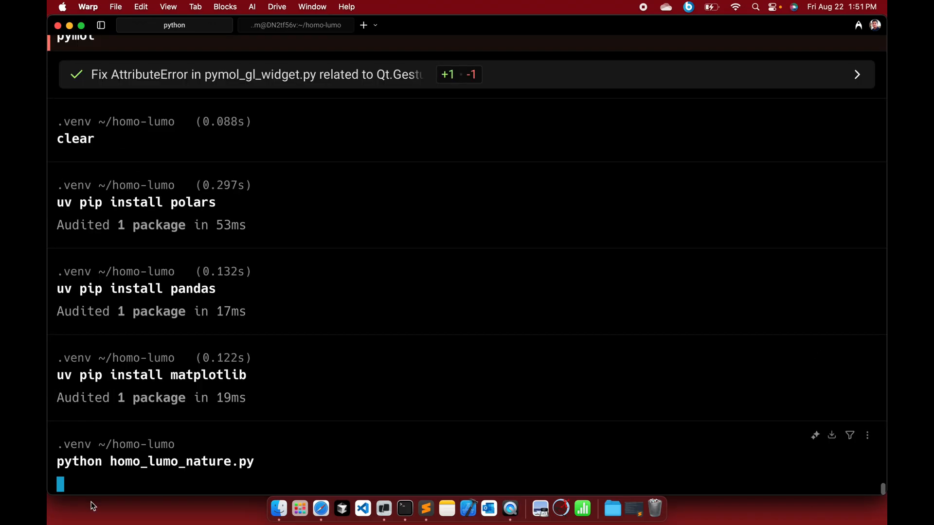
click(277, 508)
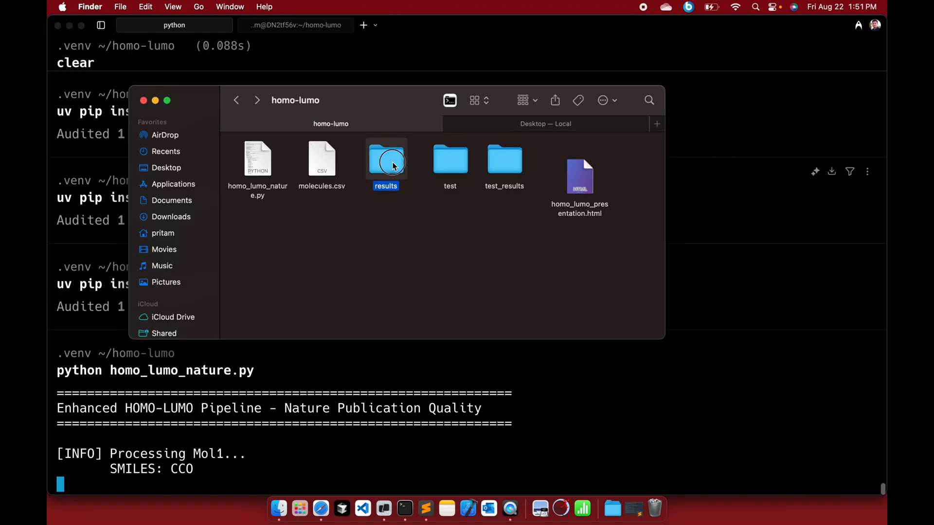
Step: Open the new results/Mol1 folder and view Mol1_analysis.png in Preview
double_click(386, 159)
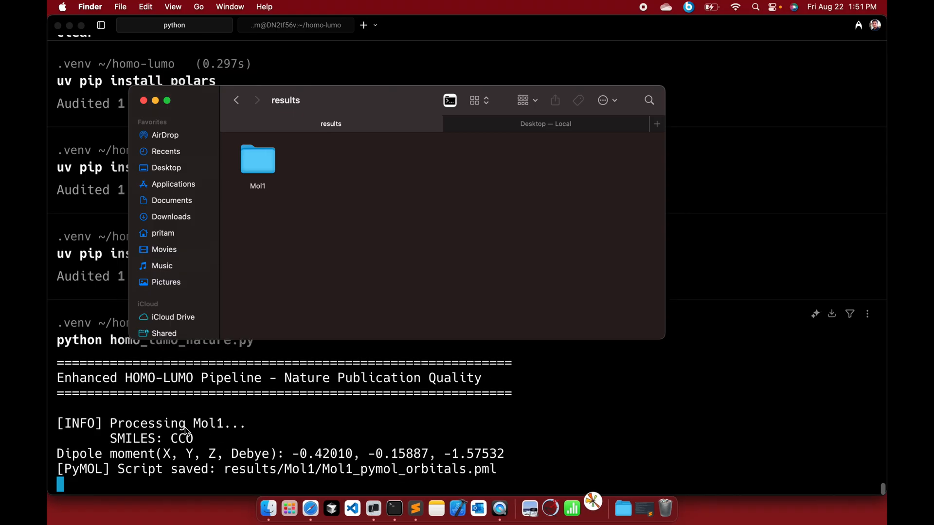
double_click(257, 159)
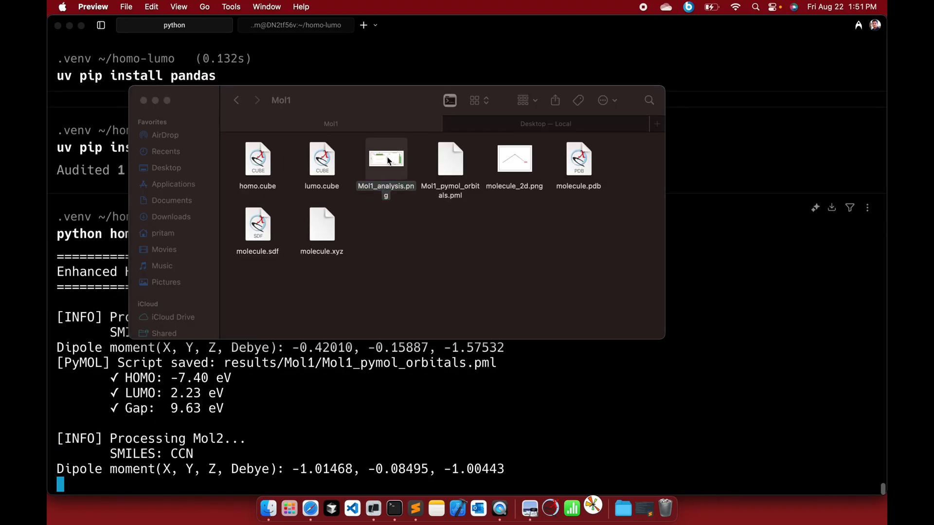
double_click(385, 158)
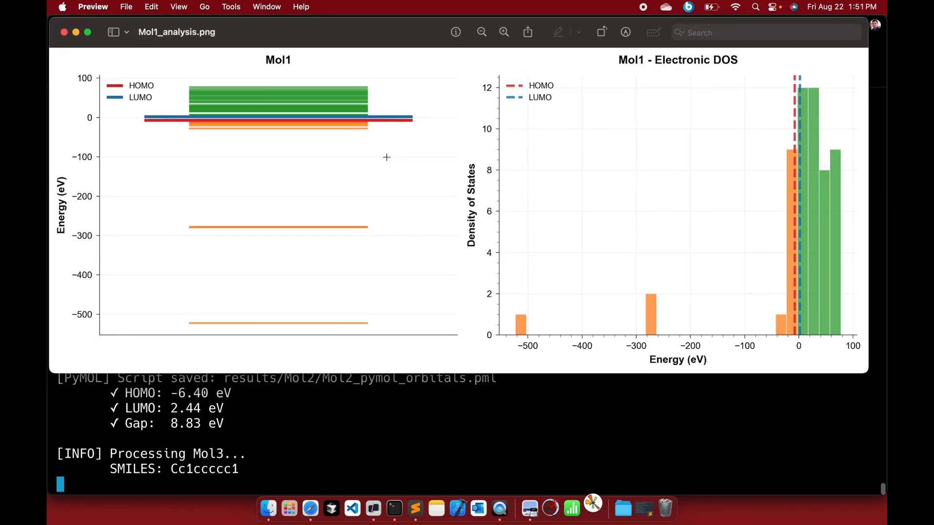
mouse_move(48, 210)
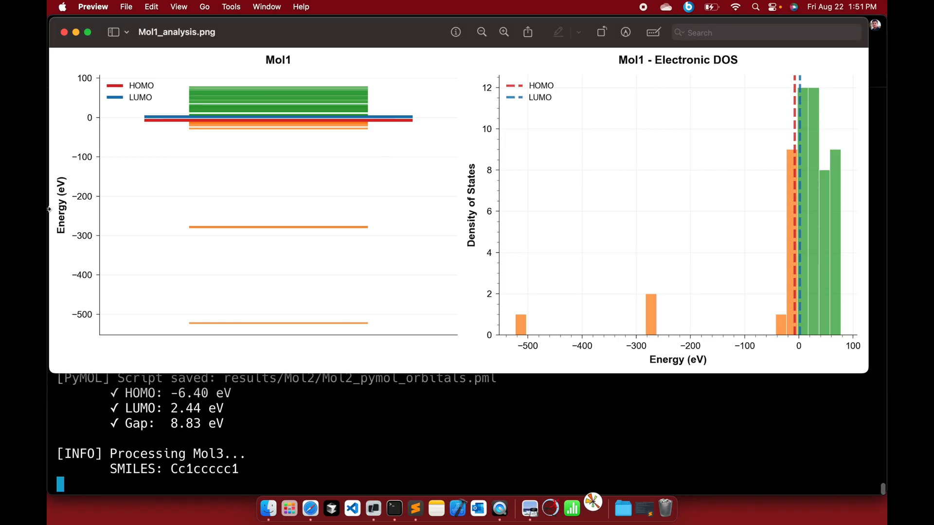
mouse_move(140, 87)
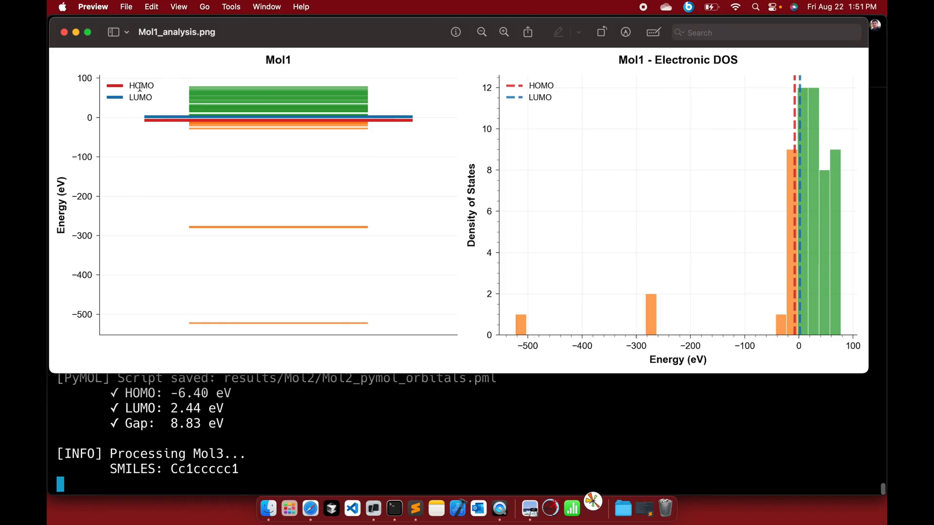
mouse_move(142, 111)
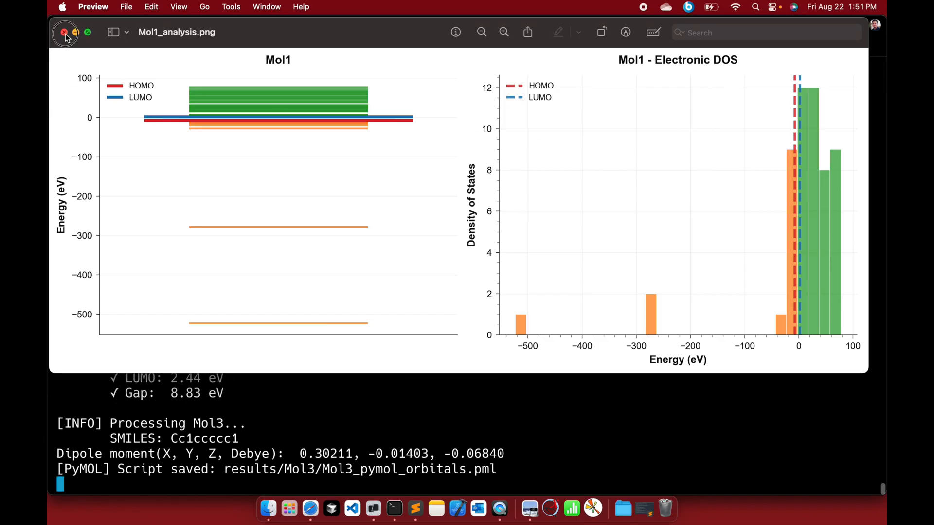
Step: Close the Mol1 energy-level and density-of-states chart after reviewing it in Preview
click(65, 32)
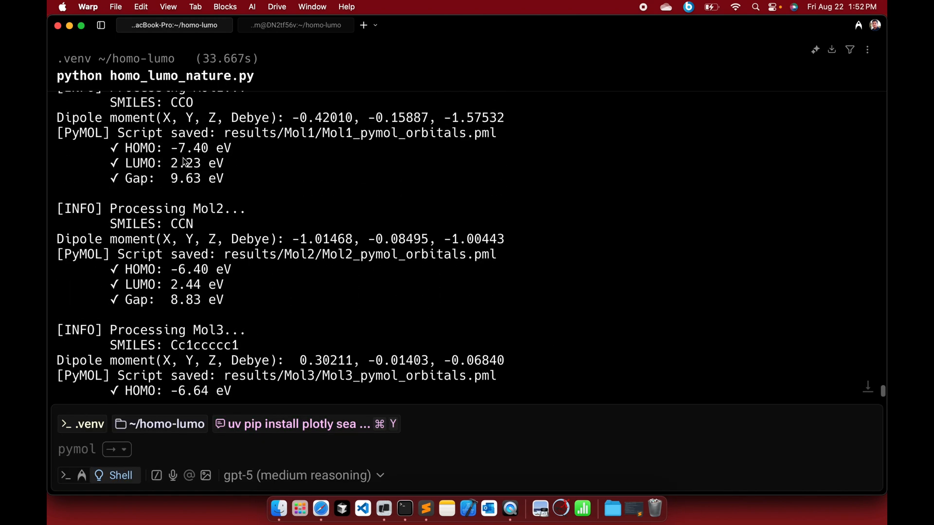
Step: Review the HOMO, LUMO and gap energies in the terminal output, then bring Safari's slide 7 forward
scroll(up, 3)
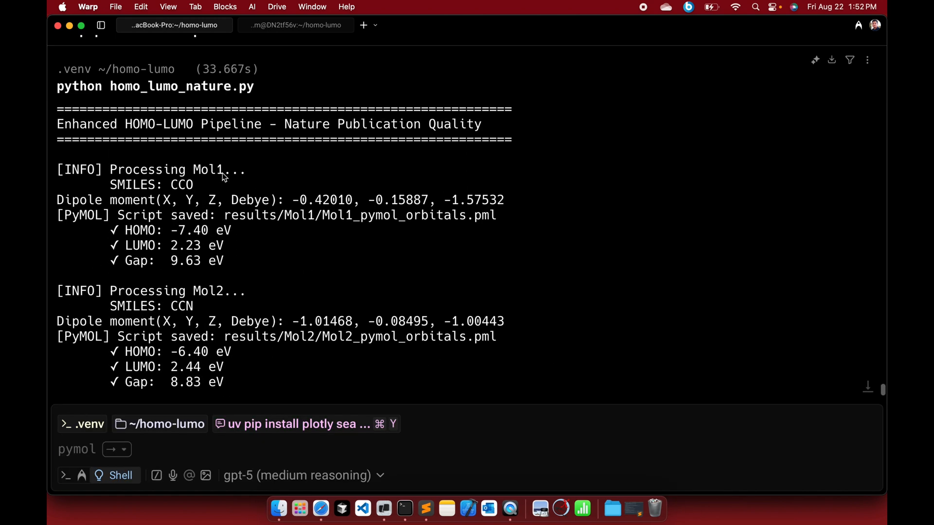
mouse_move(152, 241)
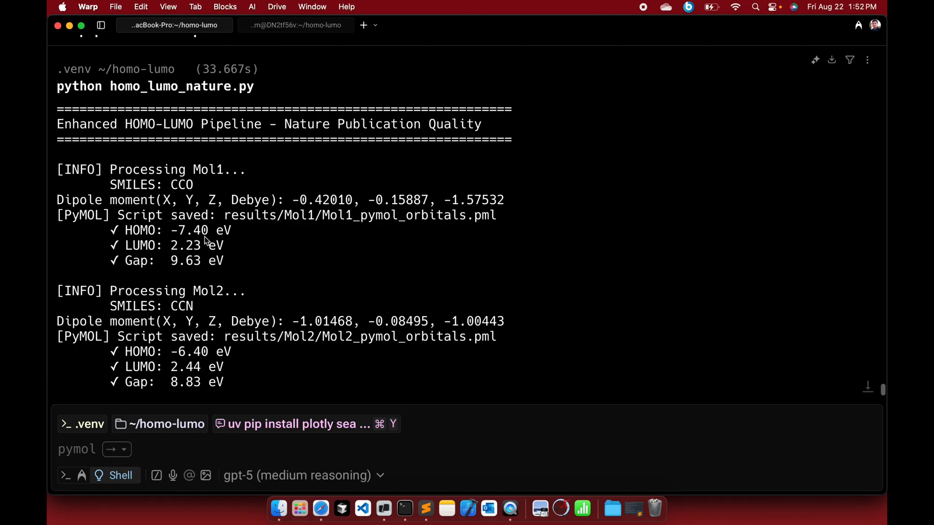
mouse_move(147, 253)
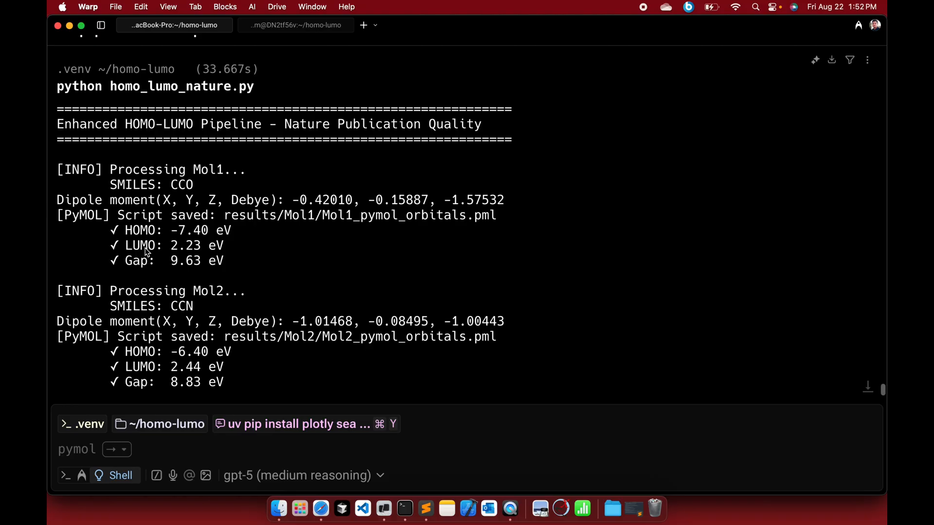
mouse_move(320, 509)
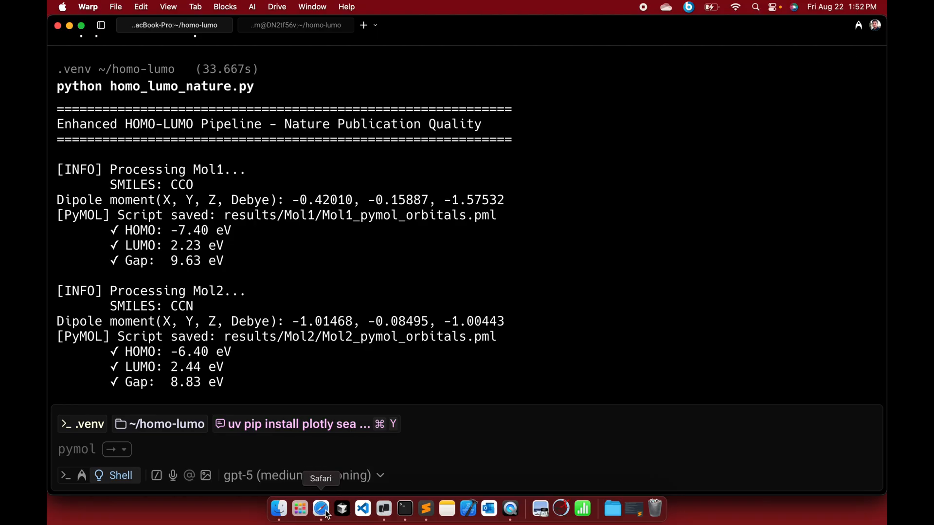
click(320, 509)
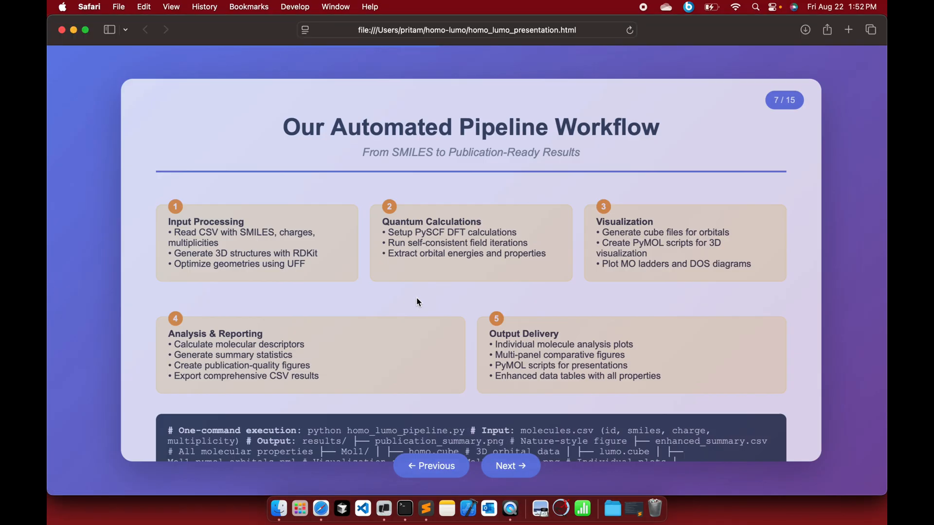
Step: Go back to slide 6, Key Molecular Properties We Calculate, then minimize the Safari window
click(431, 466)
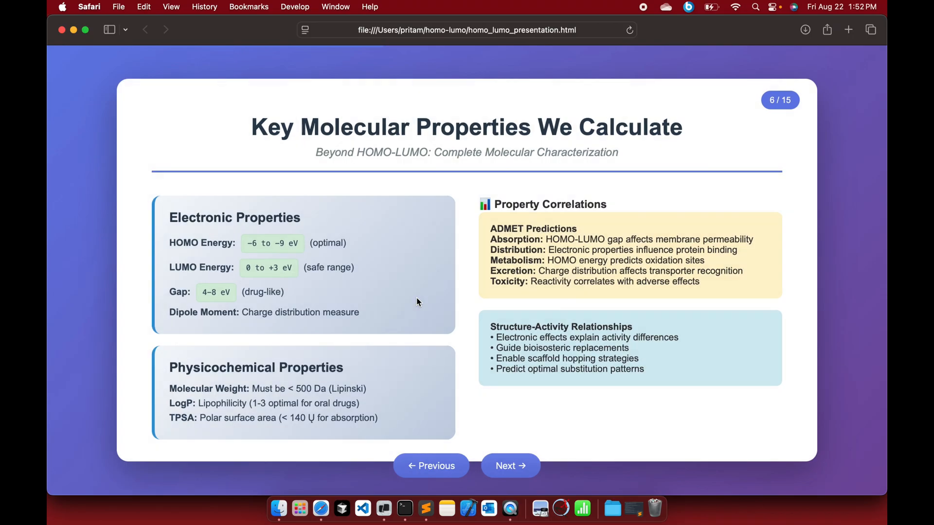
mouse_move(253, 245)
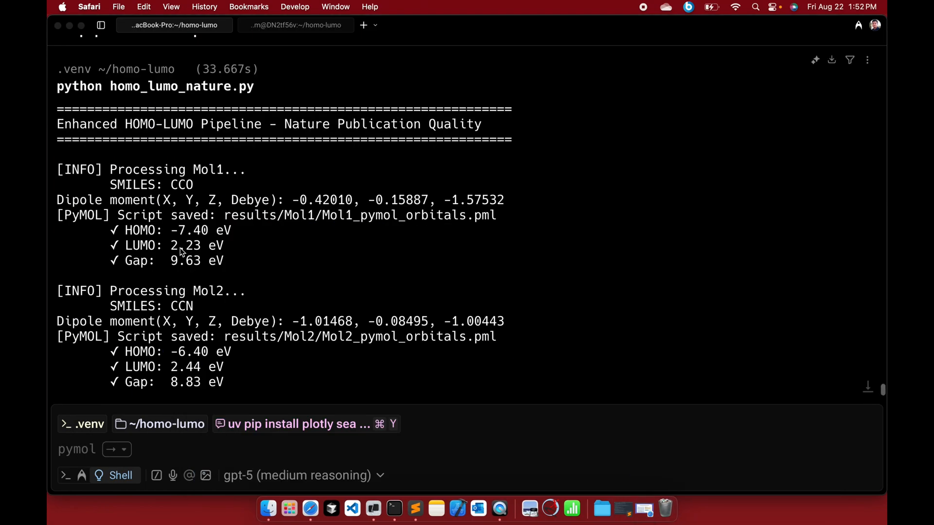
mouse_move(194, 273)
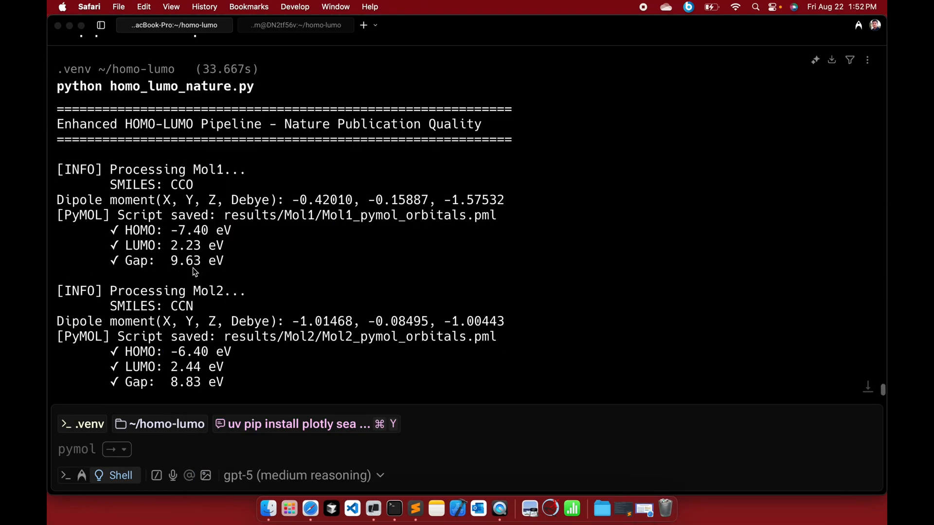
click(319, 509)
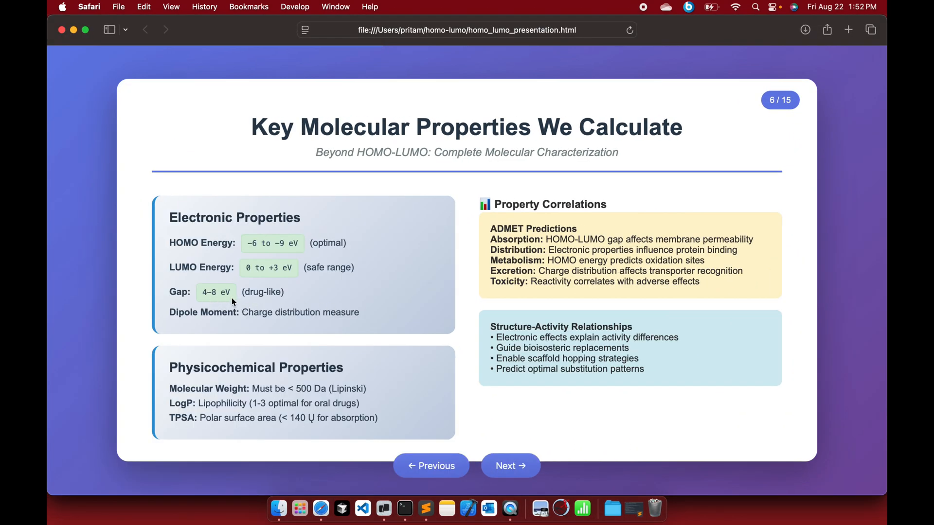
mouse_move(71, 30)
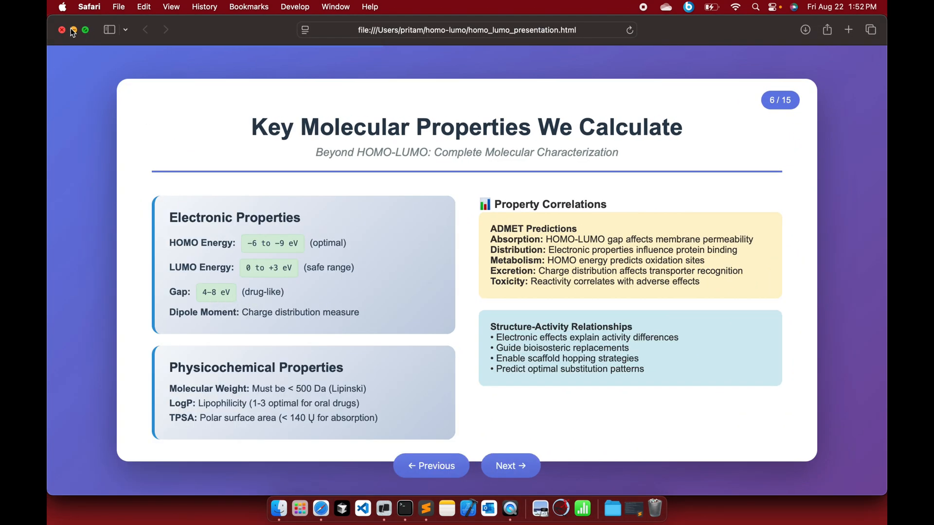
click(394, 509)
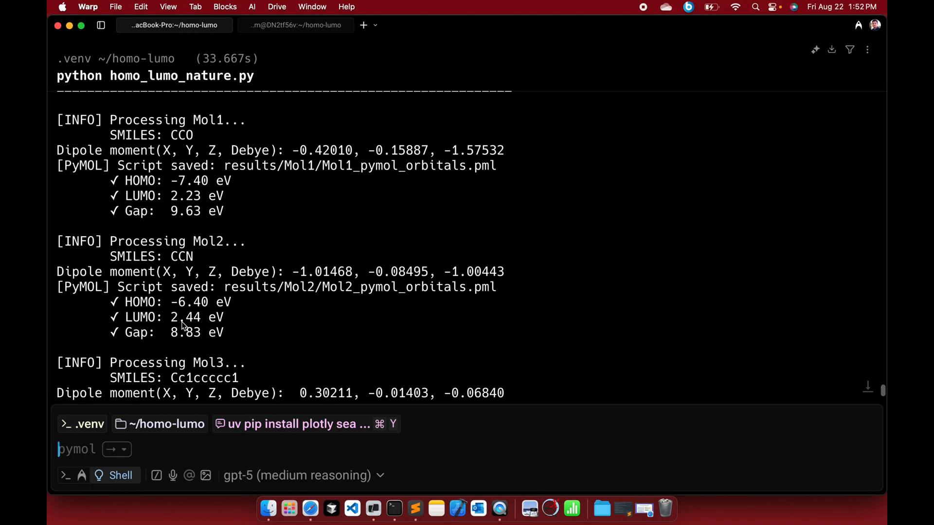
scroll(down, 3)
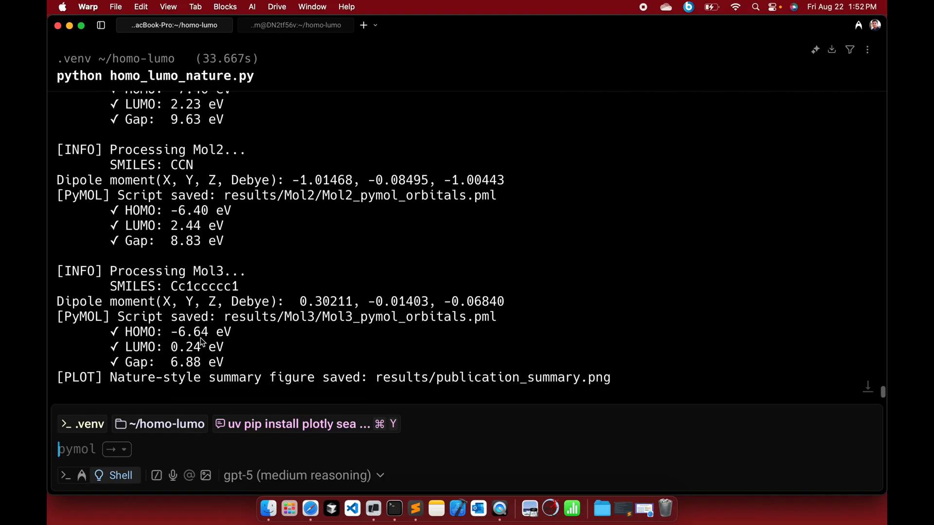
scroll(up, 3)
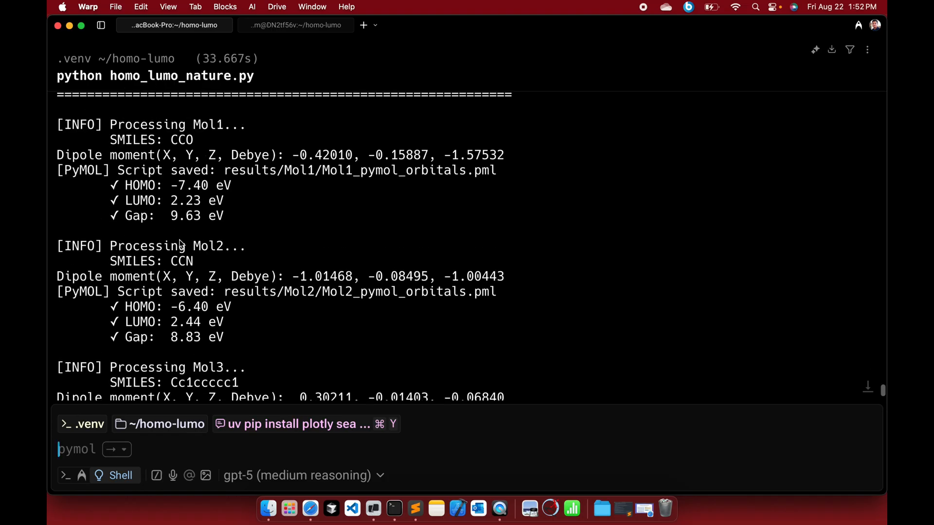
click(268, 509)
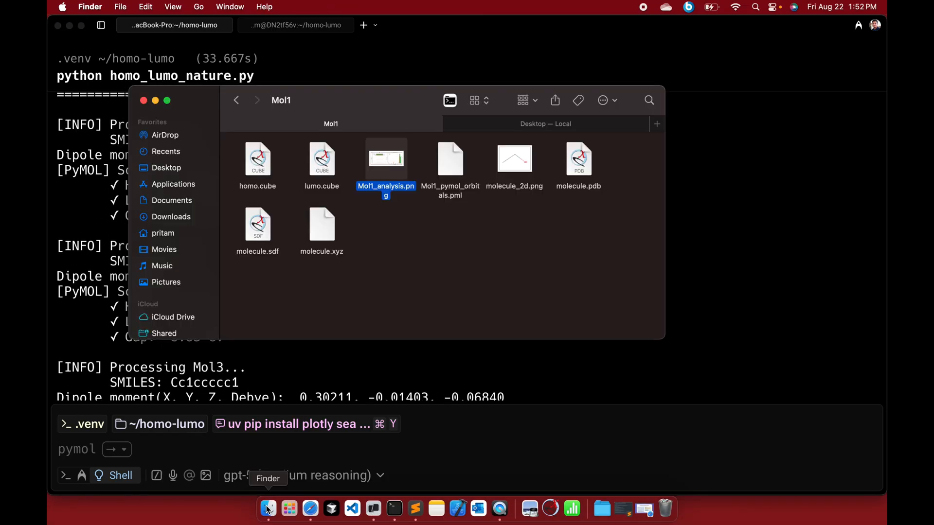
double_click(386, 158)
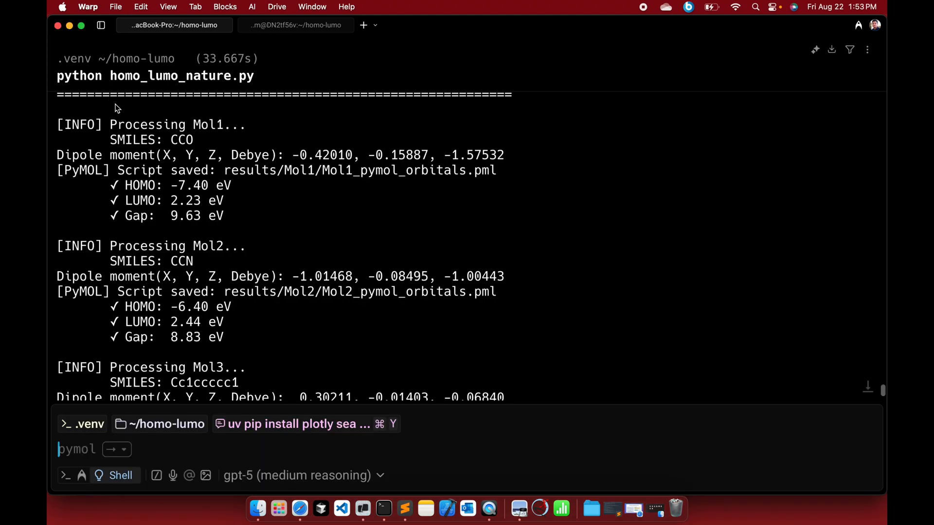
mouse_move(258, 509)
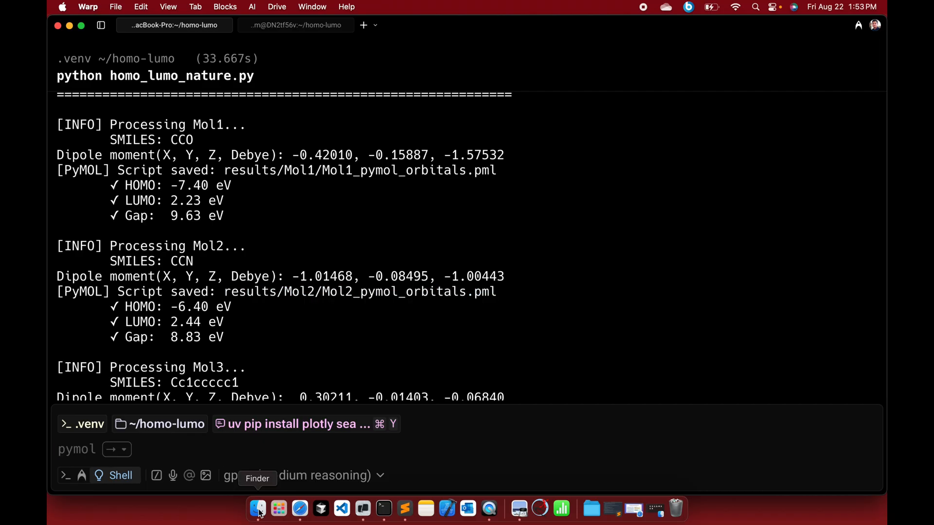
Step: View and close Mol1_analysis.png from Finder, then return to the results folder
click(258, 509)
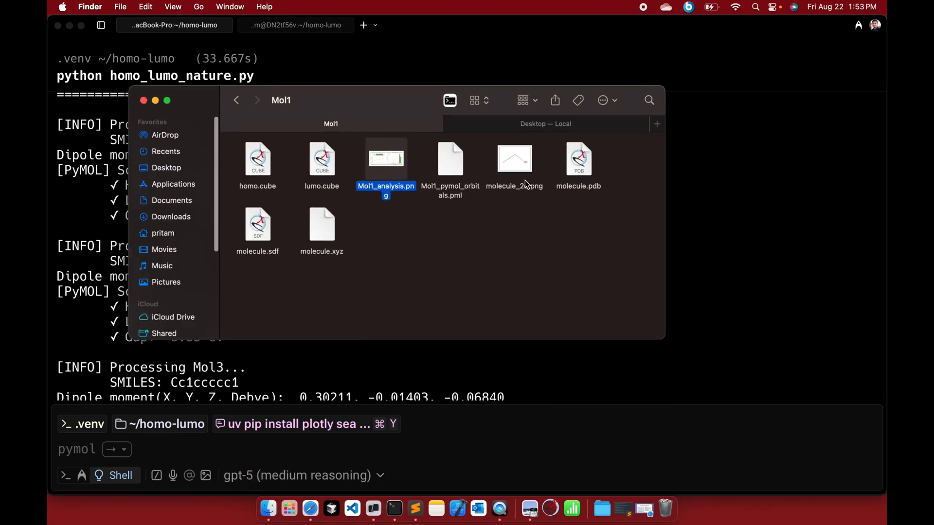
double_click(513, 159)
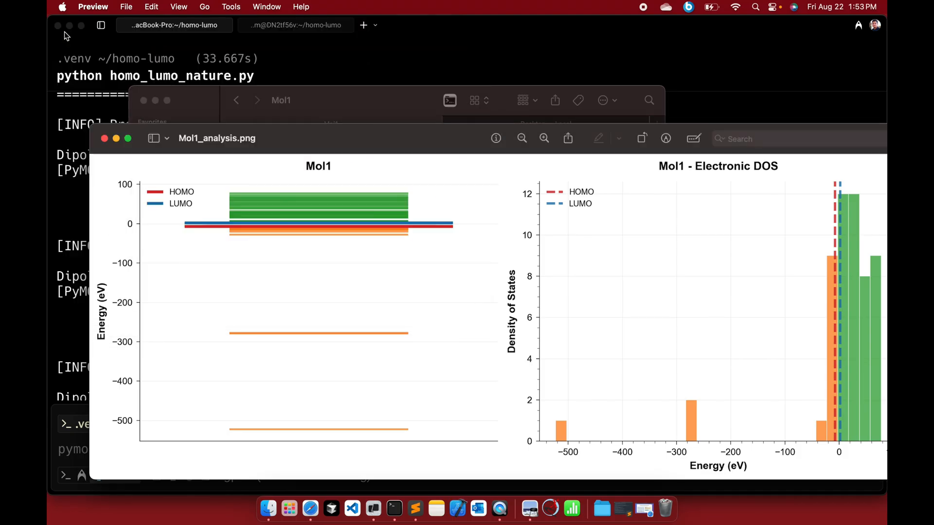
click(104, 138)
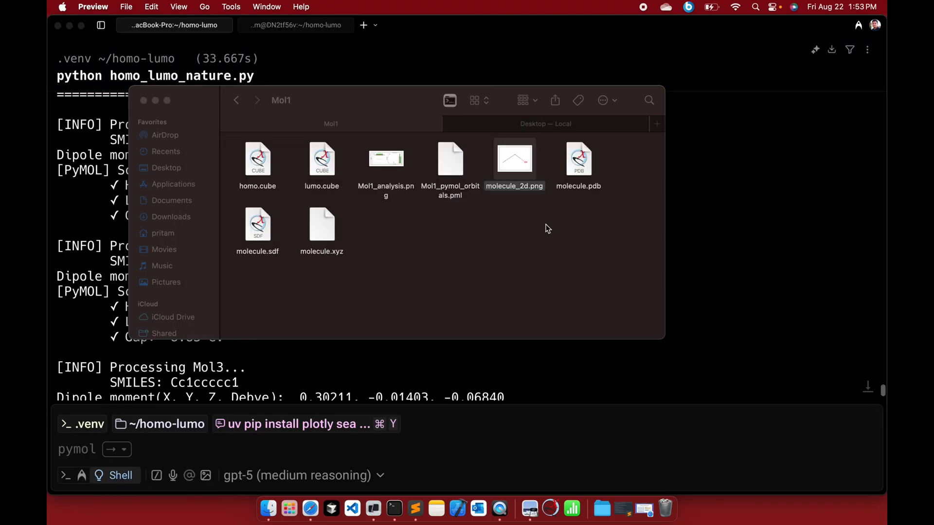
mouse_move(383, 229)
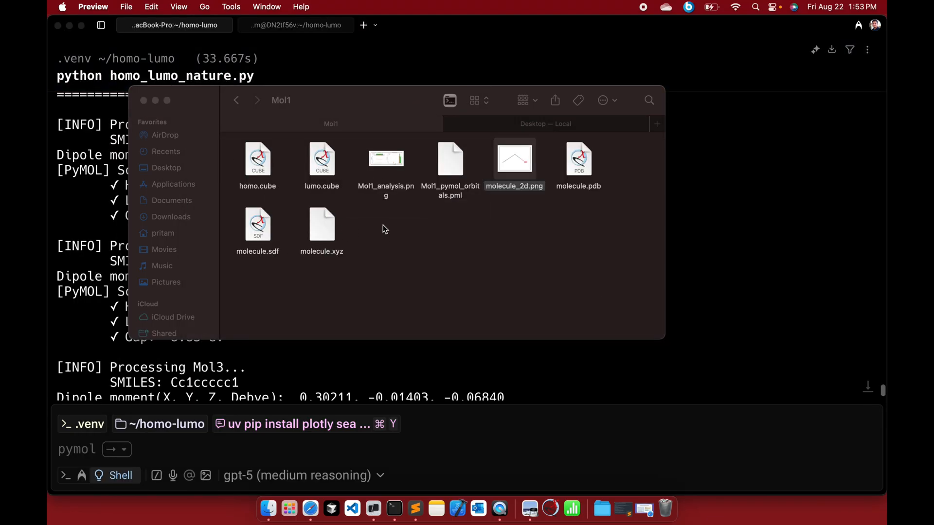
click(238, 100)
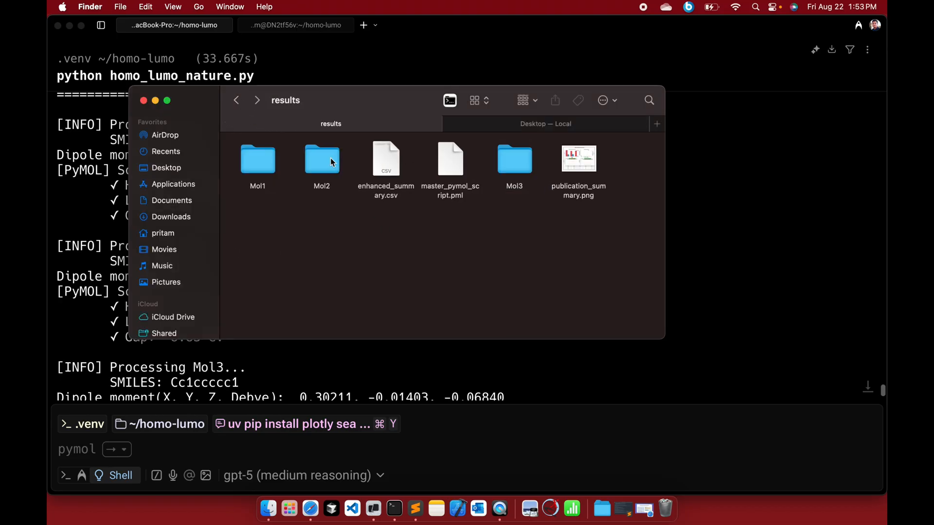
Step: View and close Mol2_analysis.png and Mol2's molecule_2d.png from the Mol2 folder
double_click(322, 158)
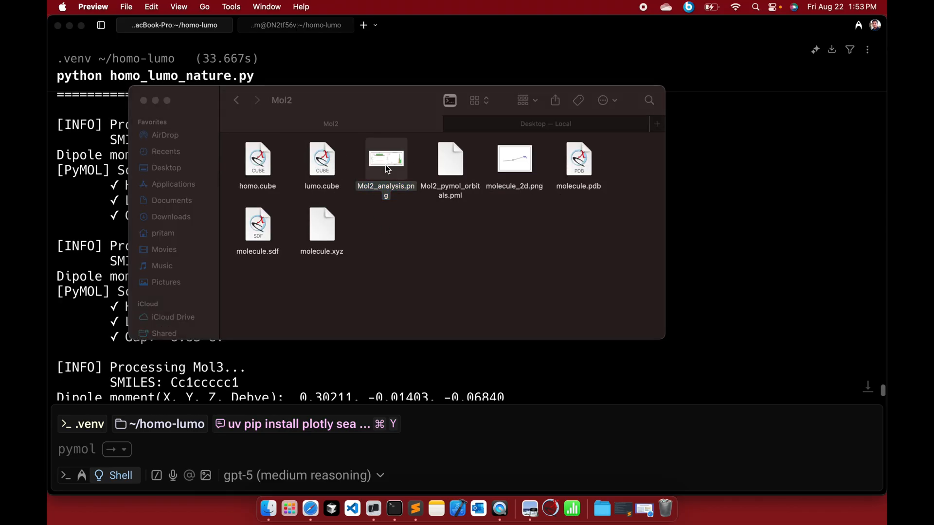
double_click(386, 158)
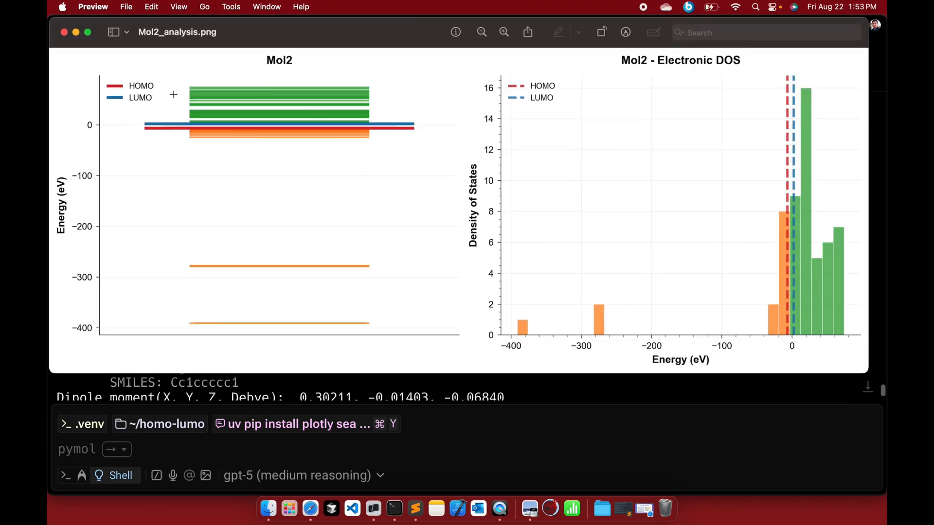
mouse_move(71, 35)
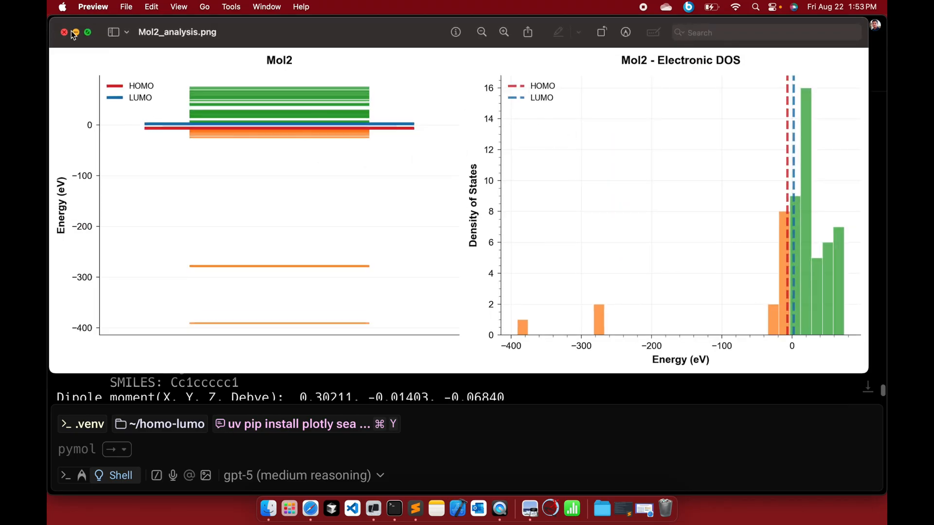
click(64, 32)
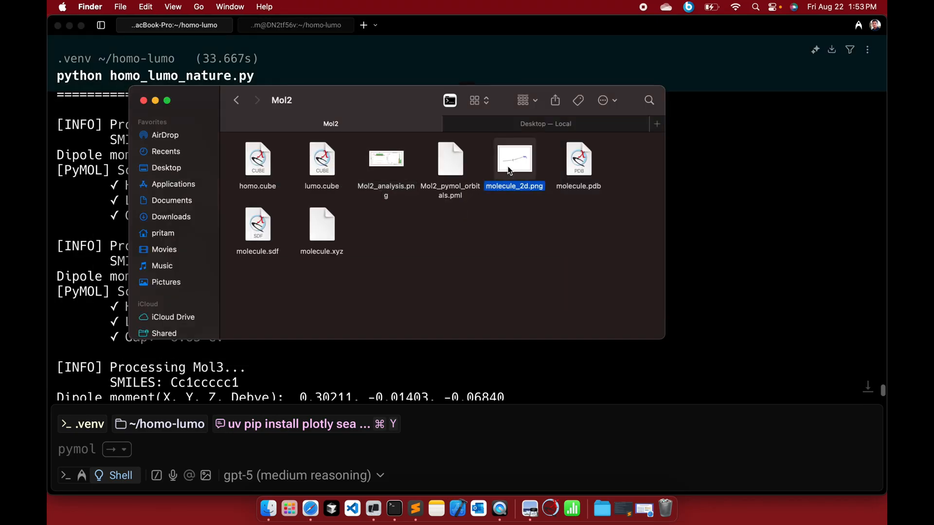
double_click(514, 159)
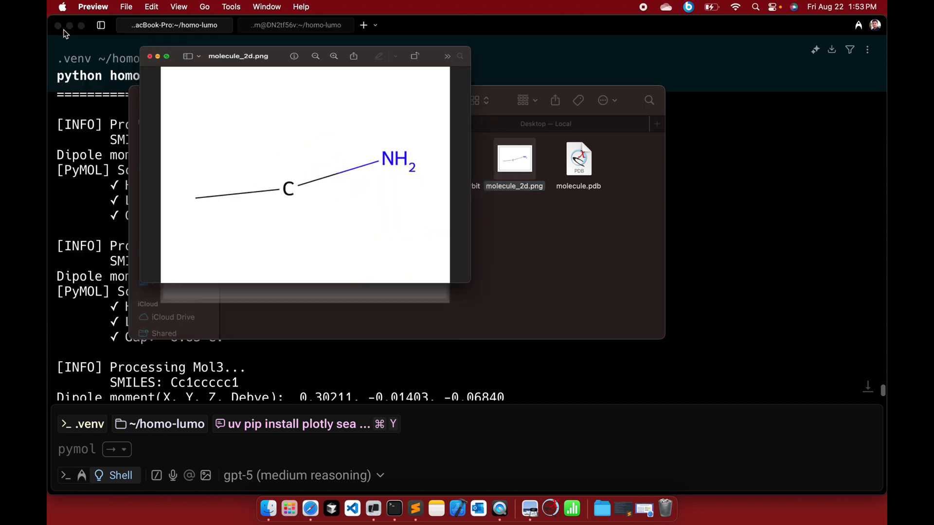
click(149, 57)
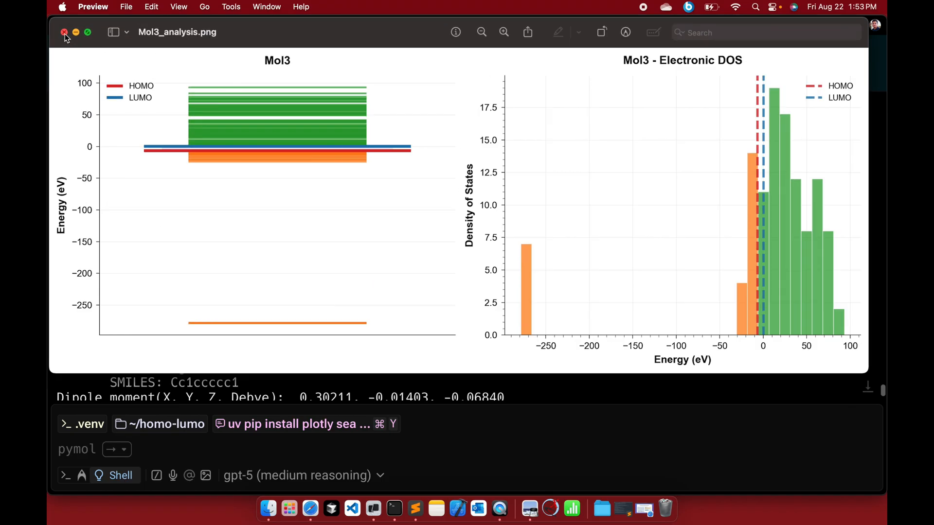
Step: Close Mol3's chart, view its methylbenzene 2D structure, and return to the results folder
click(64, 32)
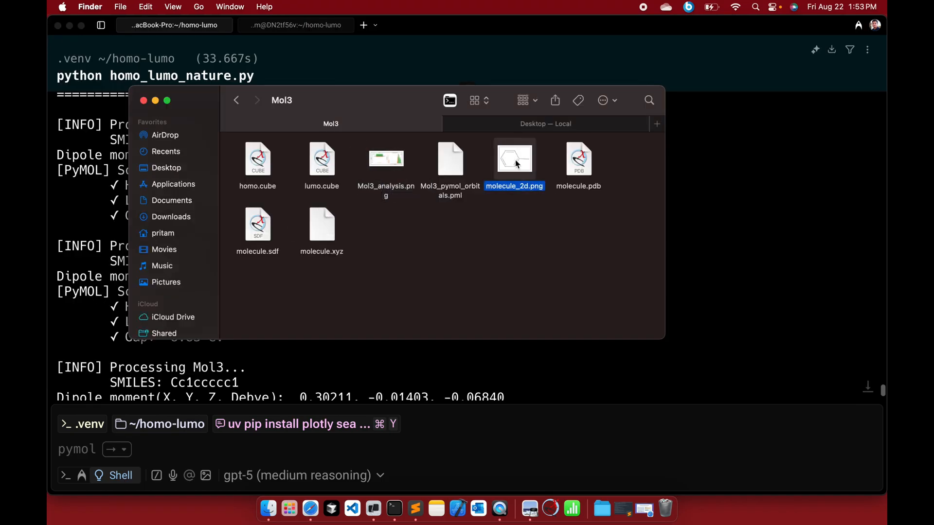
double_click(514, 158)
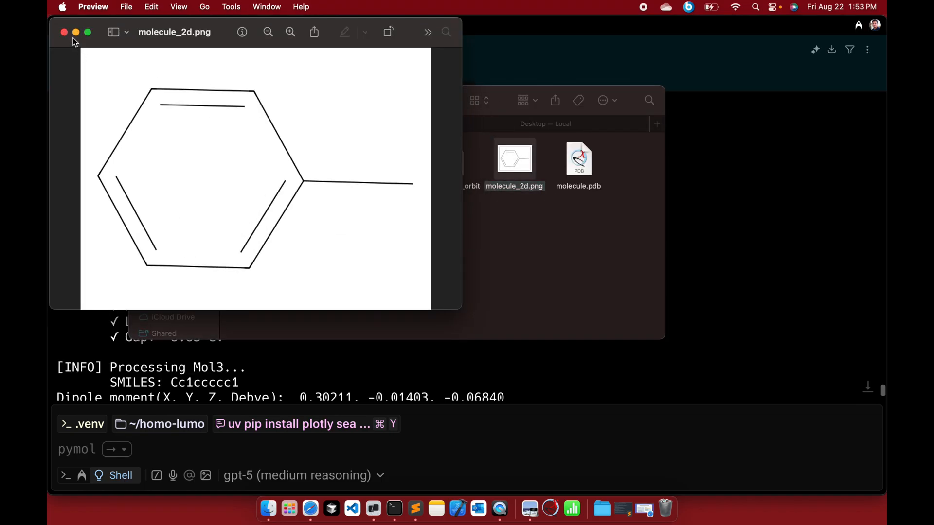
click(65, 32)
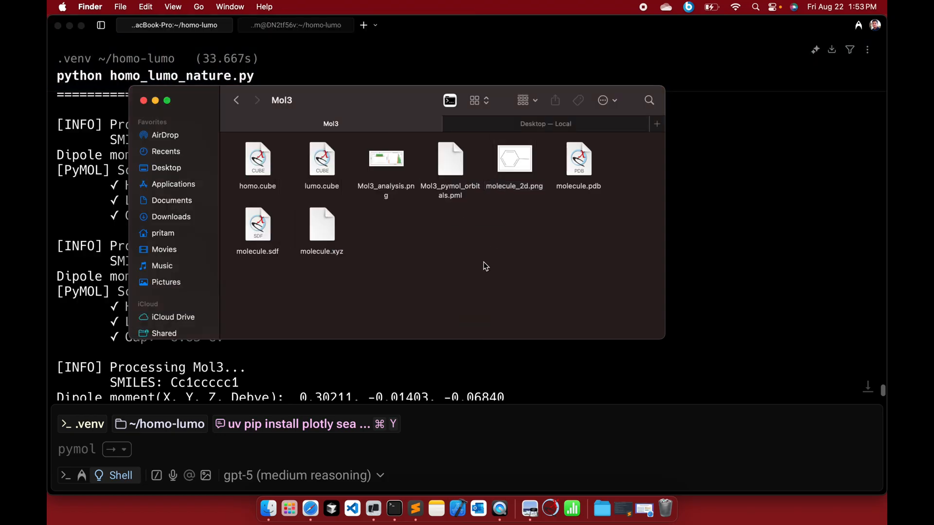
click(235, 100)
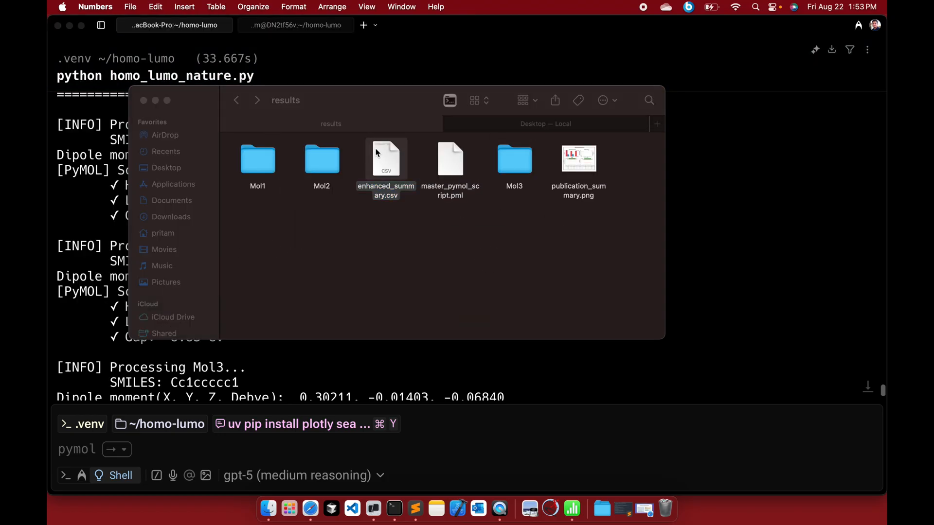
Step: Open enhanced_summary.csv in Numbers and scroll across to the HOMO, LUMO, gap, energy and dipole columns
double_click(385, 158)
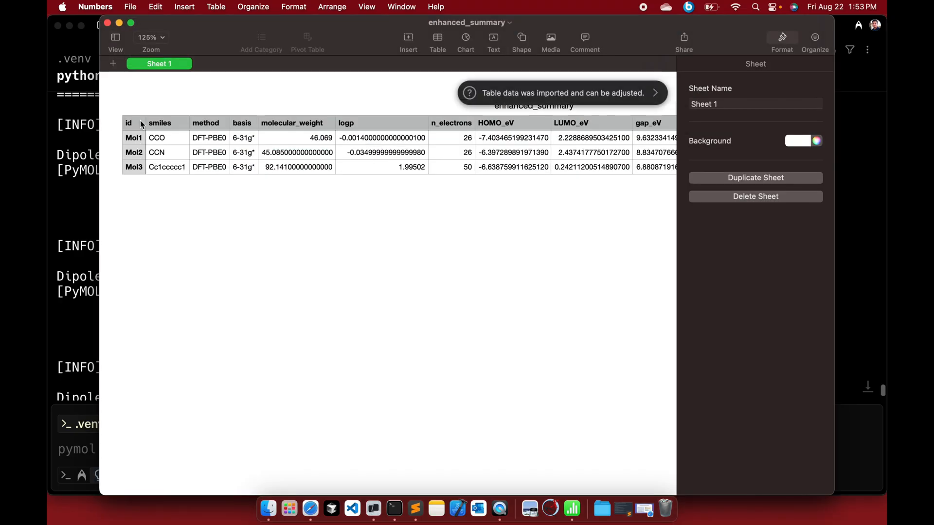
mouse_move(176, 187)
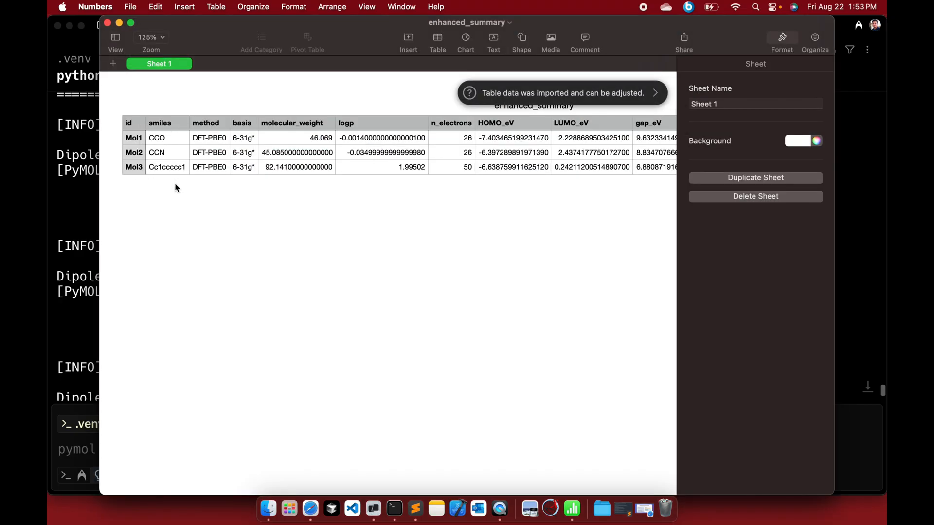
mouse_move(219, 182)
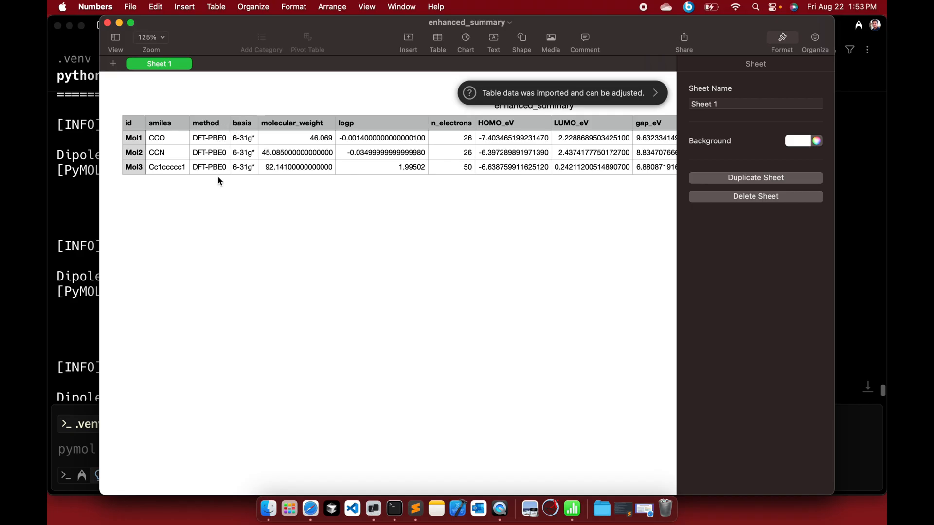
mouse_move(322, 126)
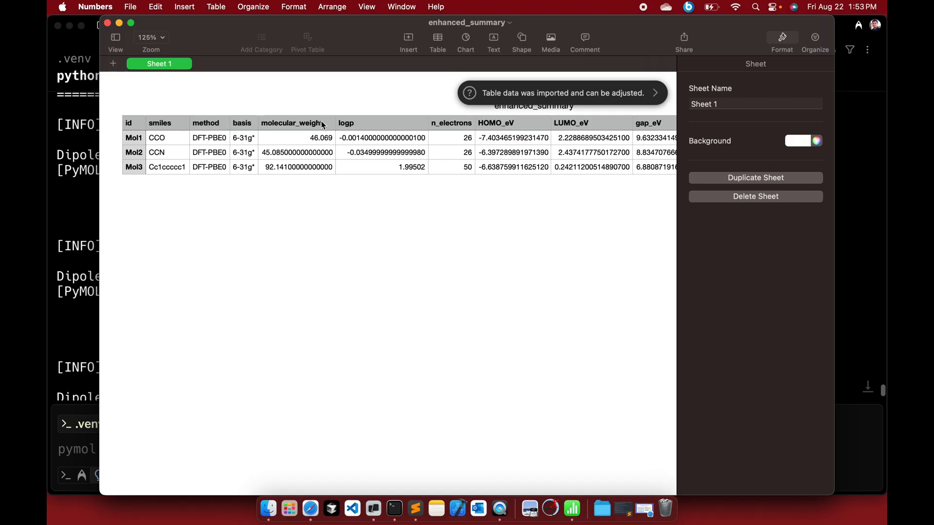
scroll(right, 3)
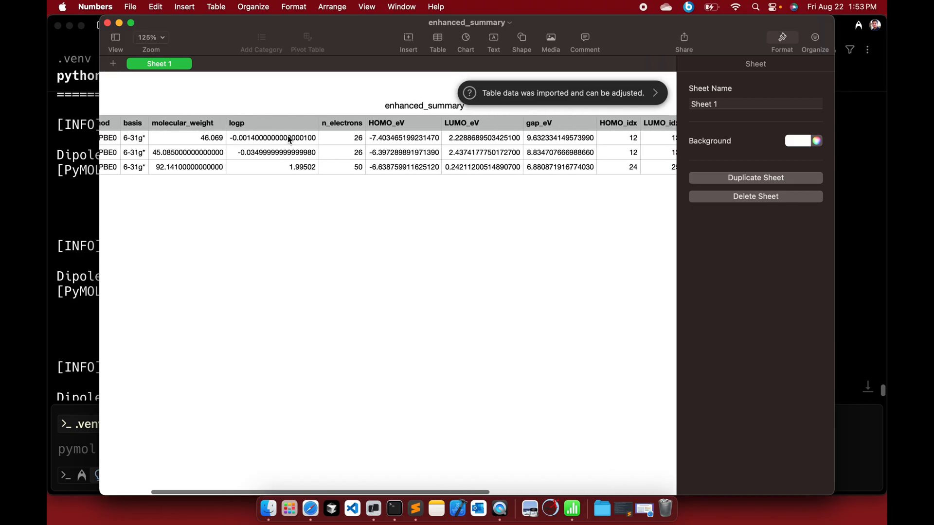
scroll(right, 3)
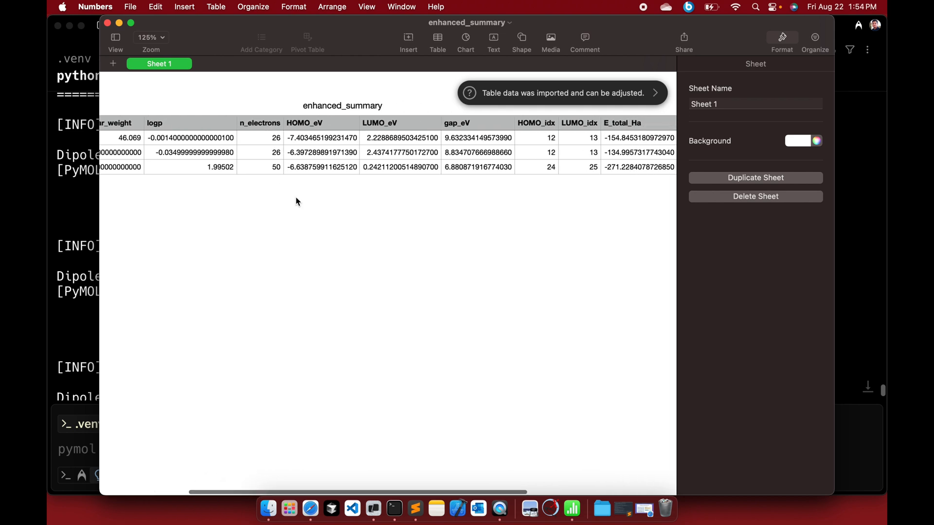
scroll(right, 3)
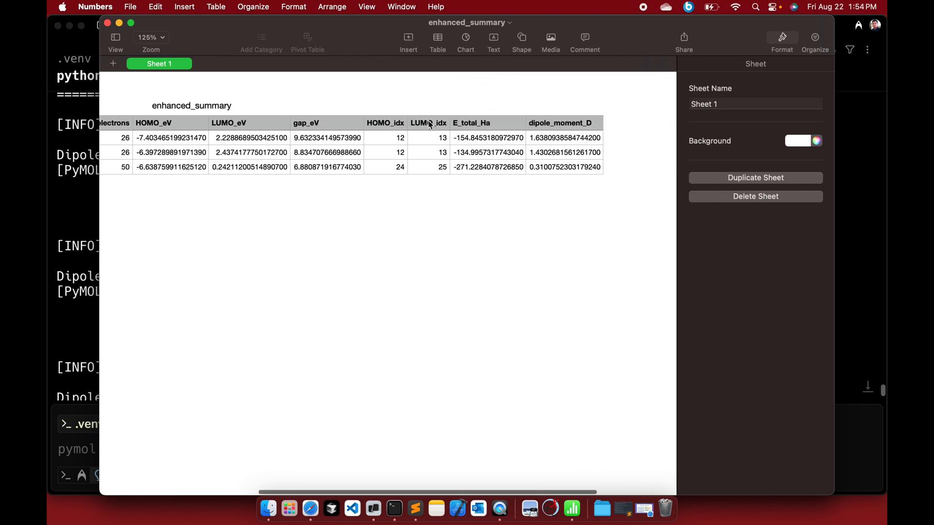
mouse_move(414, 133)
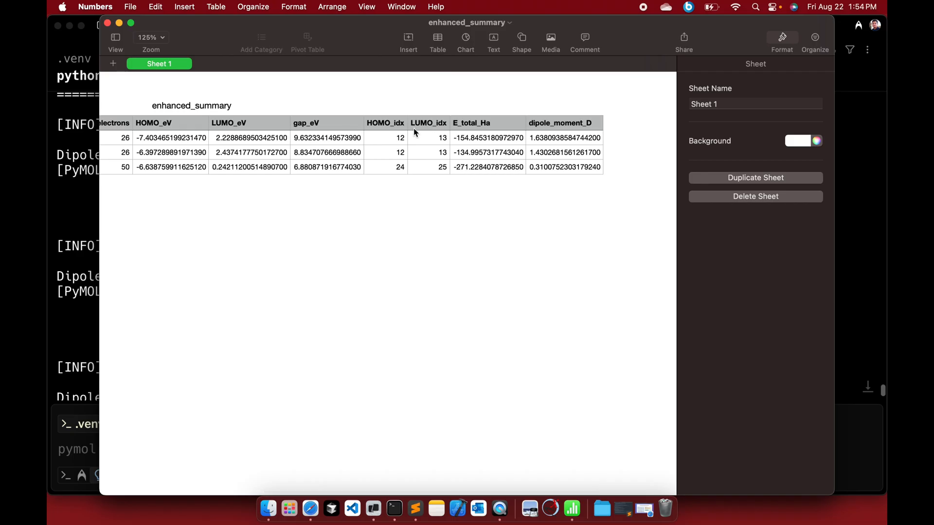
mouse_move(476, 125)
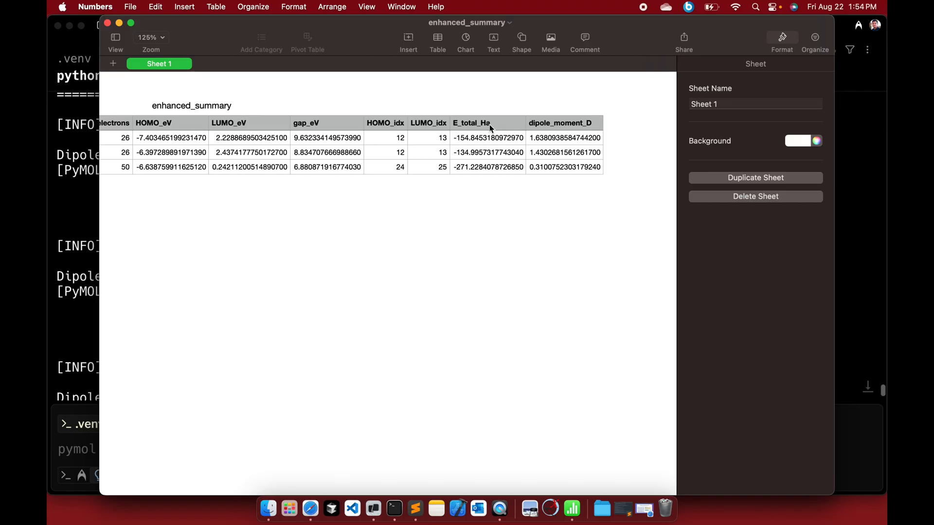
mouse_move(565, 133)
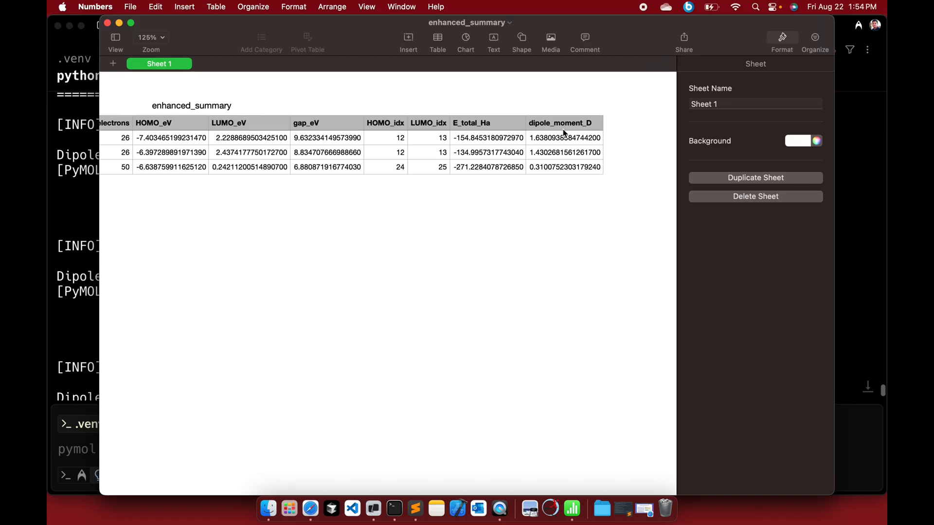
mouse_move(109, 30)
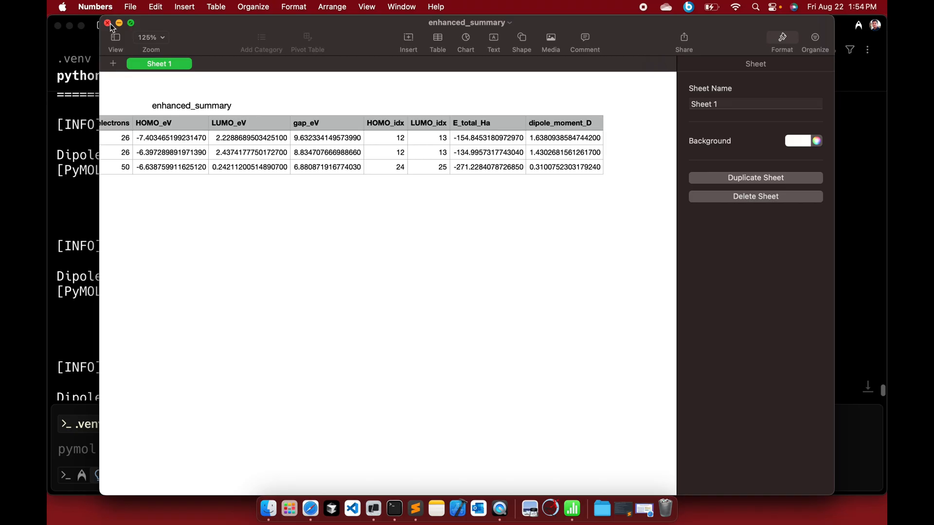
Step: Close the spreadsheet, view publication_summary.png, launch PyMOL from Warp and show the Mol3 folder
click(108, 24)
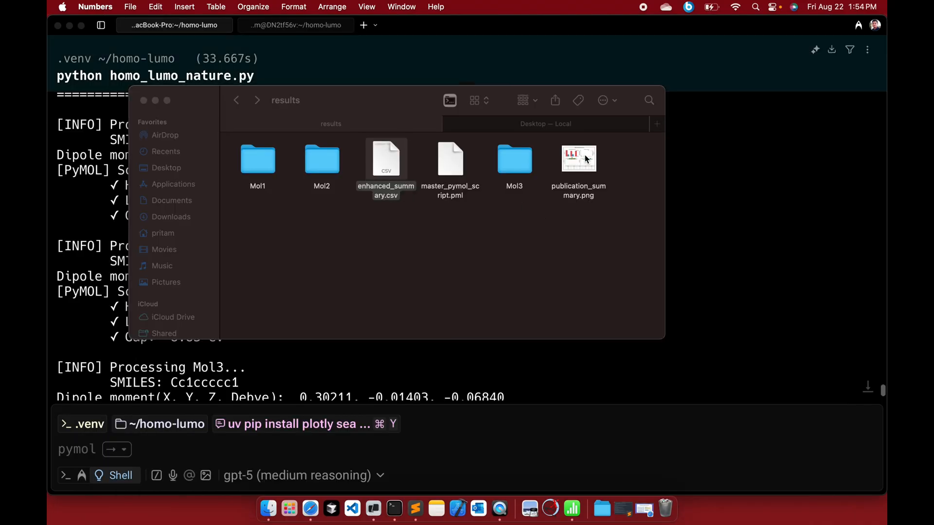
double_click(578, 158)
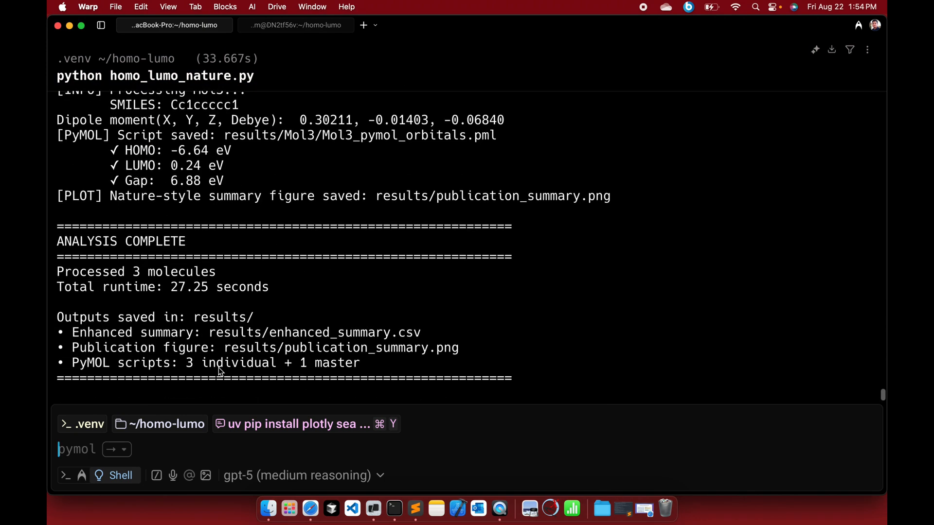
mouse_move(267, 509)
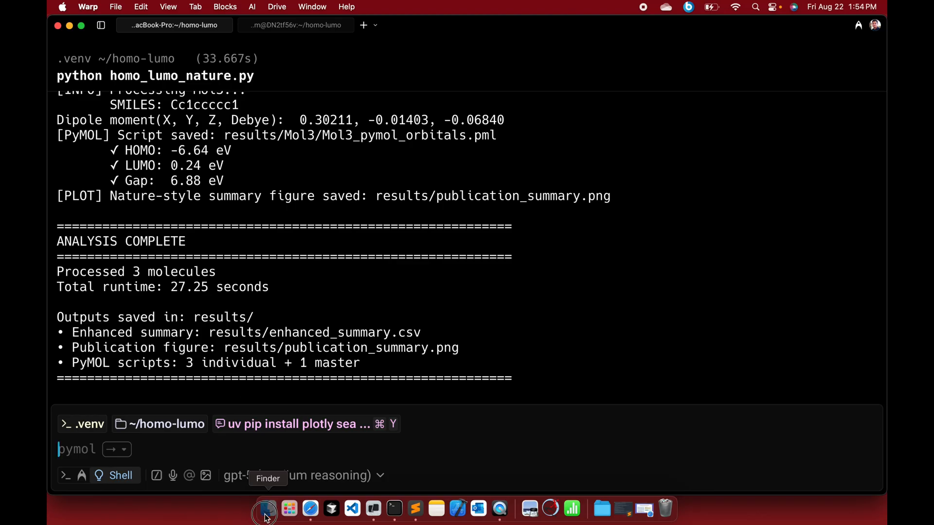
click(264, 509)
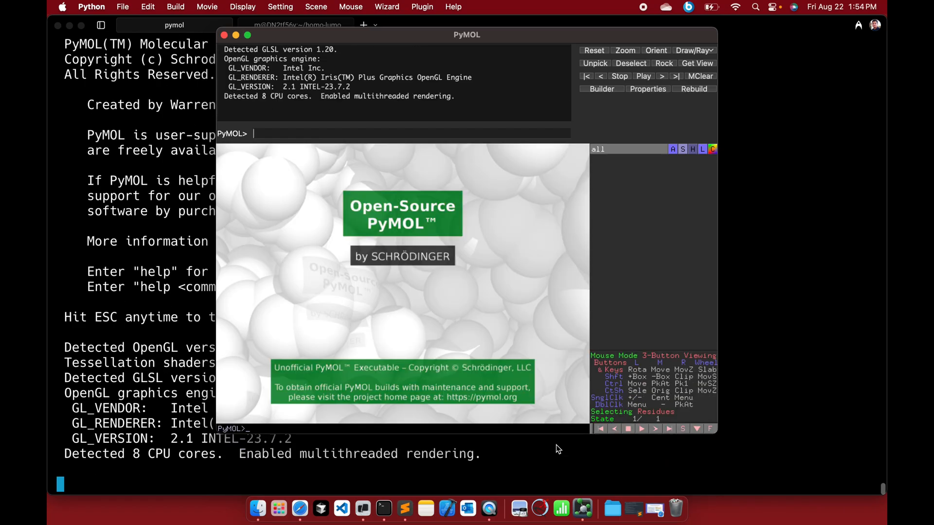
mouse_move(257, 509)
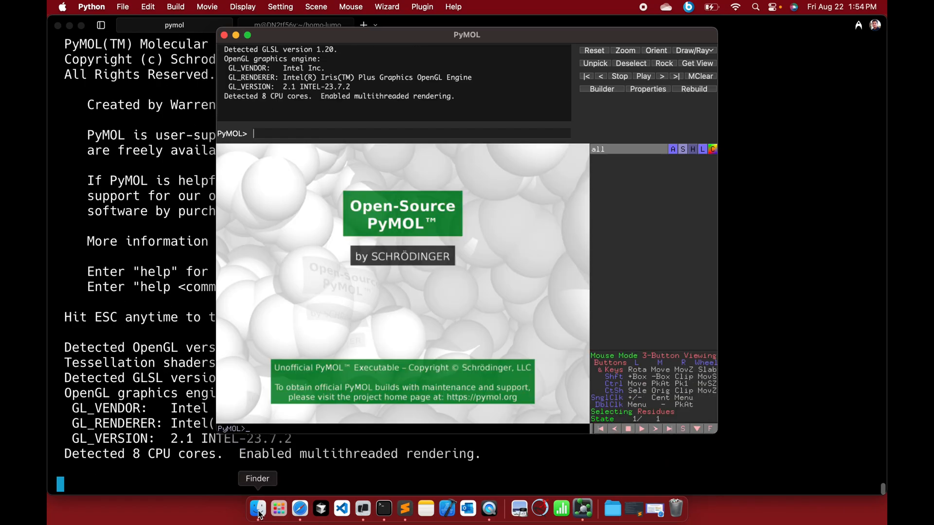
click(256, 509)
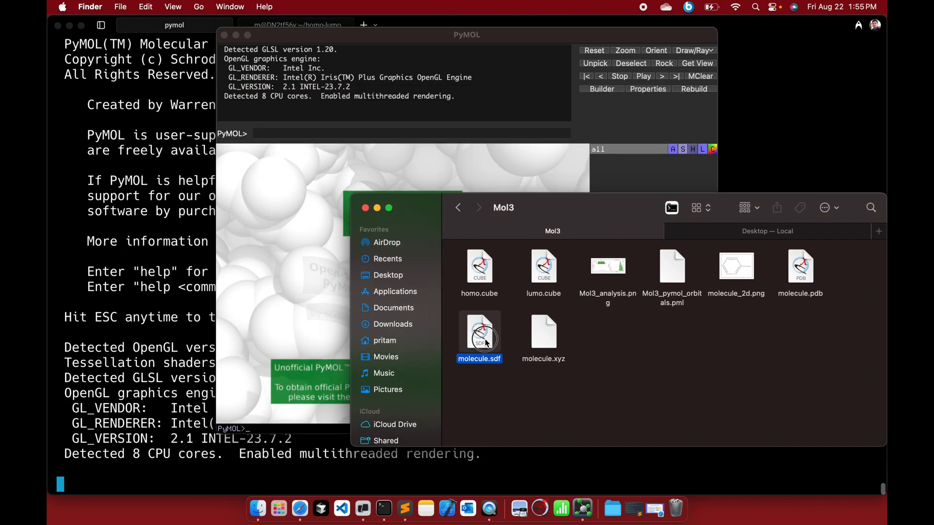
Step: Load Mol3's molecule.sdf, homo.cube and lumo.cube into PyMOL, showing the ring molecule
double_click(479, 331)
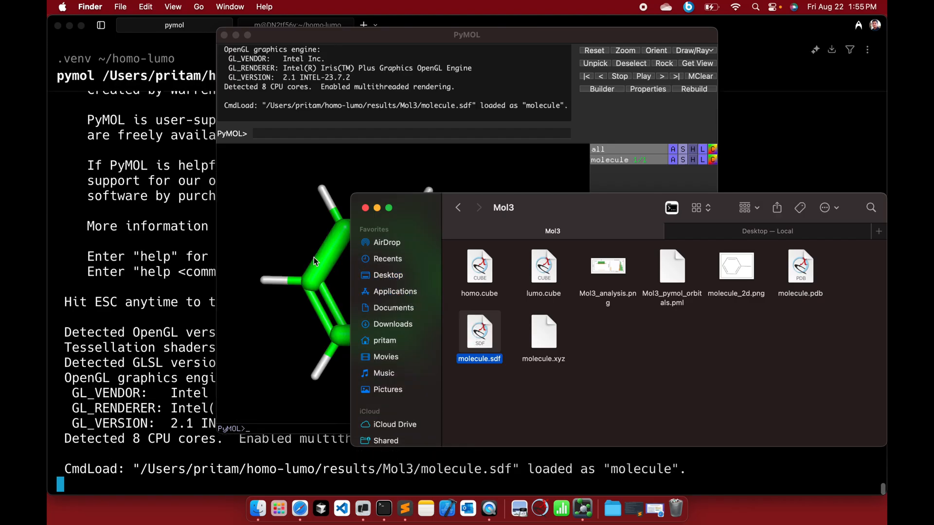
double_click(478, 268)
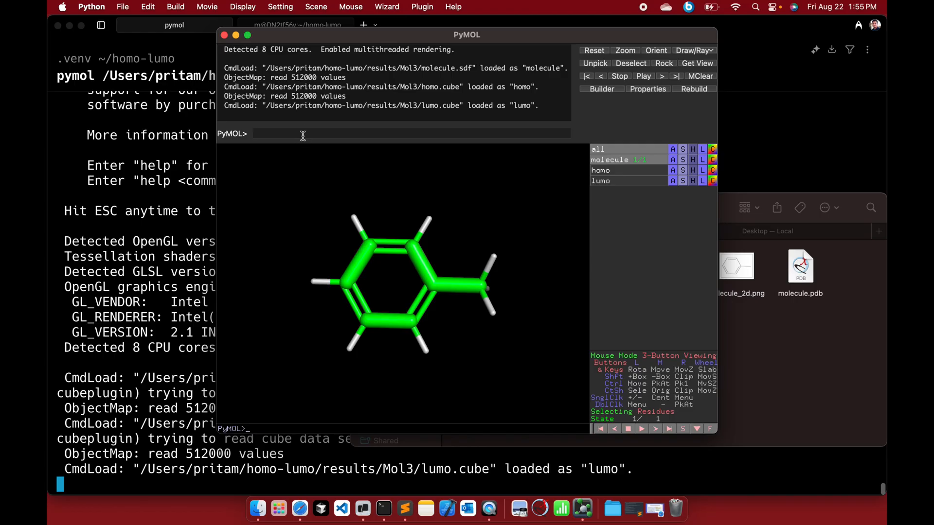
click(122, 6)
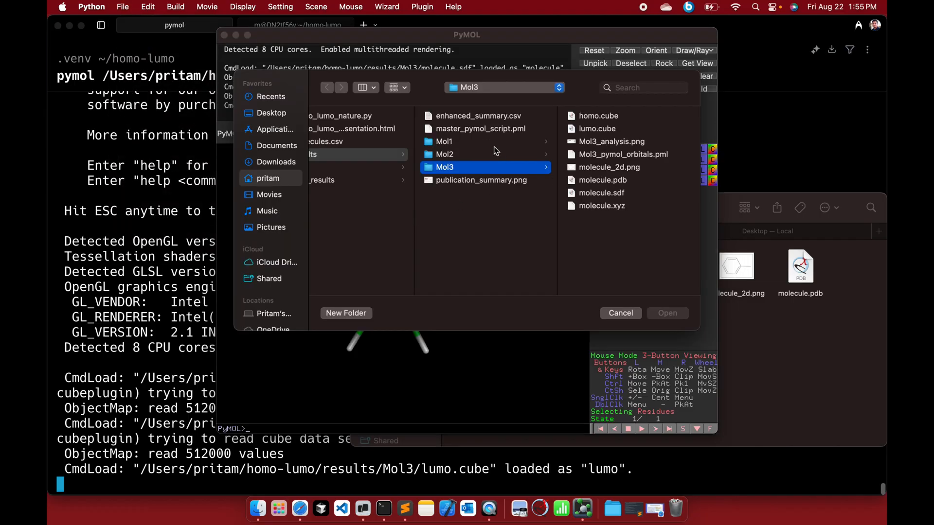
mouse_move(610, 187)
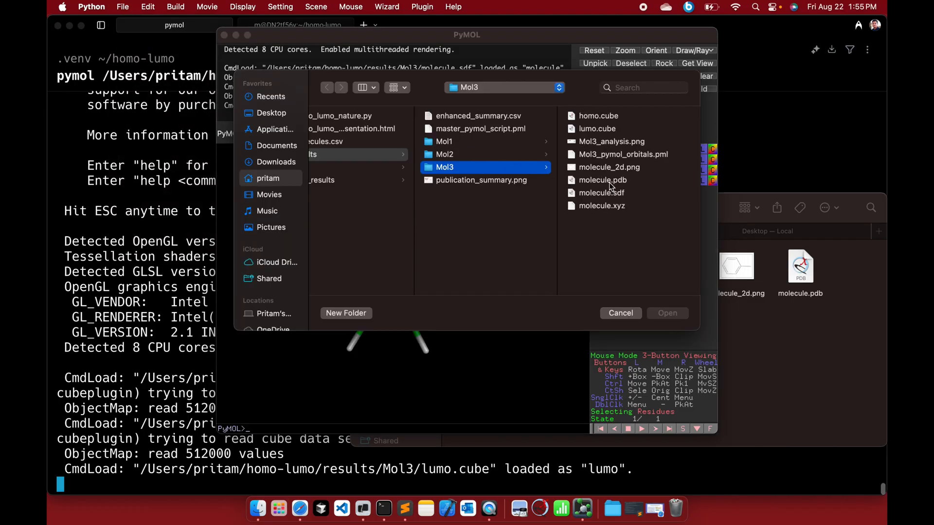
Step: Run master_pymol_script.pml and view the new Mol3 HOMO and LUMO publication images as the rotation movie renders
click(666, 312)
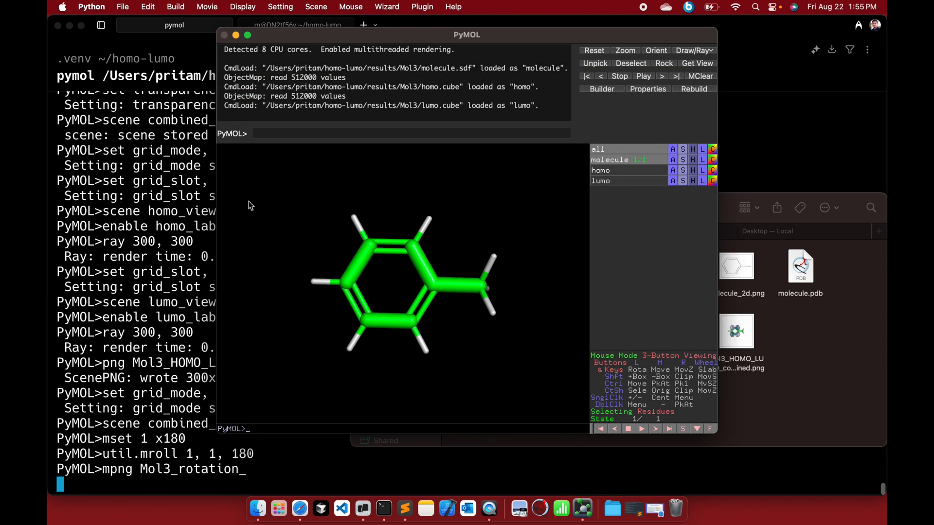
click(612, 509)
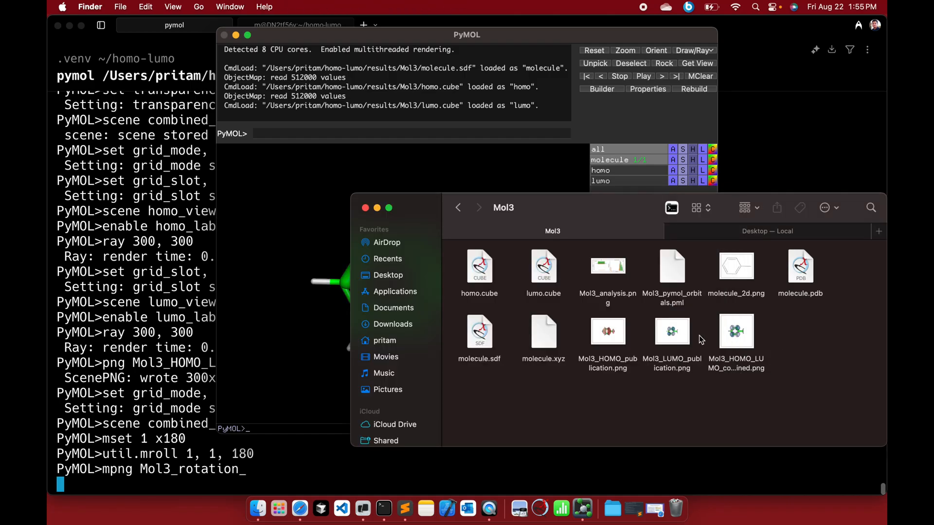
double_click(672, 331)
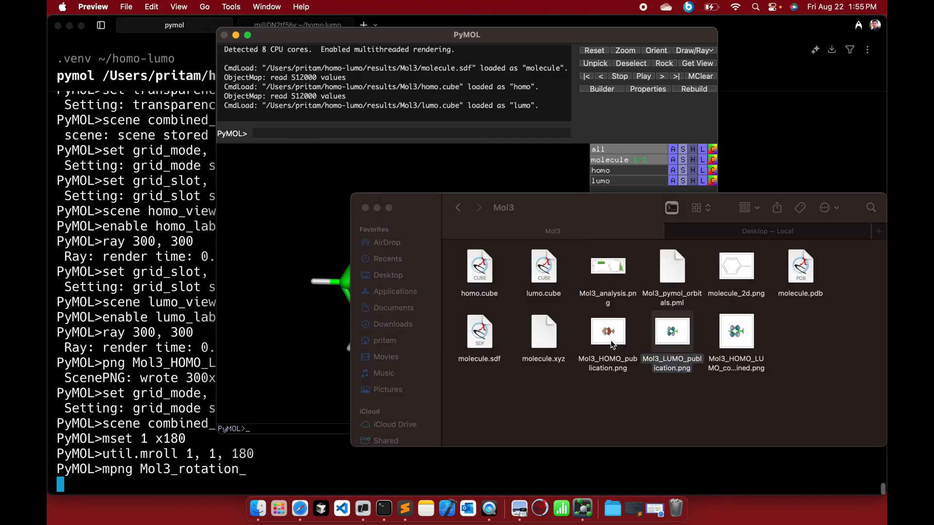
double_click(607, 332)
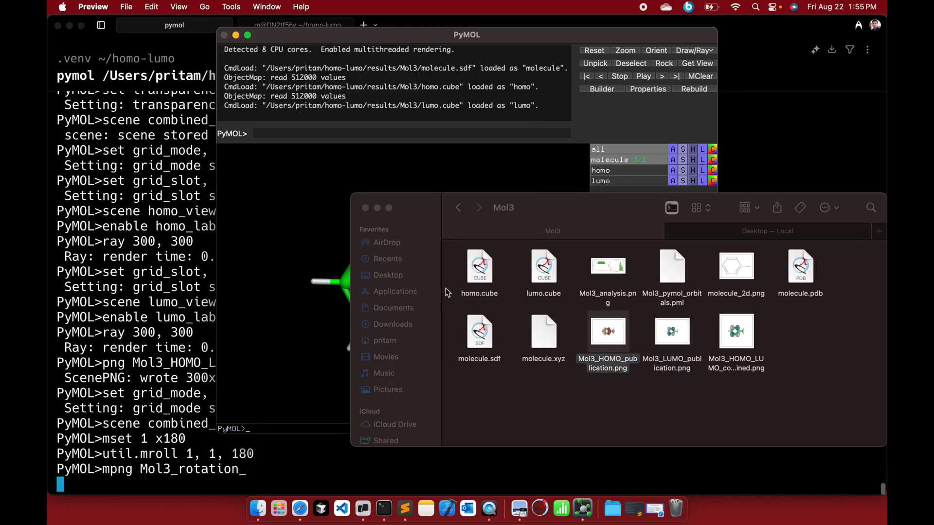
mouse_move(726, 357)
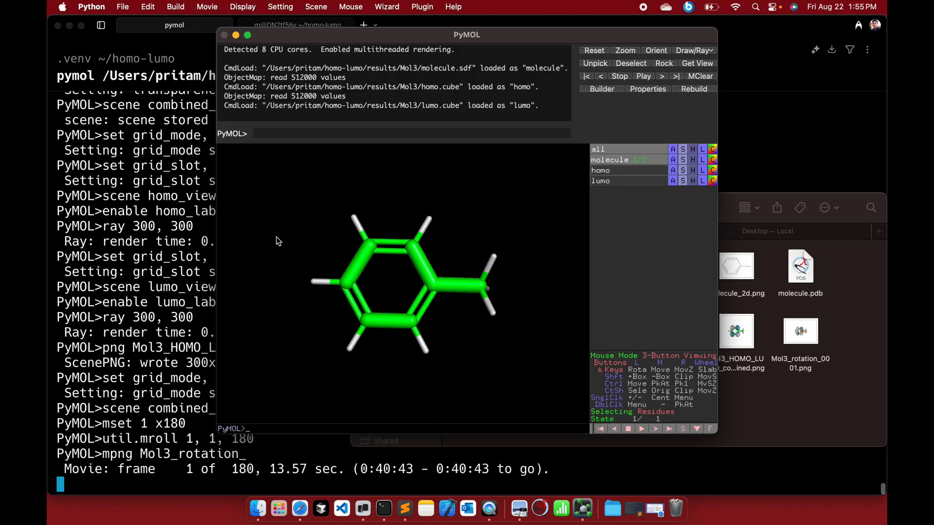
mouse_move(457, 290)
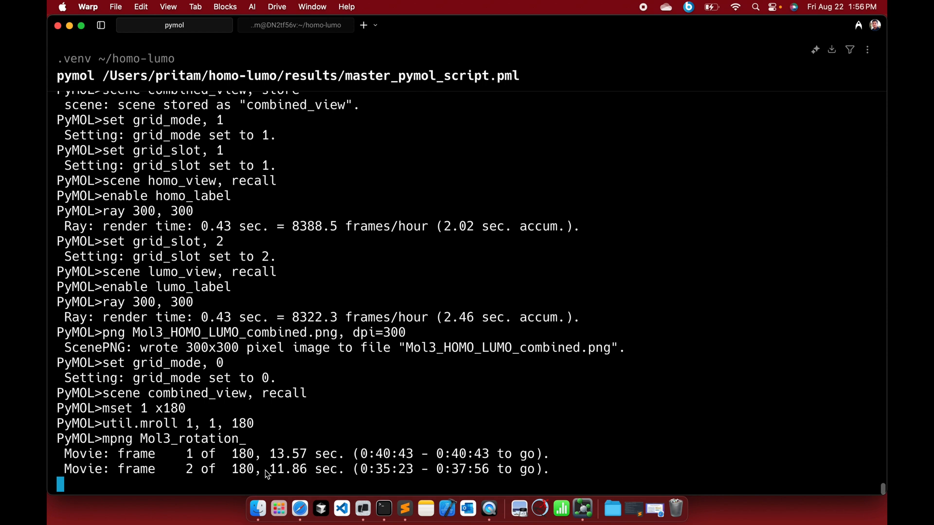
click(257, 509)
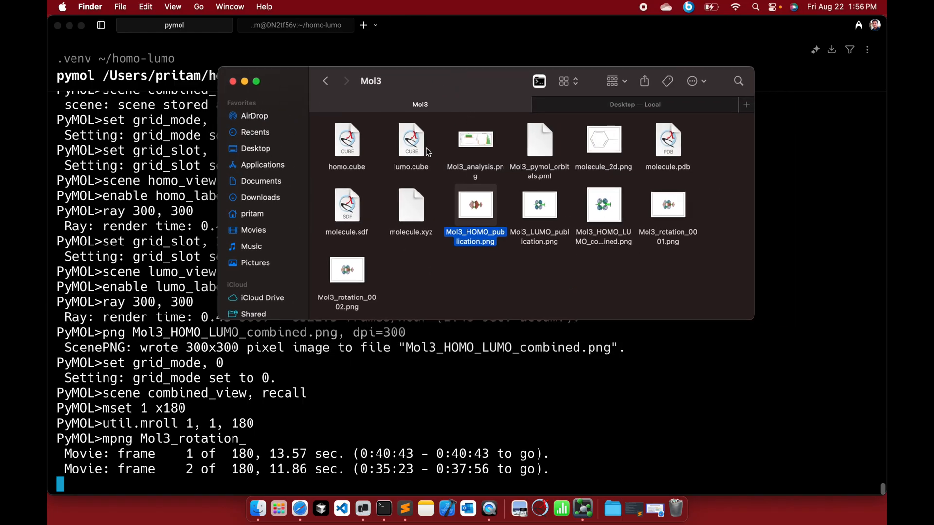
Step: Load Mol3's molecule.sdf with homo.cube and lumo.cube as orbital isosurfaces in ChimeraX
click(347, 206)
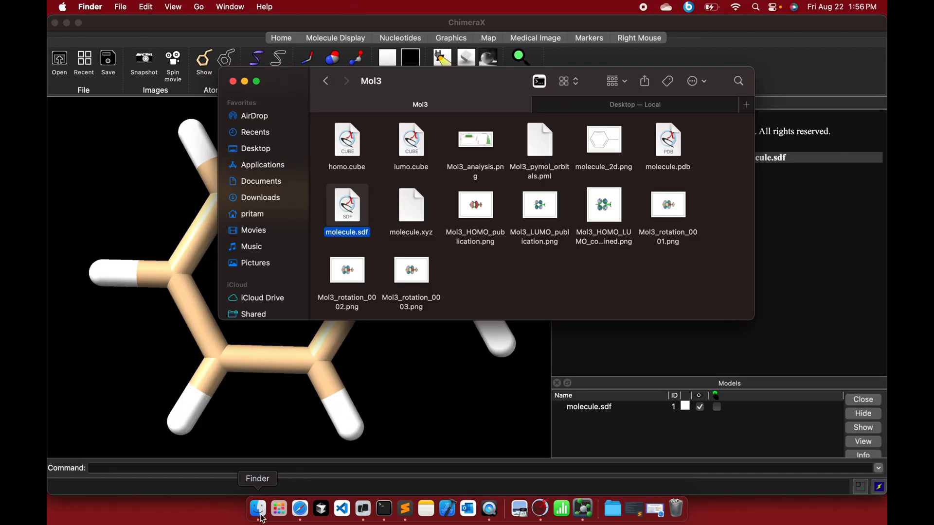
double_click(347, 140)
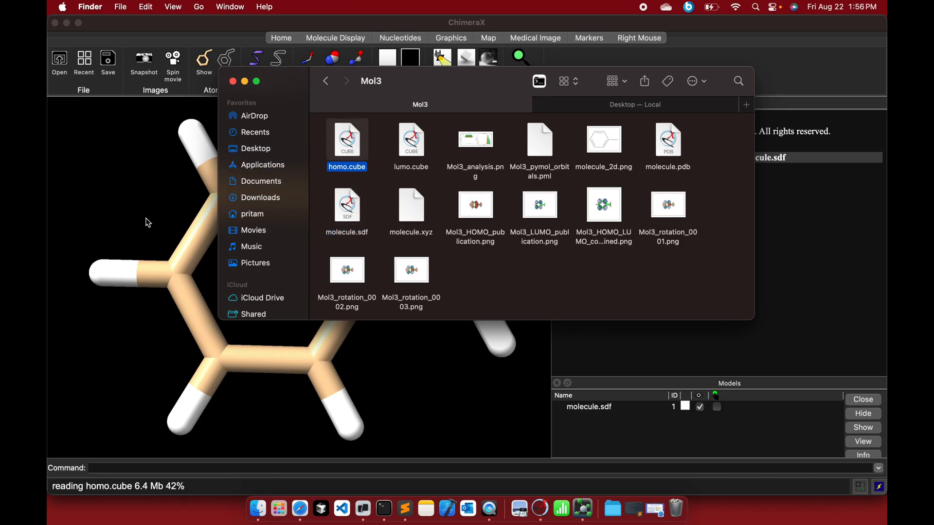
double_click(411, 139)
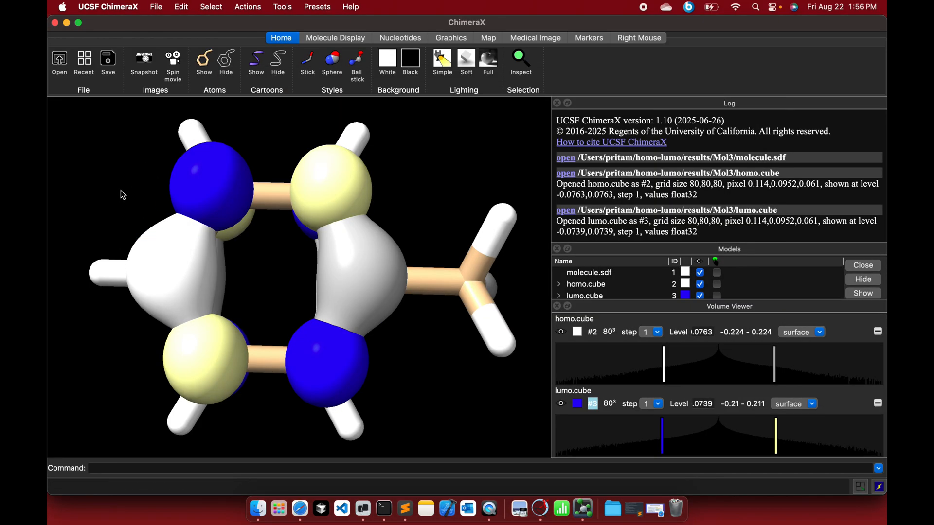
mouse_move(560, 111)
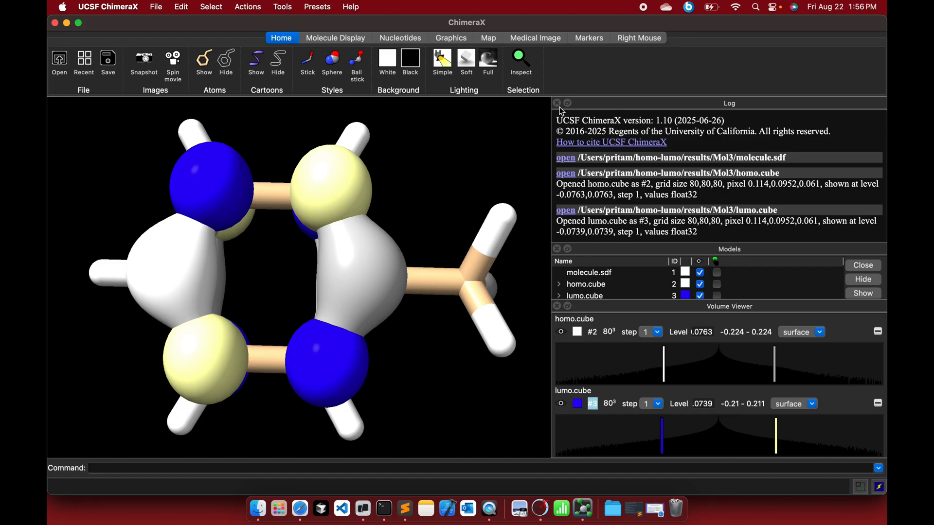
Step: Colour the HOMO red and try mesh, volume and maximum-intensity styles for it
click(556, 103)
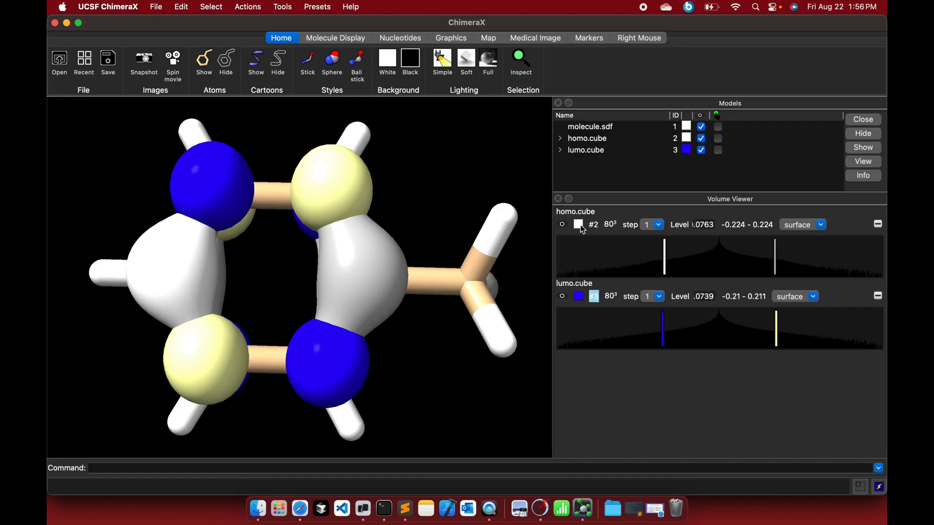
click(577, 225)
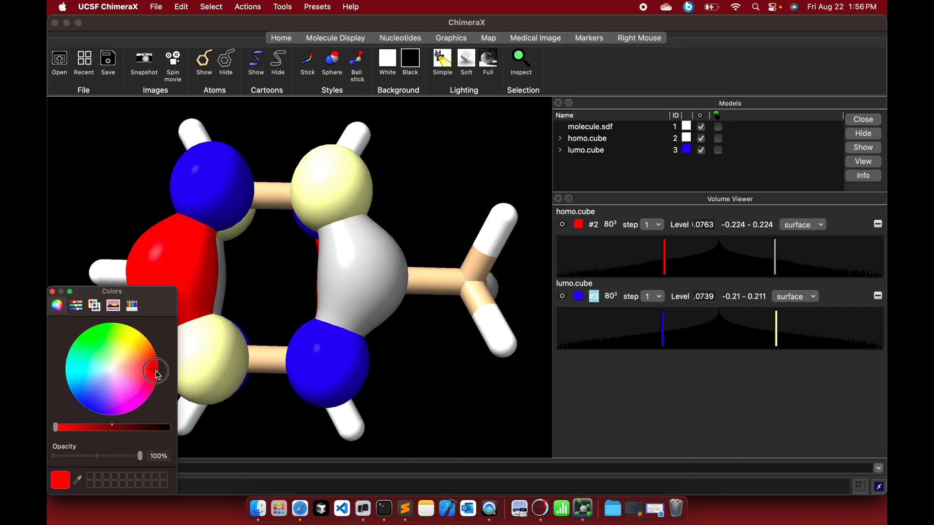
click(52, 291)
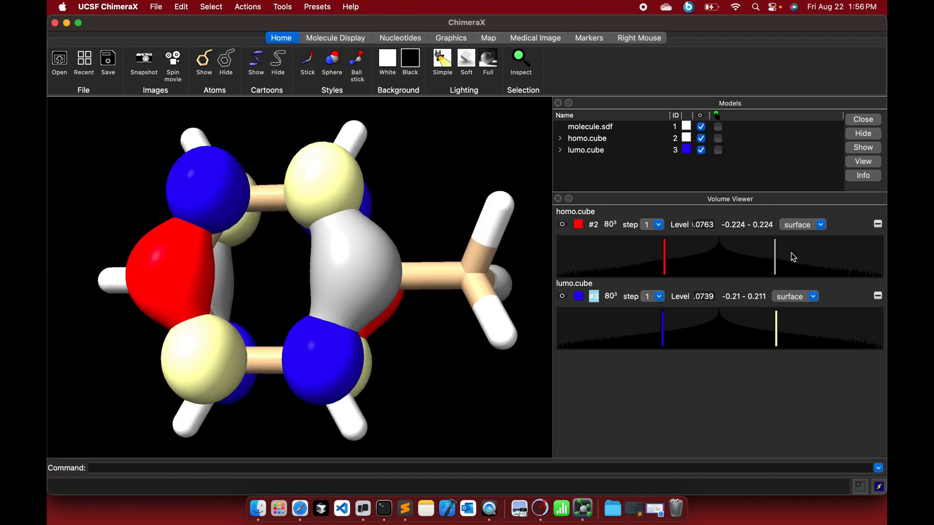
click(801, 225)
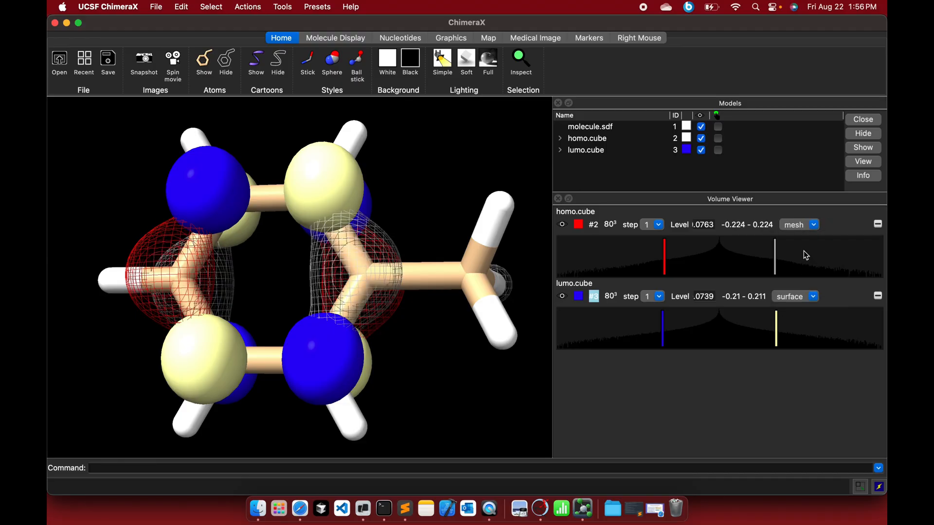
click(797, 225)
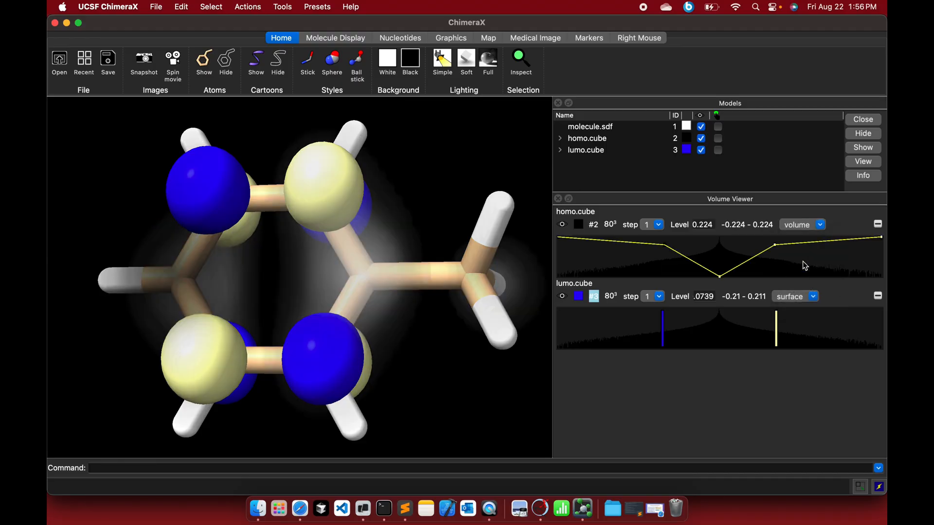
click(803, 225)
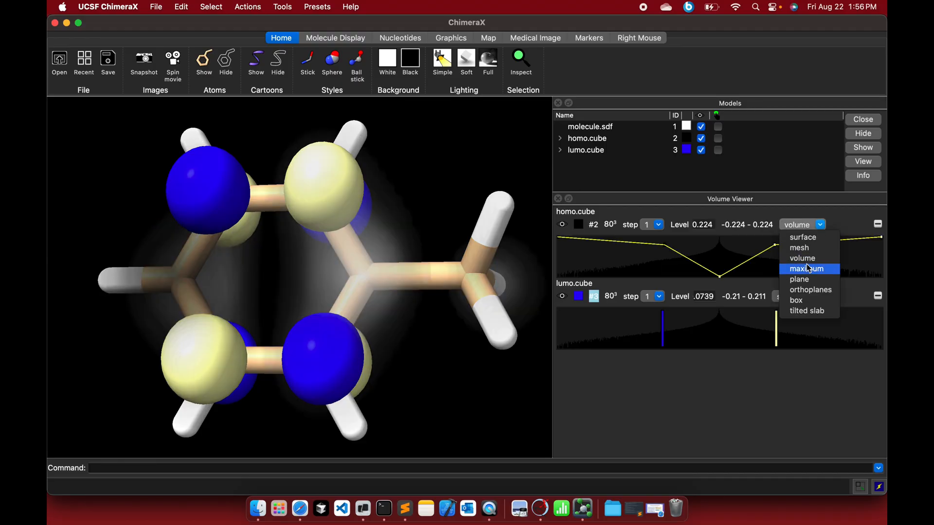
click(808, 268)
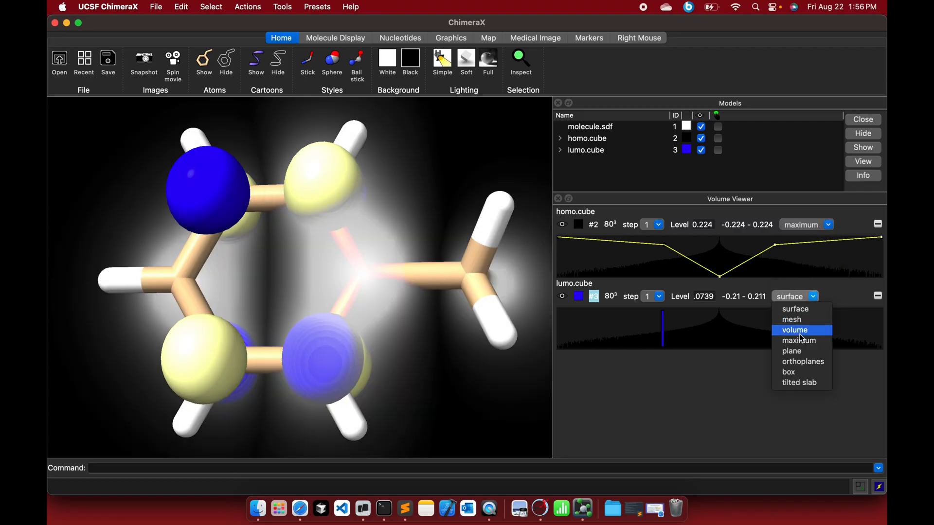
Step: Show the LUMO as maximum, single plane, then three orthoplanes, with HOMO back to red surface
click(799, 341)
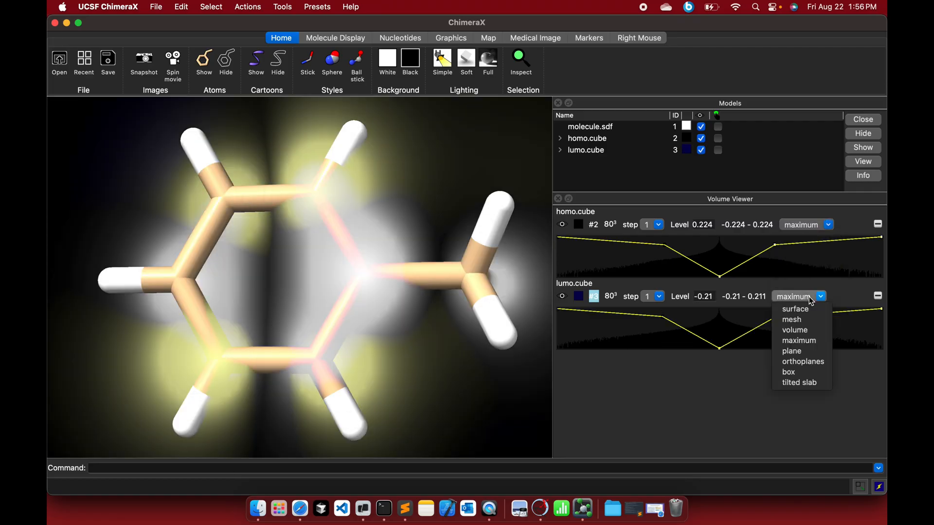
click(791, 351)
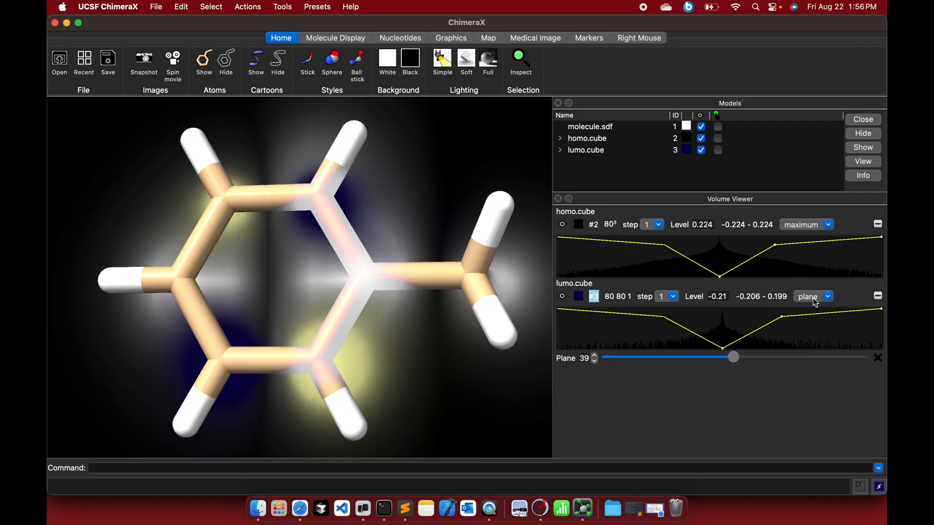
click(826, 296)
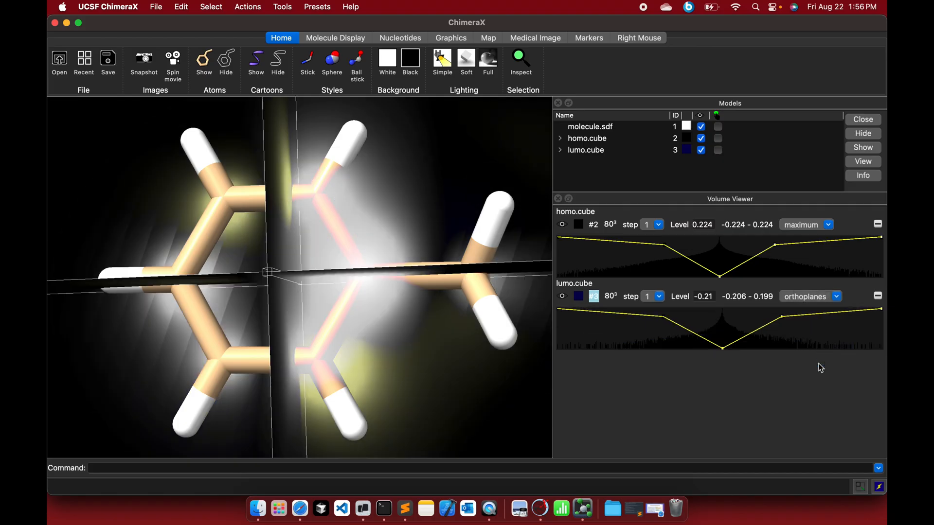
mouse_move(737, 339)
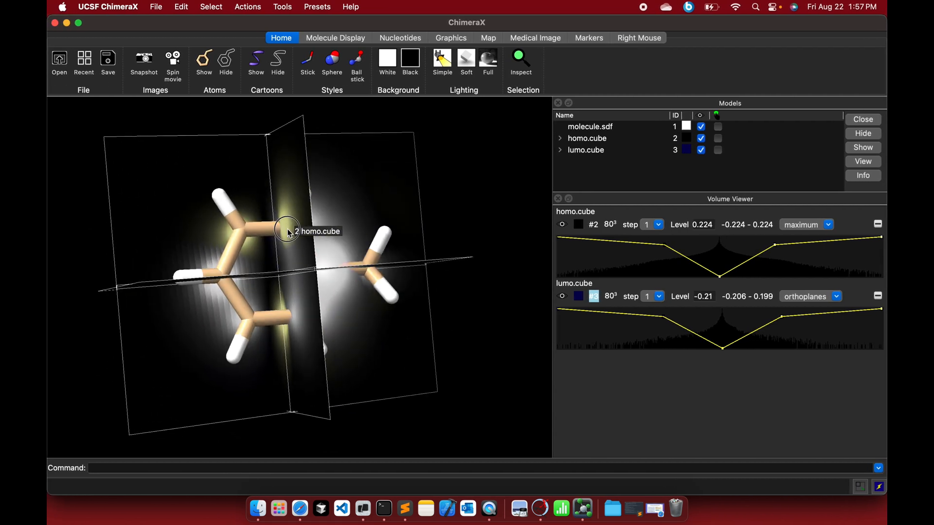
click(805, 225)
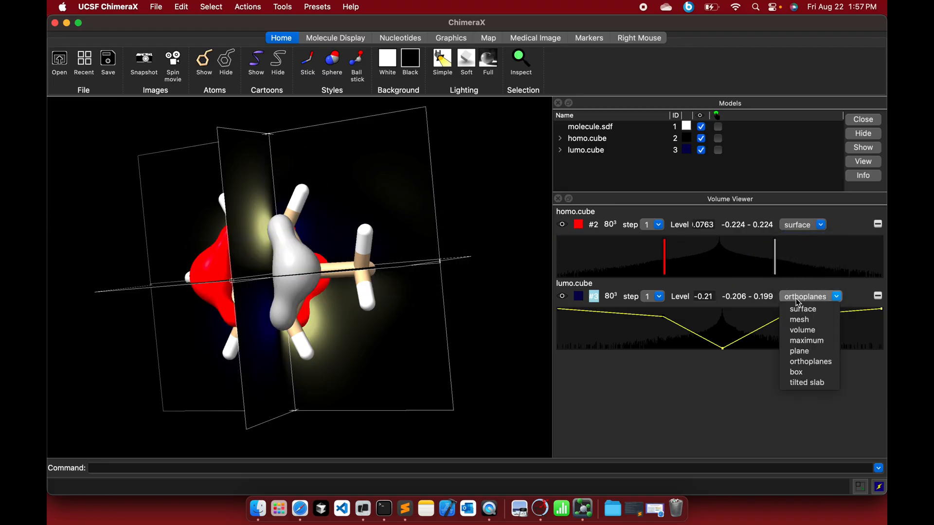
click(802, 309)
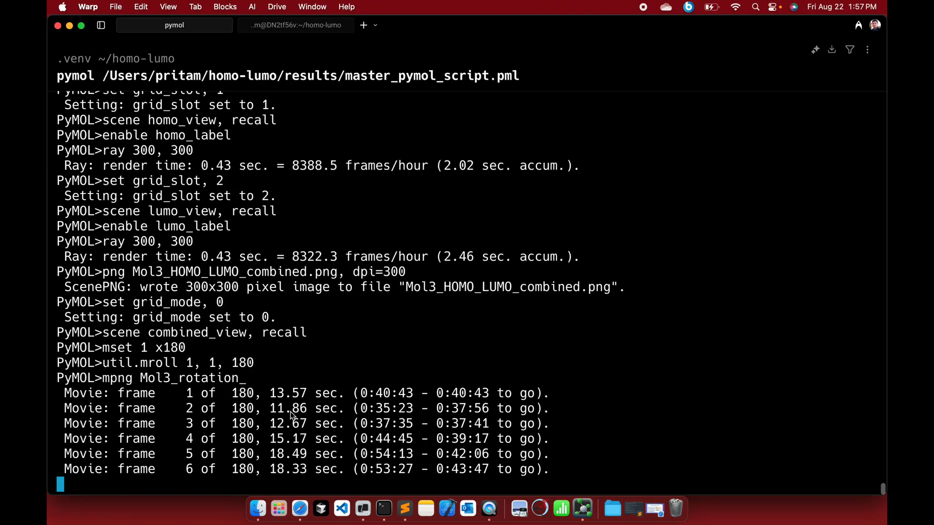
mouse_move(305, 351)
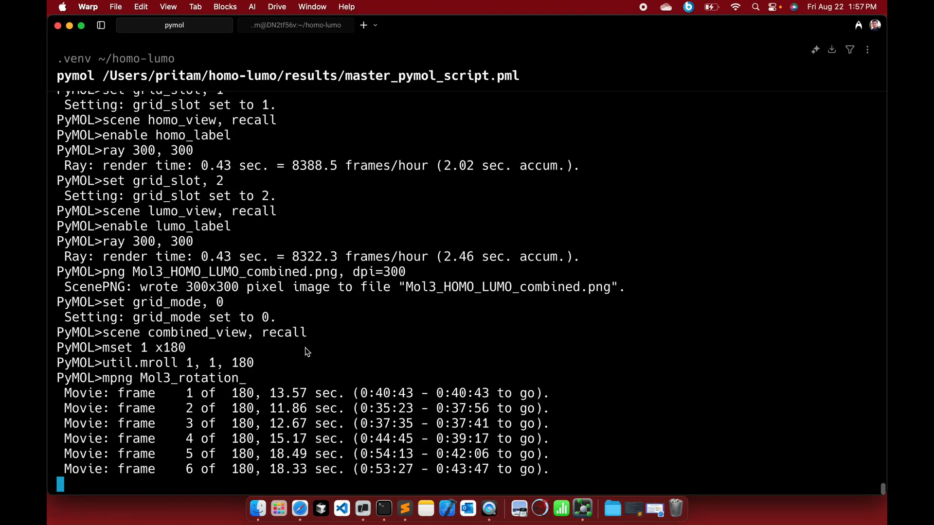
Step: Interrupt the PyMOL rotation movie render after frame 6 and put Warp away
key(ctrl+c)
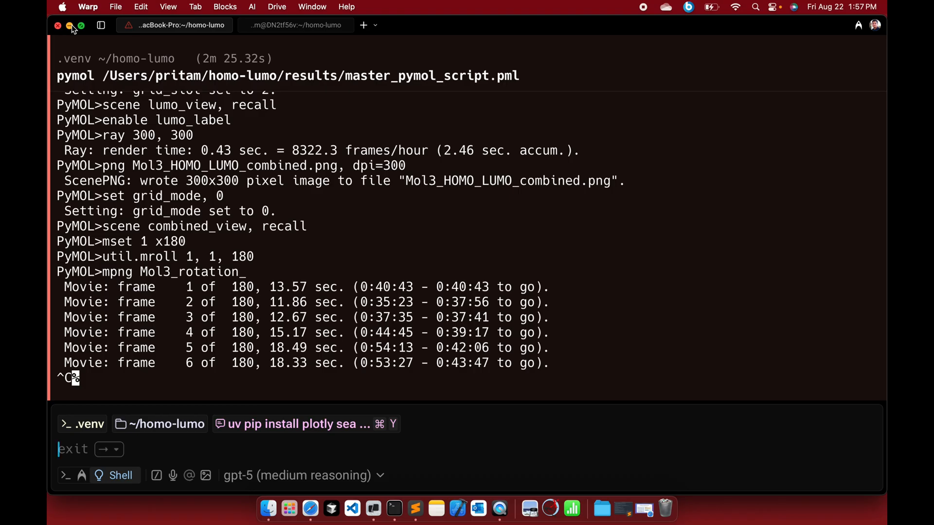
click(69, 25)
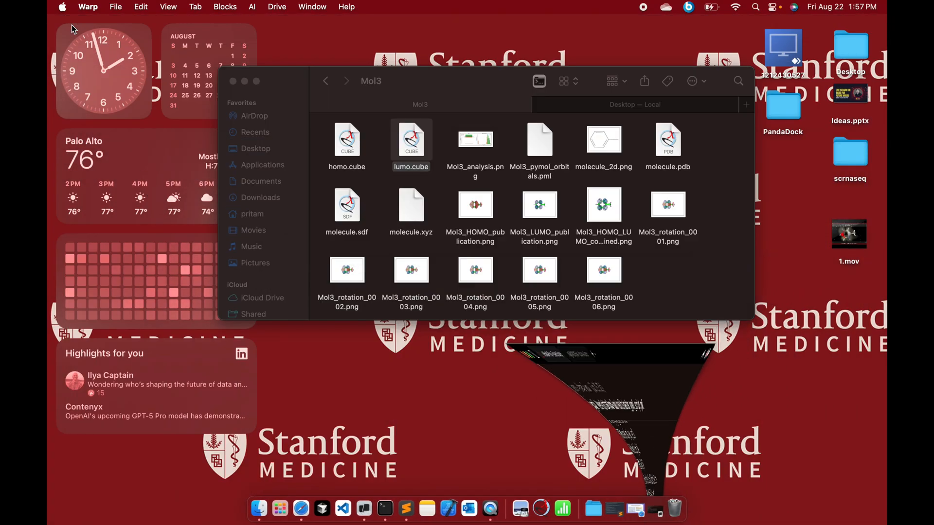
Step: Preview Mol3_rotation_0004.png and the combined HOMO-LUMO image, then return to the results folder
click(475, 271)
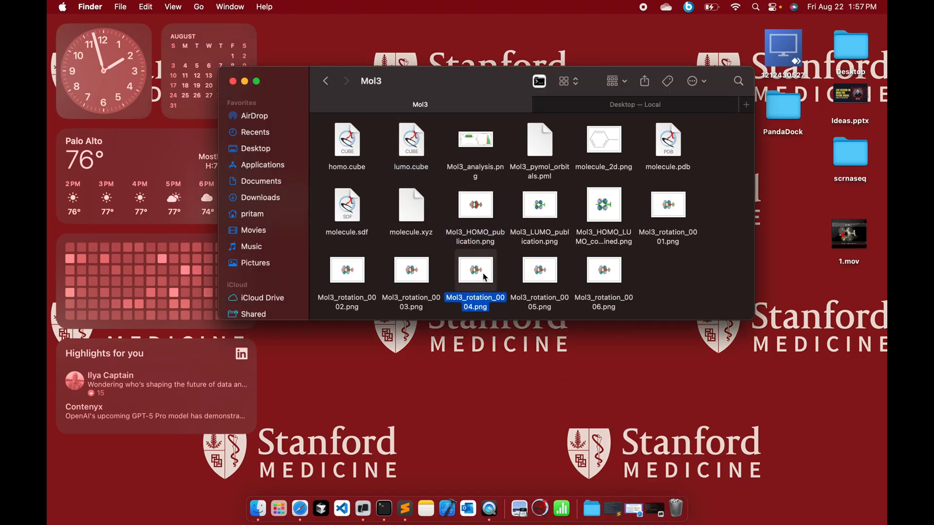
double_click(475, 271)
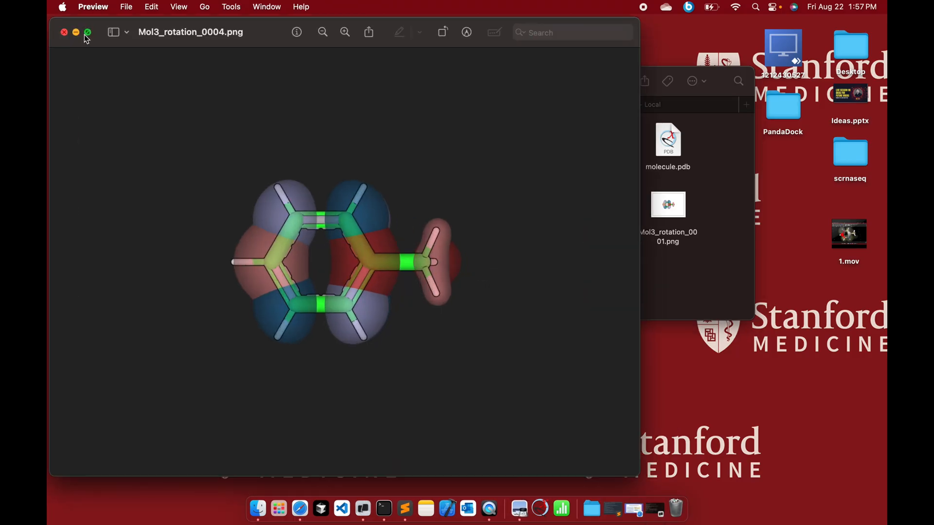
click(87, 32)
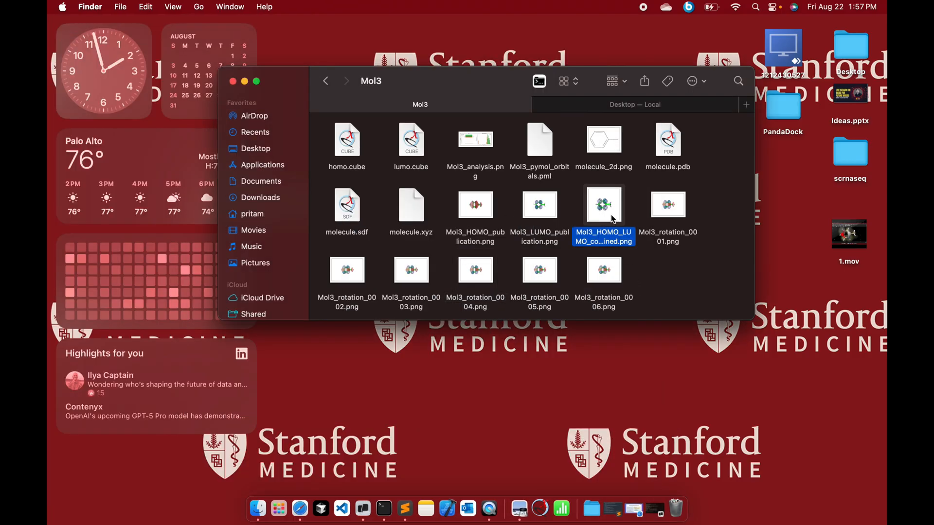
double_click(603, 205)
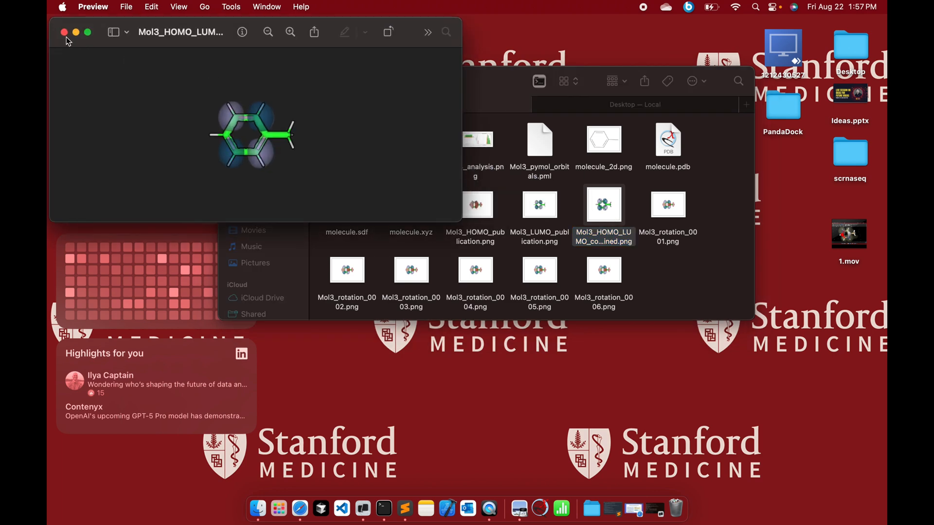
click(65, 32)
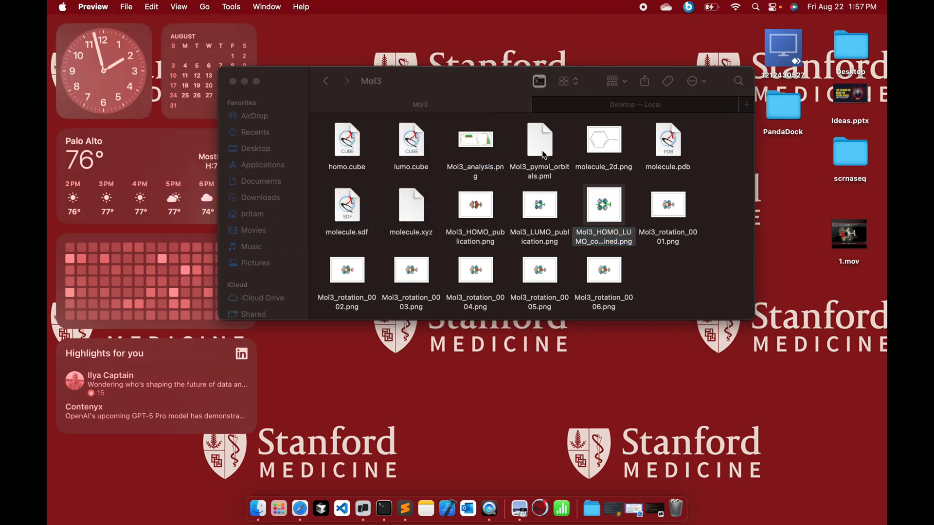
mouse_move(368, 117)
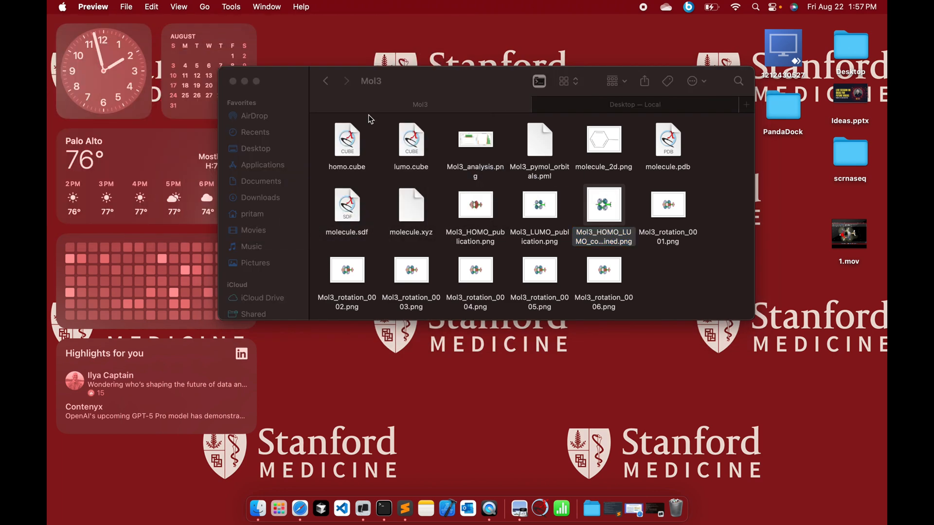
click(325, 81)
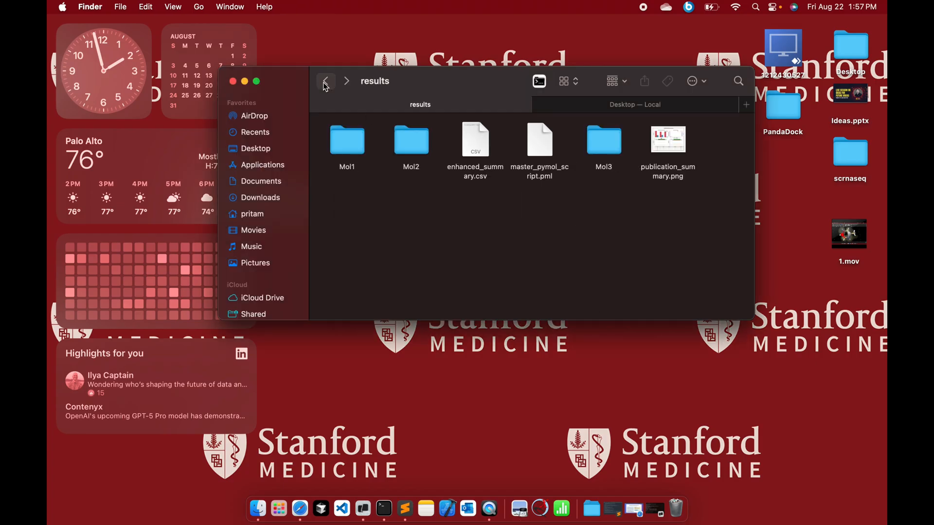
mouse_move(325, 81)
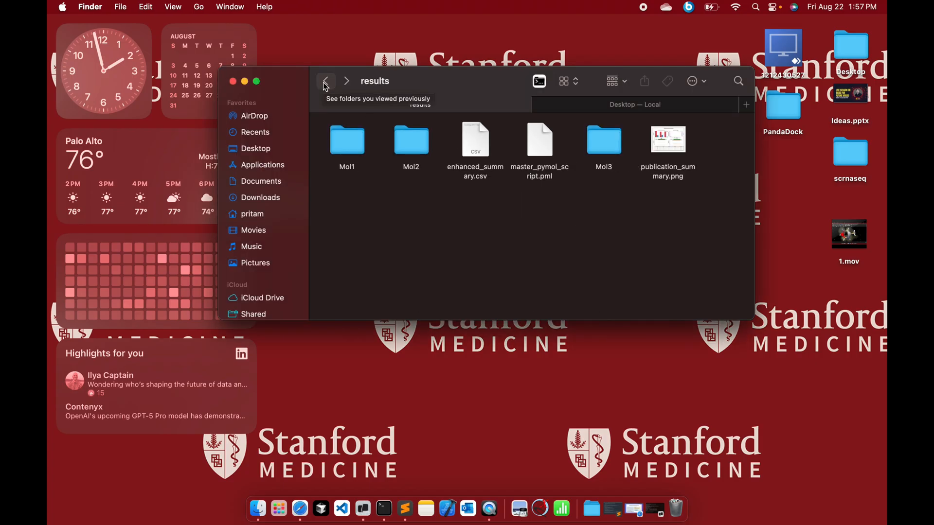
mouse_move(499, 157)
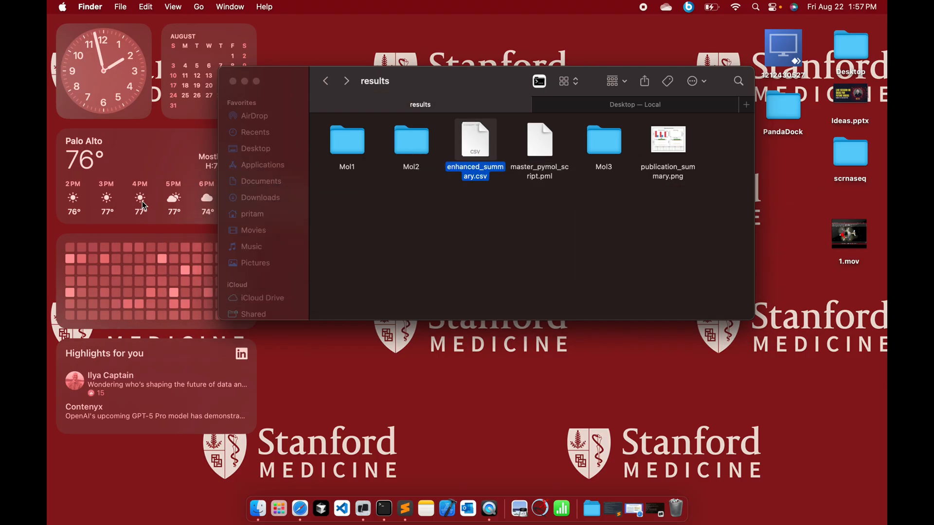
Step: Bring the Safari slide presentation back to the front
click(300, 509)
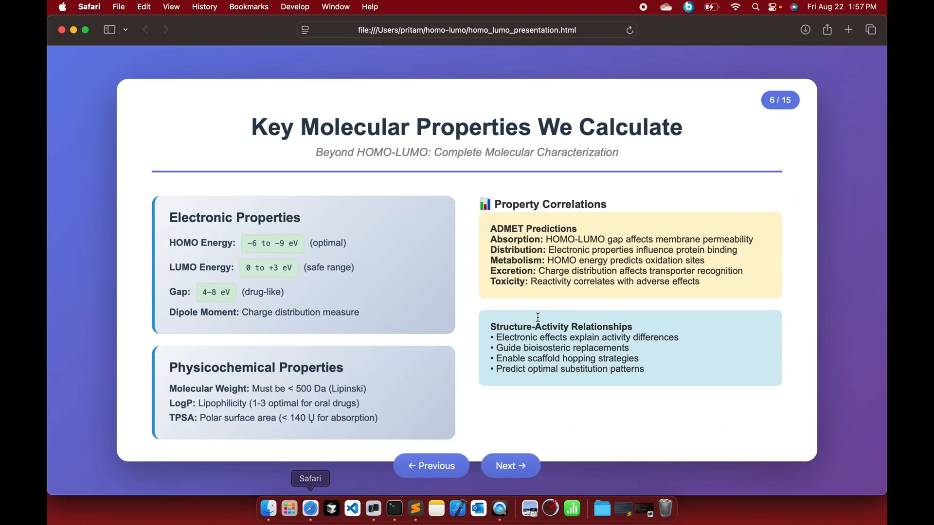
Step: Advance the presentation through the workflow slides toward slide 12, Machine Learning & AI Integration
click(508, 467)
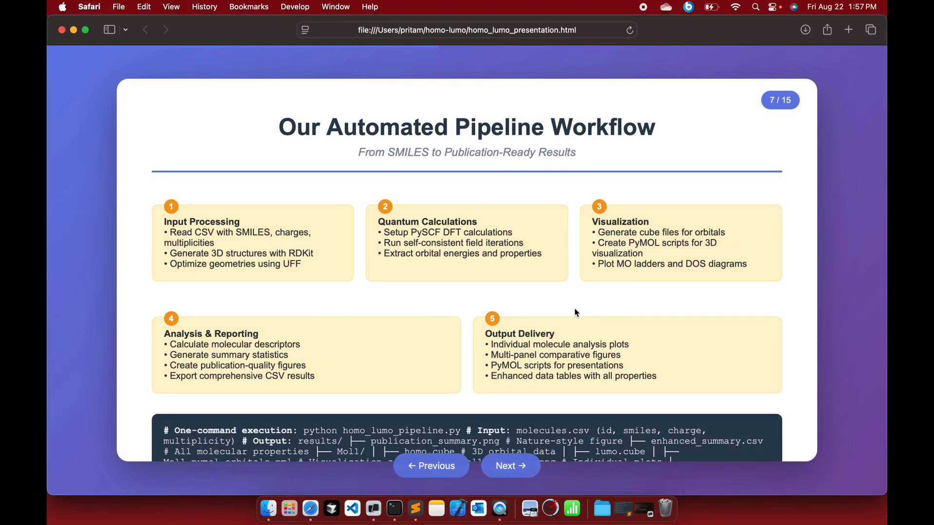
click(510, 466)
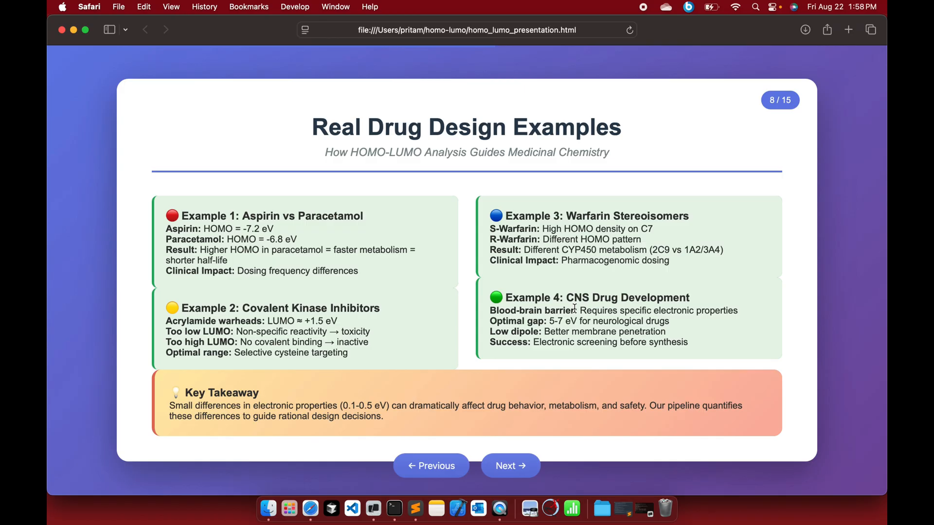
click(509, 466)
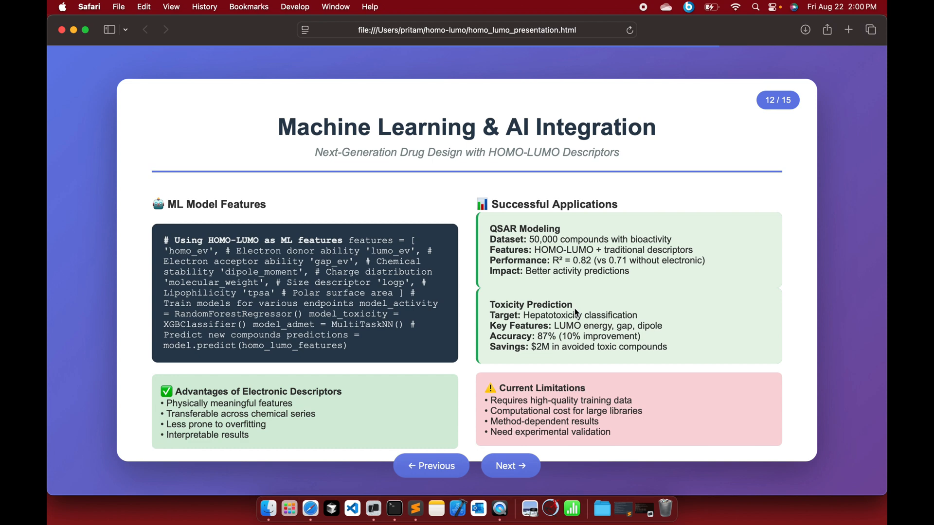
Step: Review the Best Practices slide, highlighting DFT-PBE0/6-31G*, then move to slide 14, Future Perspectives
click(509, 466)
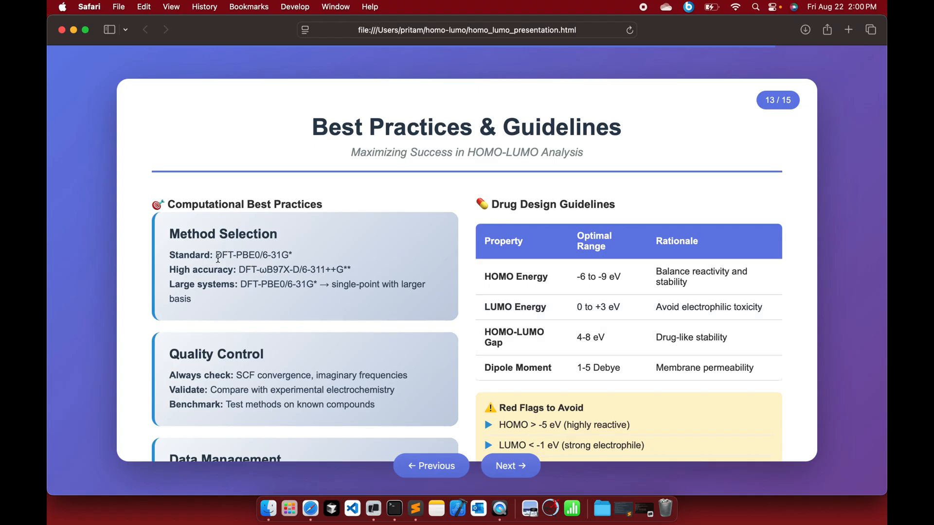
double_click(253, 255)
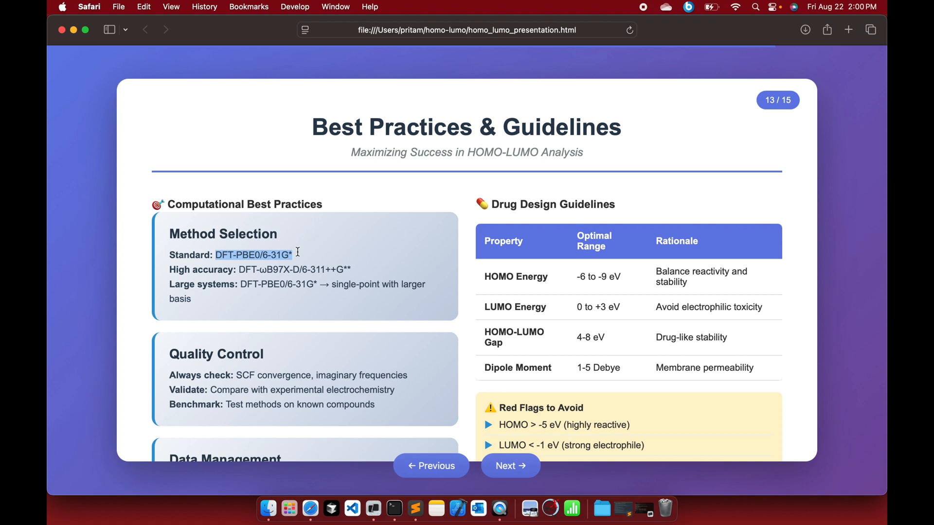
scroll(down, 3)
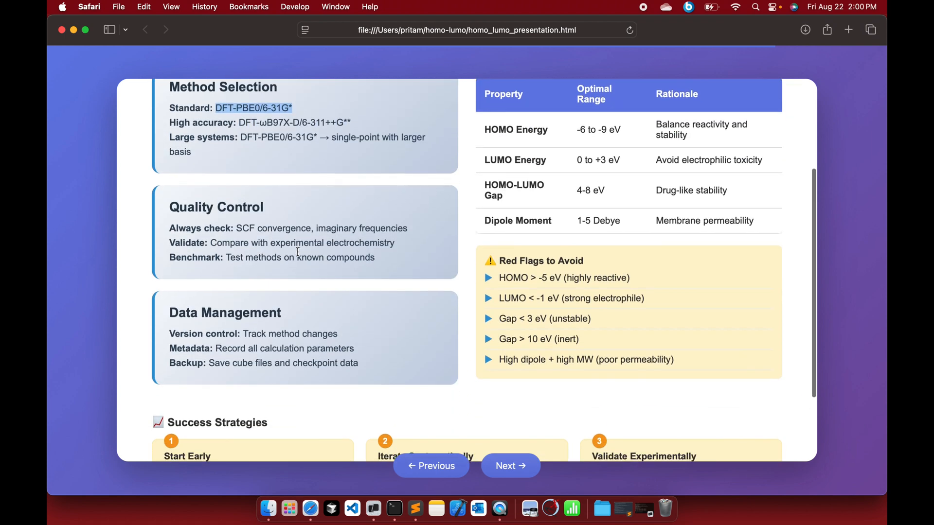
scroll(up, 3)
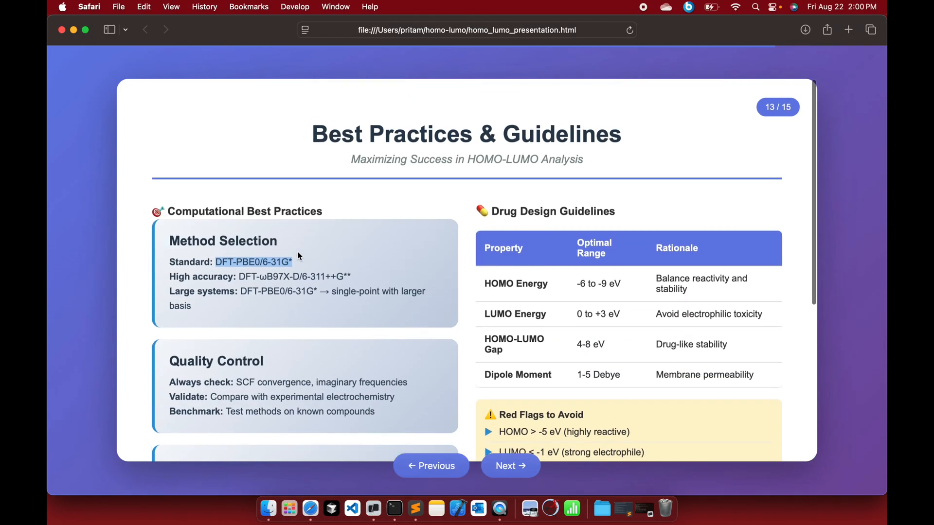
scroll(down, 3)
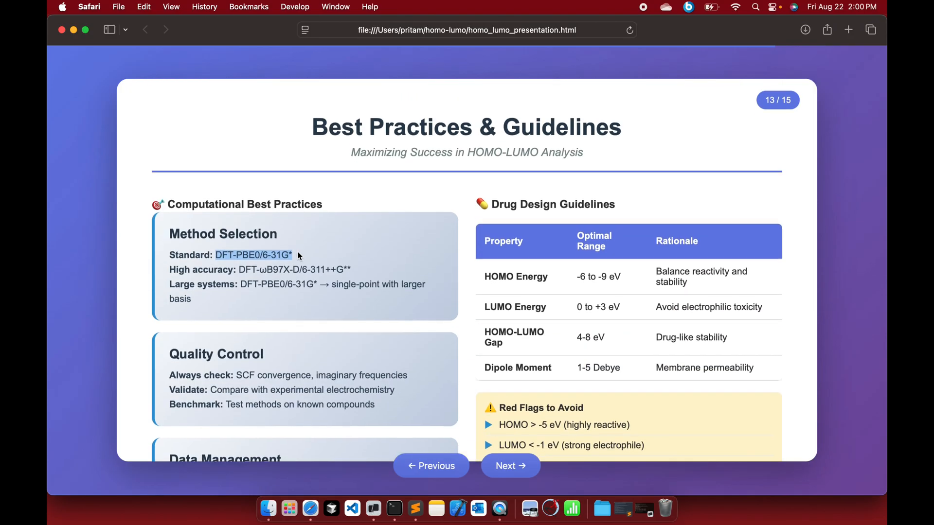
click(509, 466)
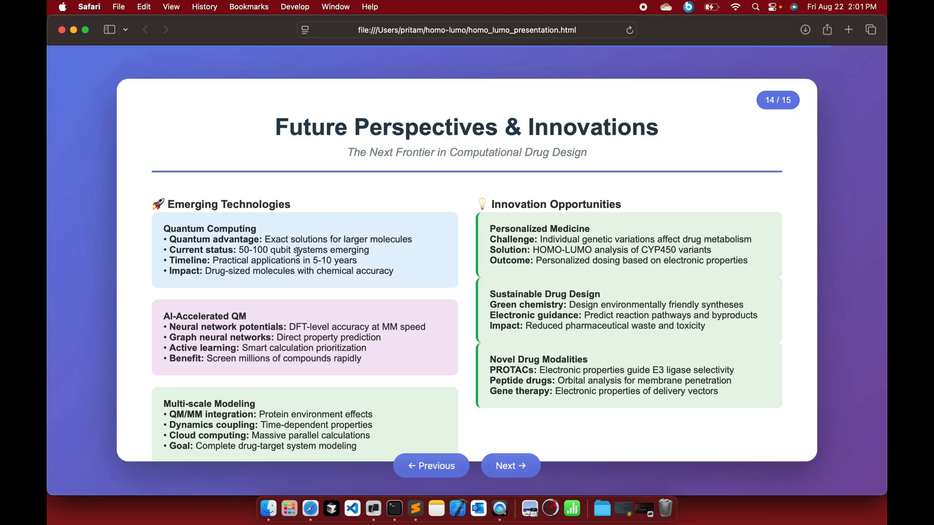
mouse_move(198, 490)
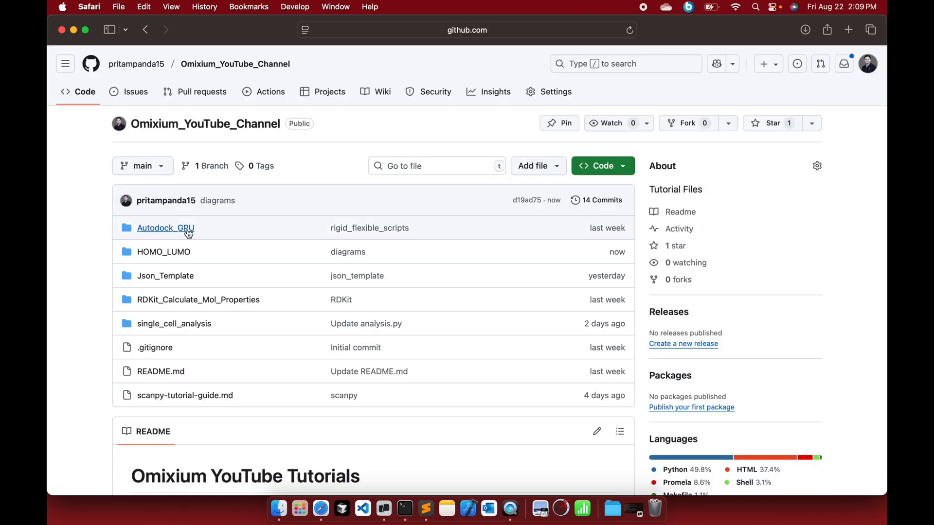
mouse_move(184, 136)
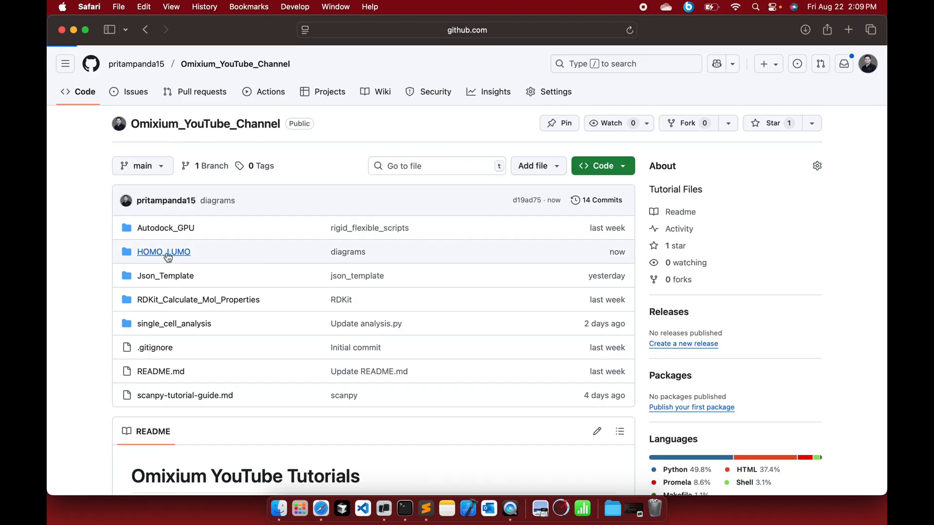
Step: Browse the HOMO_LUMO repository folder's Pymol_diagrams and results subfolders on GitHub
click(164, 251)
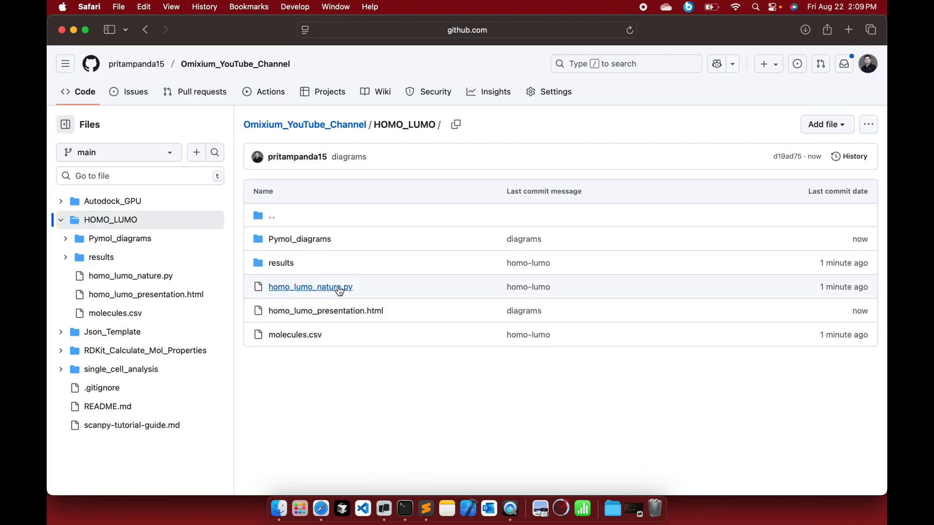
mouse_move(311, 286)
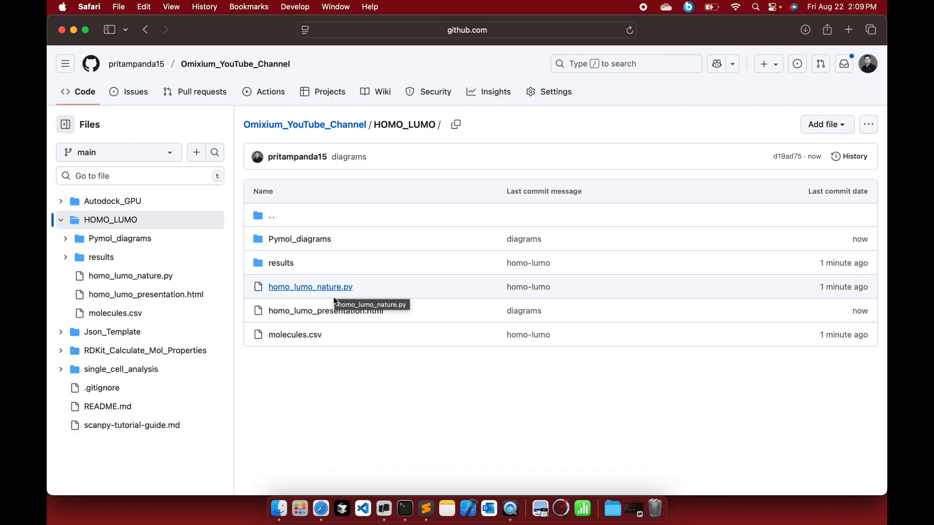
mouse_move(295, 335)
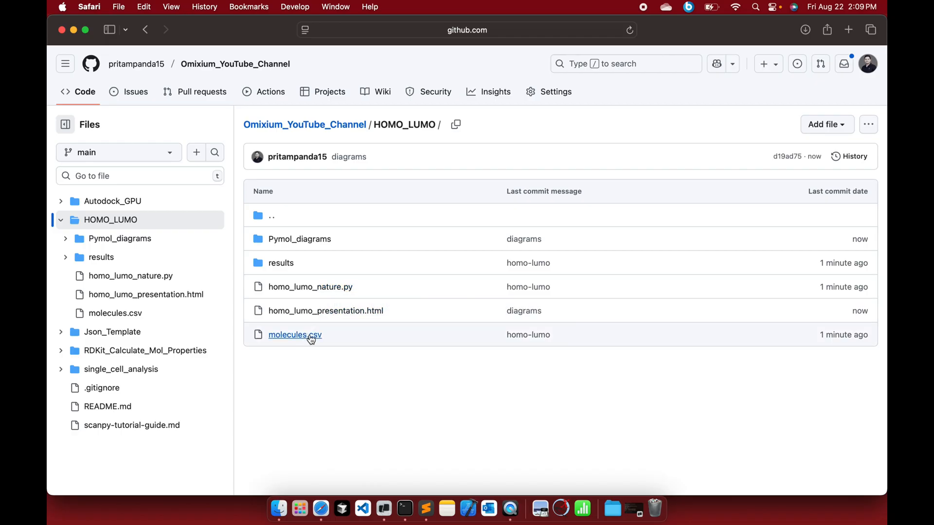
mouse_move(295, 334)
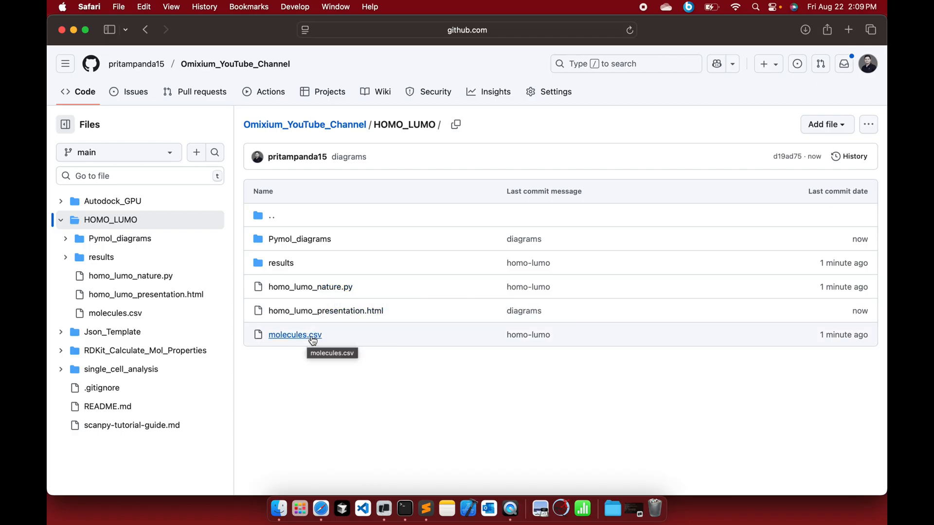
click(300, 239)
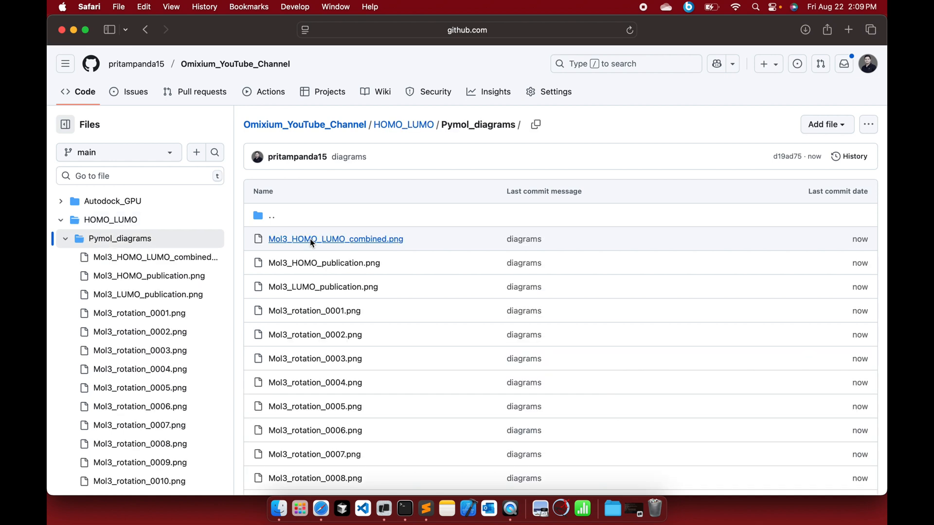
click(403, 124)
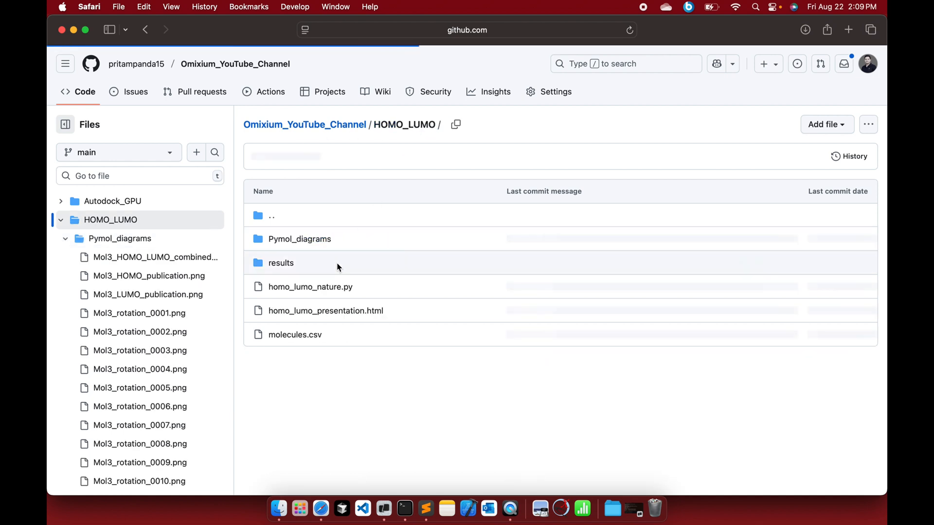
click(280, 263)
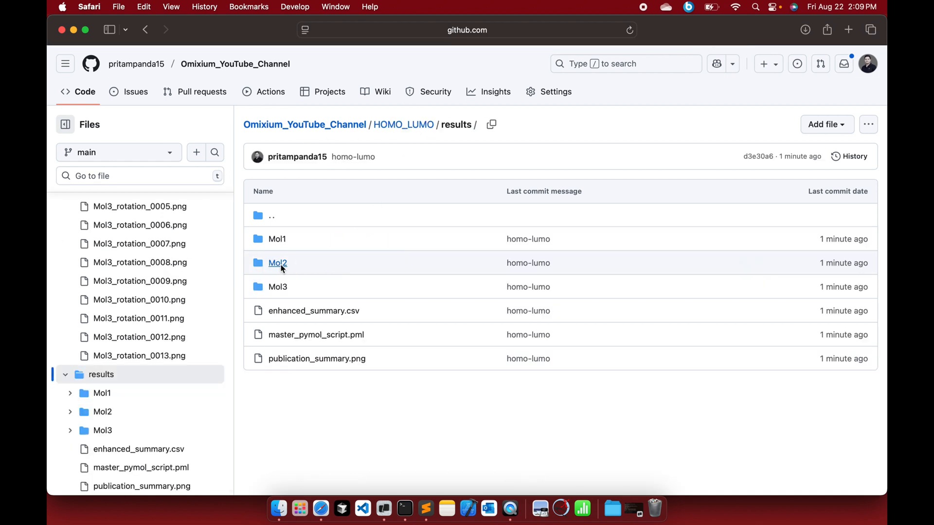
mouse_move(278, 240)
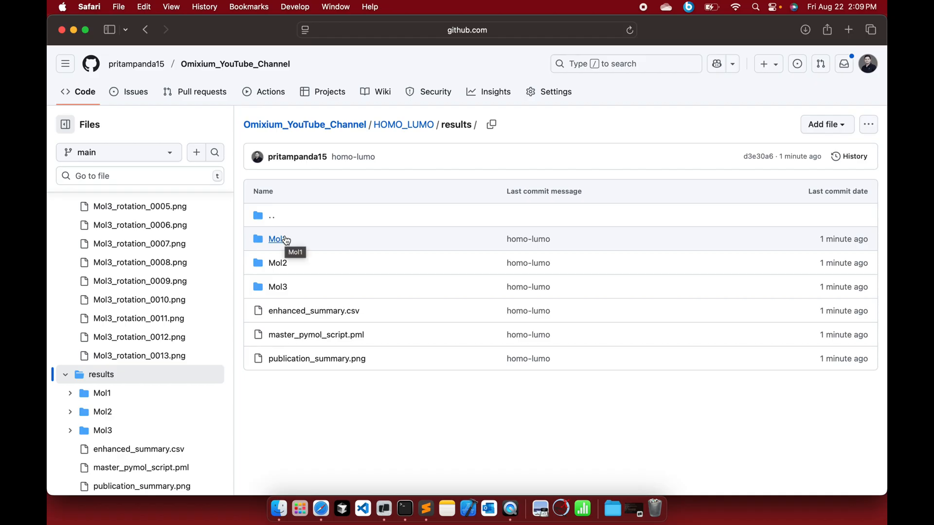
mouse_move(322, 324)
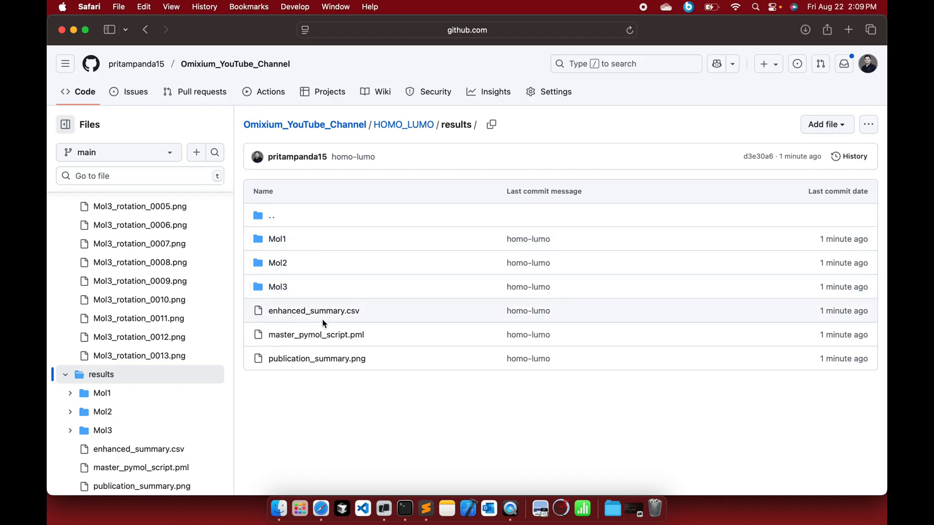
mouse_move(315, 334)
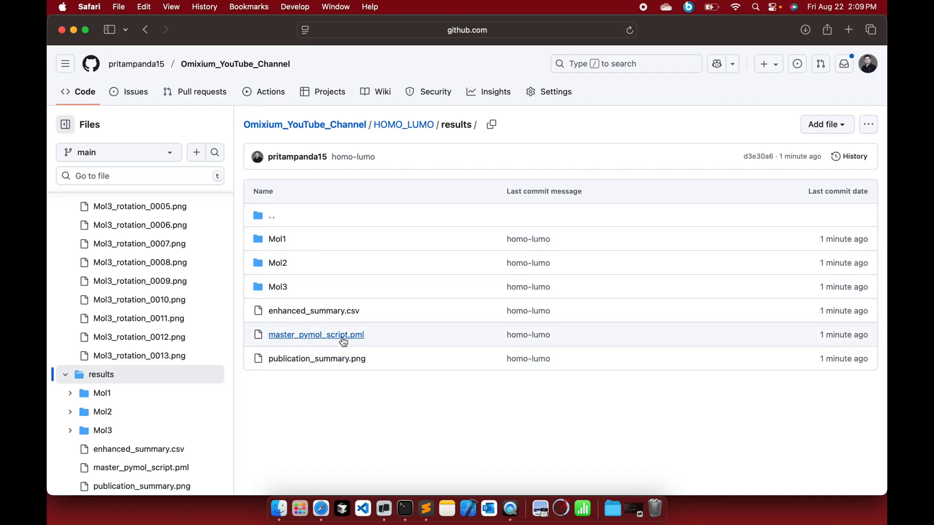
mouse_move(366, 370)
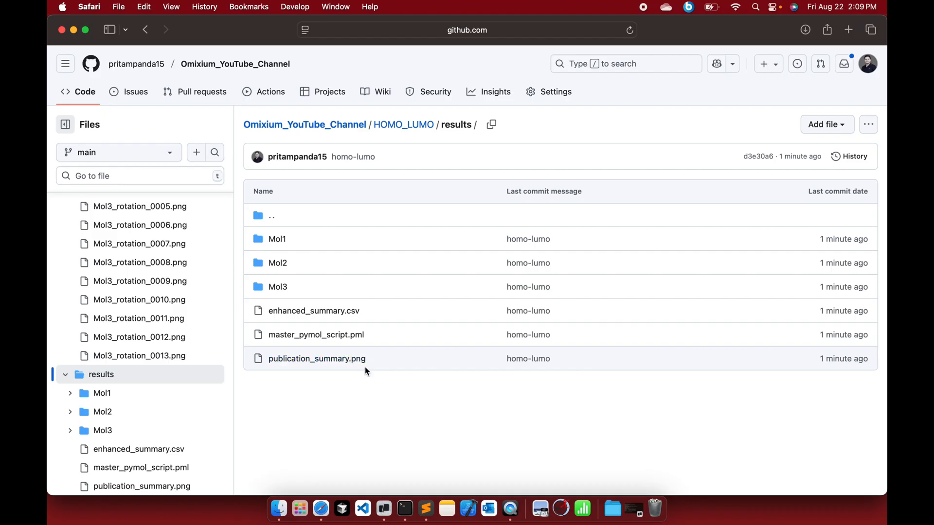
click(403, 125)
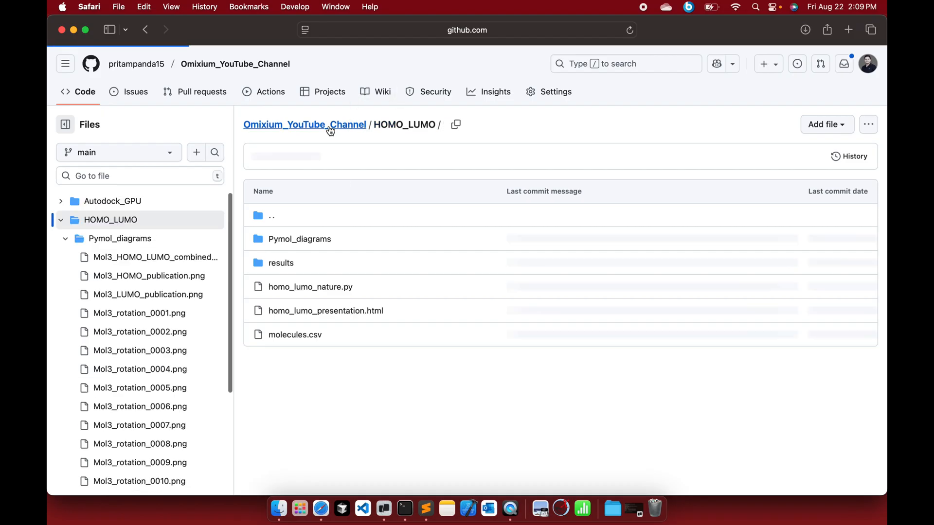